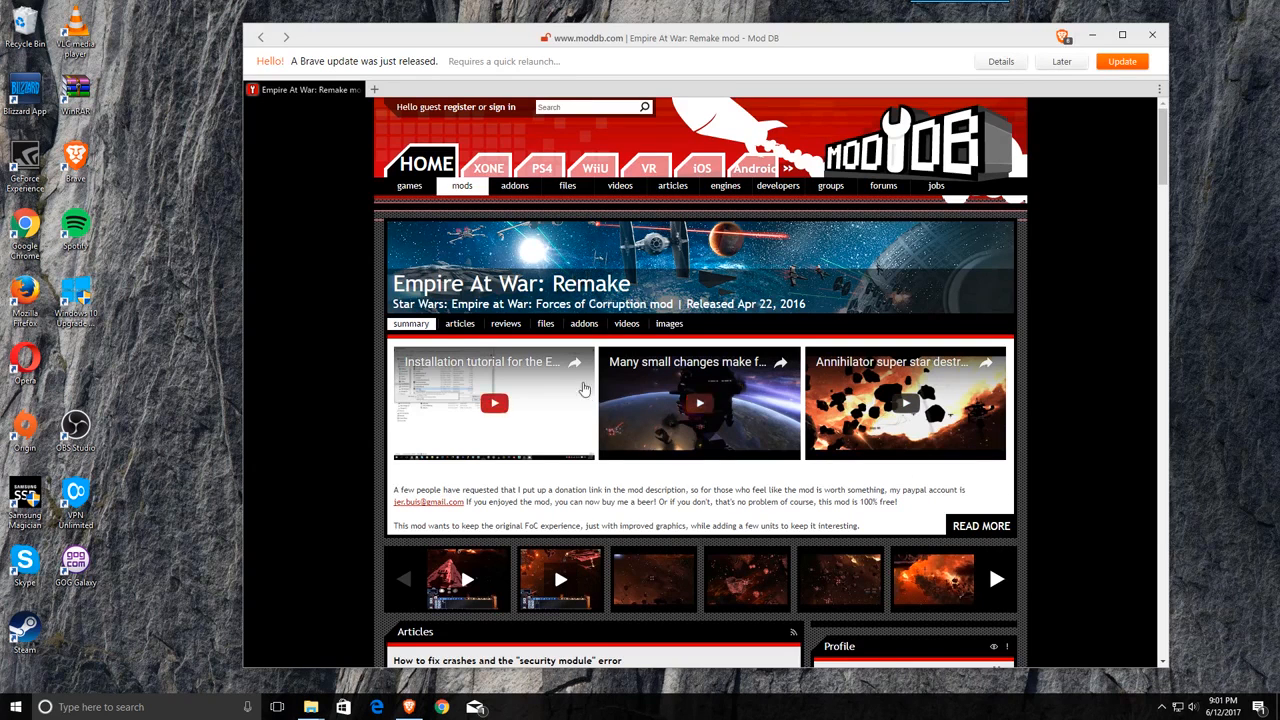
mouse_move(656, 482)
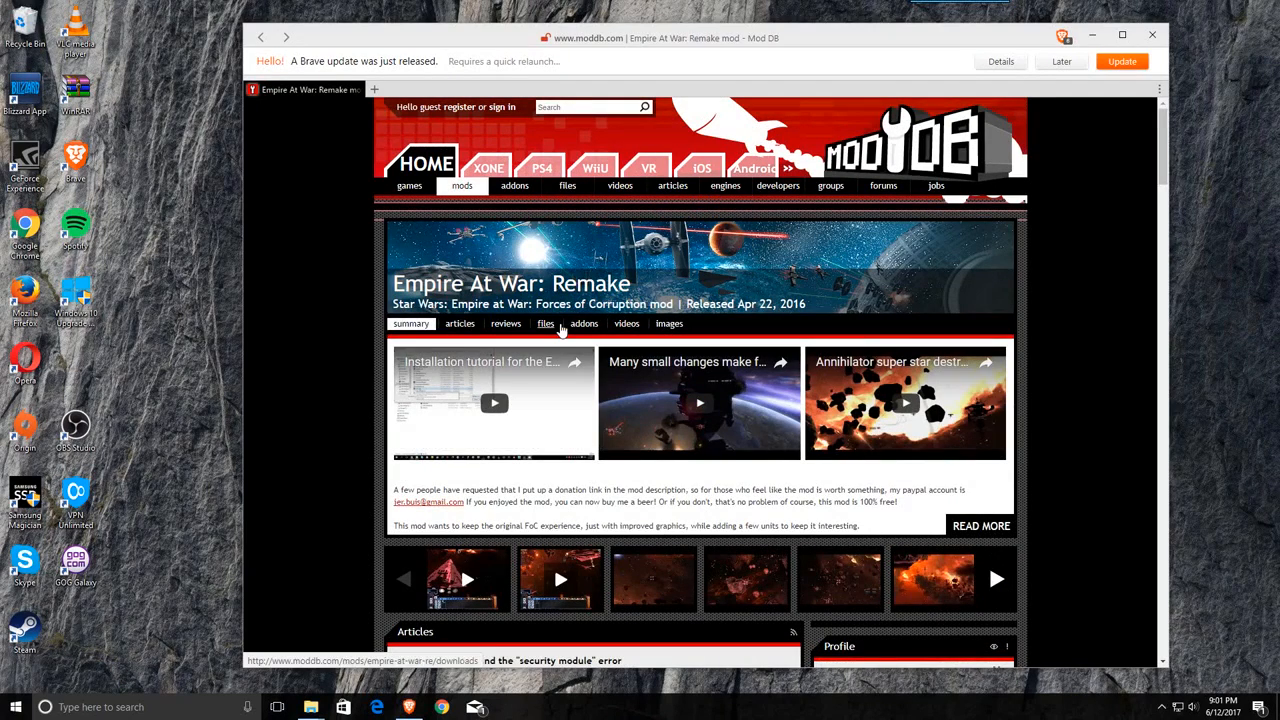
- Reach the Empire At War: Re Beta IV file page from the mod's files list and scan down it
left_click(546, 324)
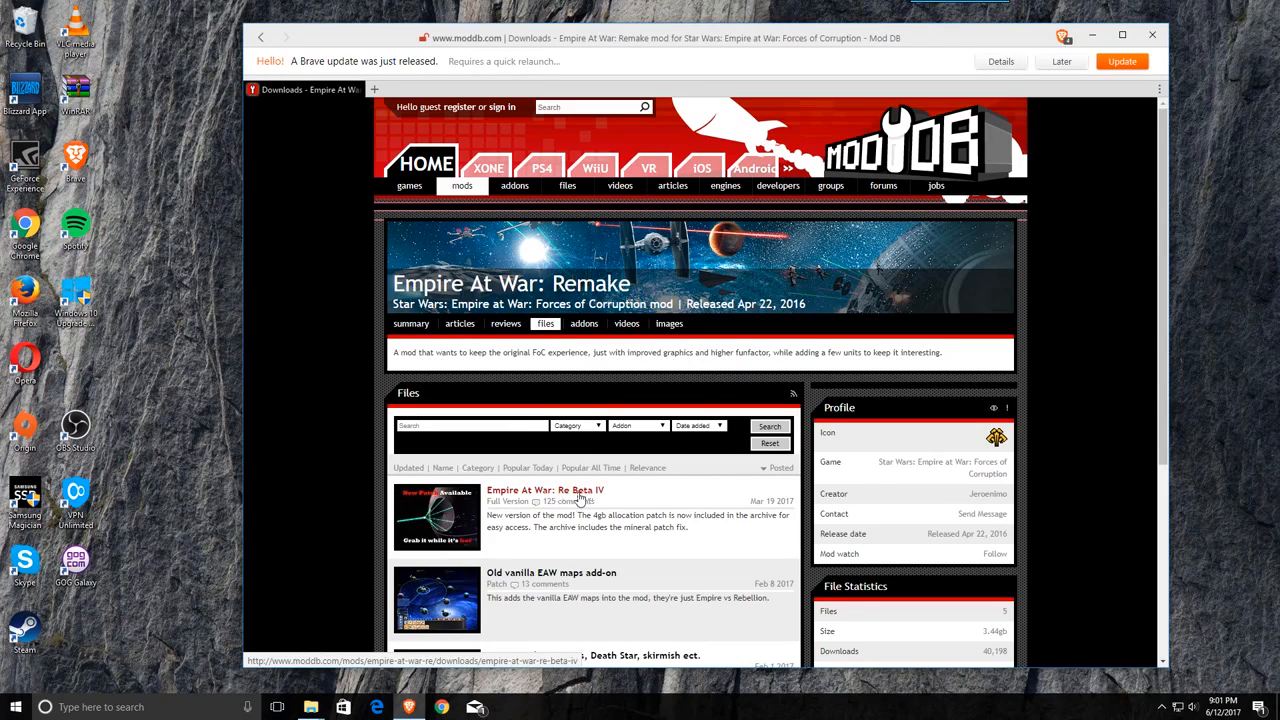
left_click(544, 490)
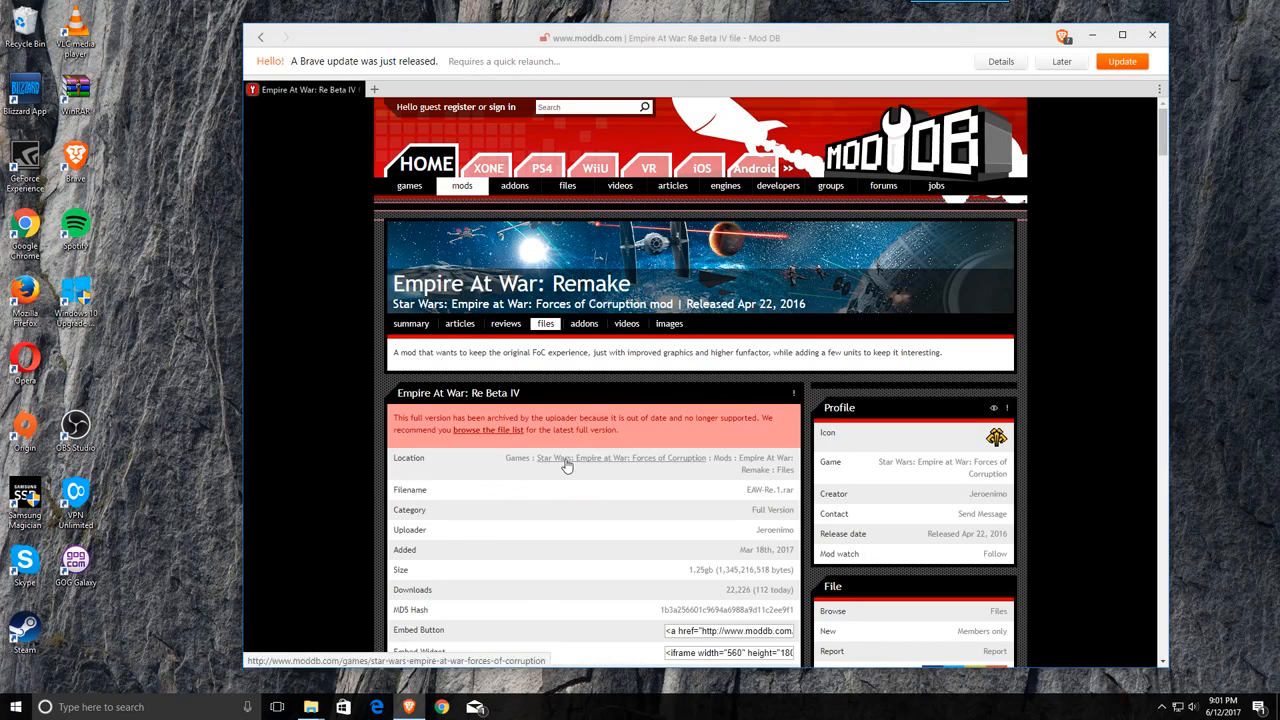
scroll("down", 3)
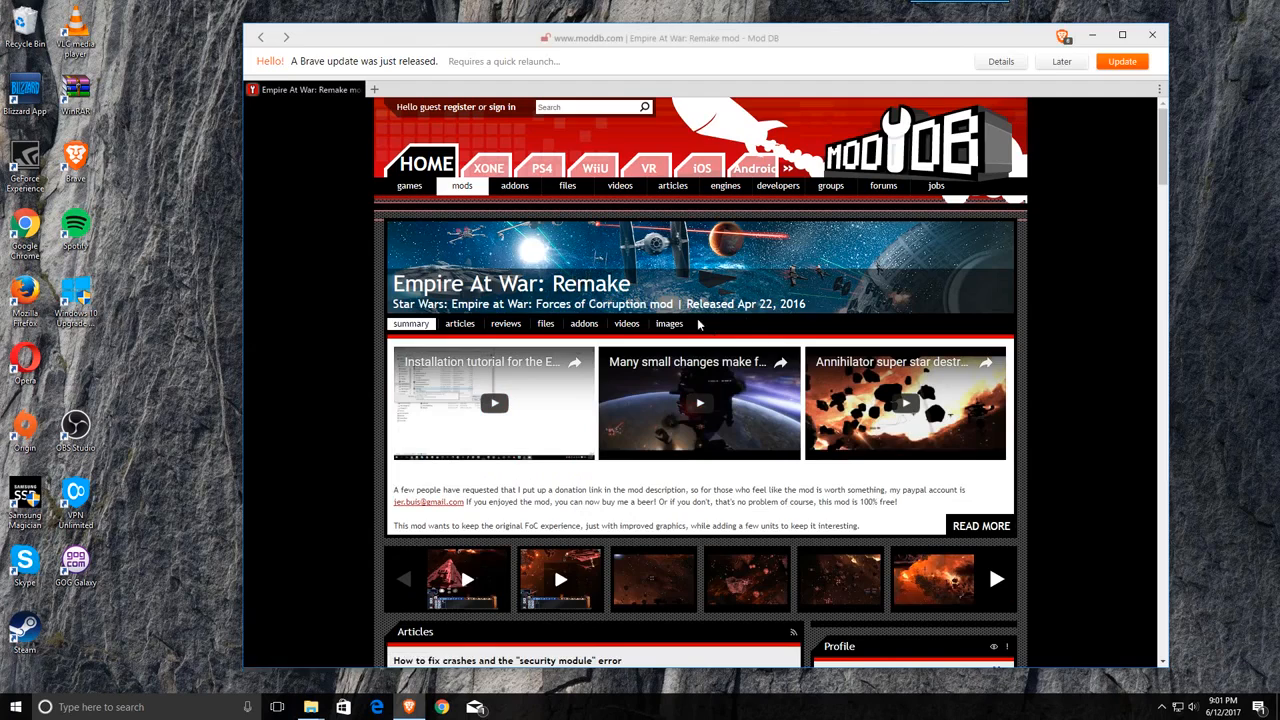
mouse_move(356, 240)
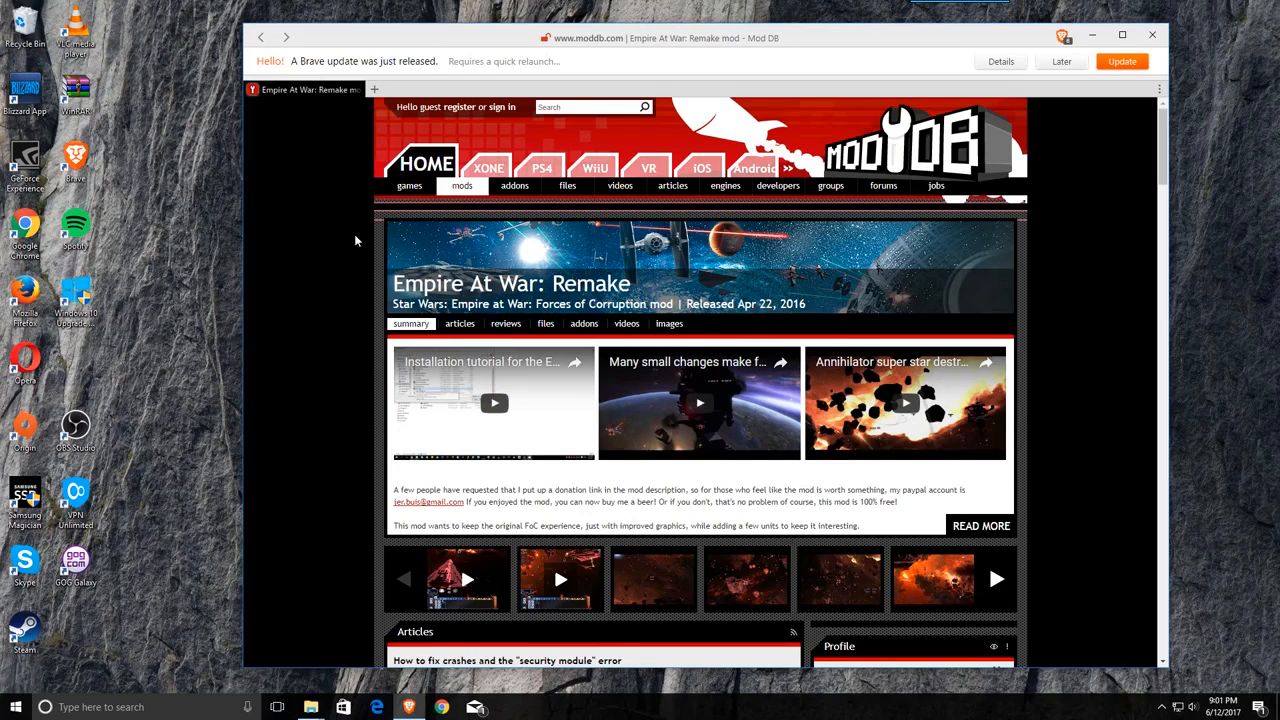
scroll("down", 3)
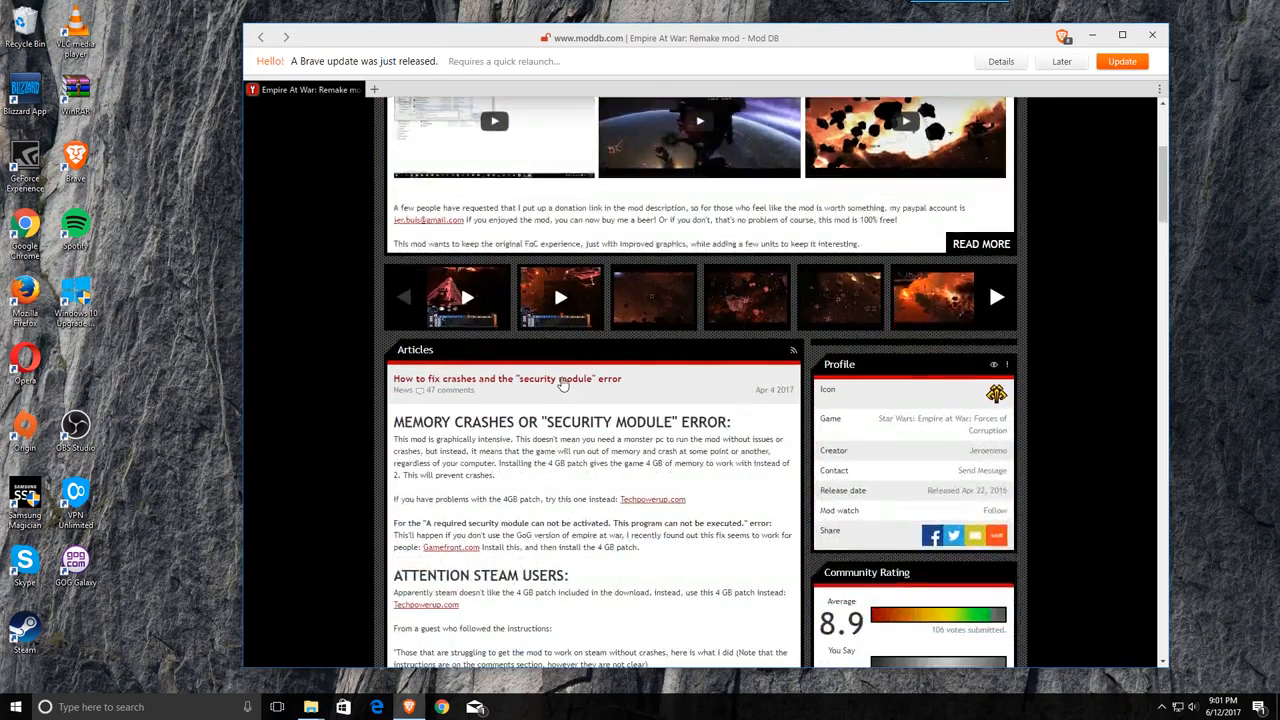
scroll("down", 3)
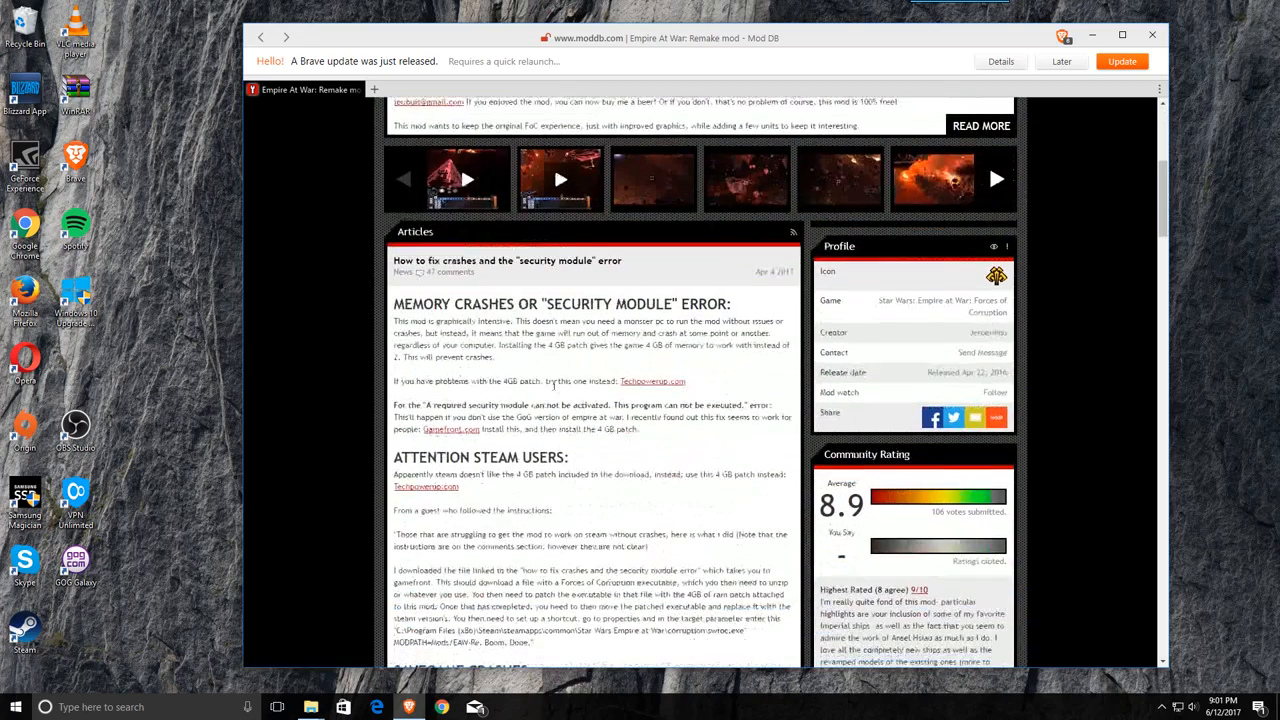
scroll("down", 3)
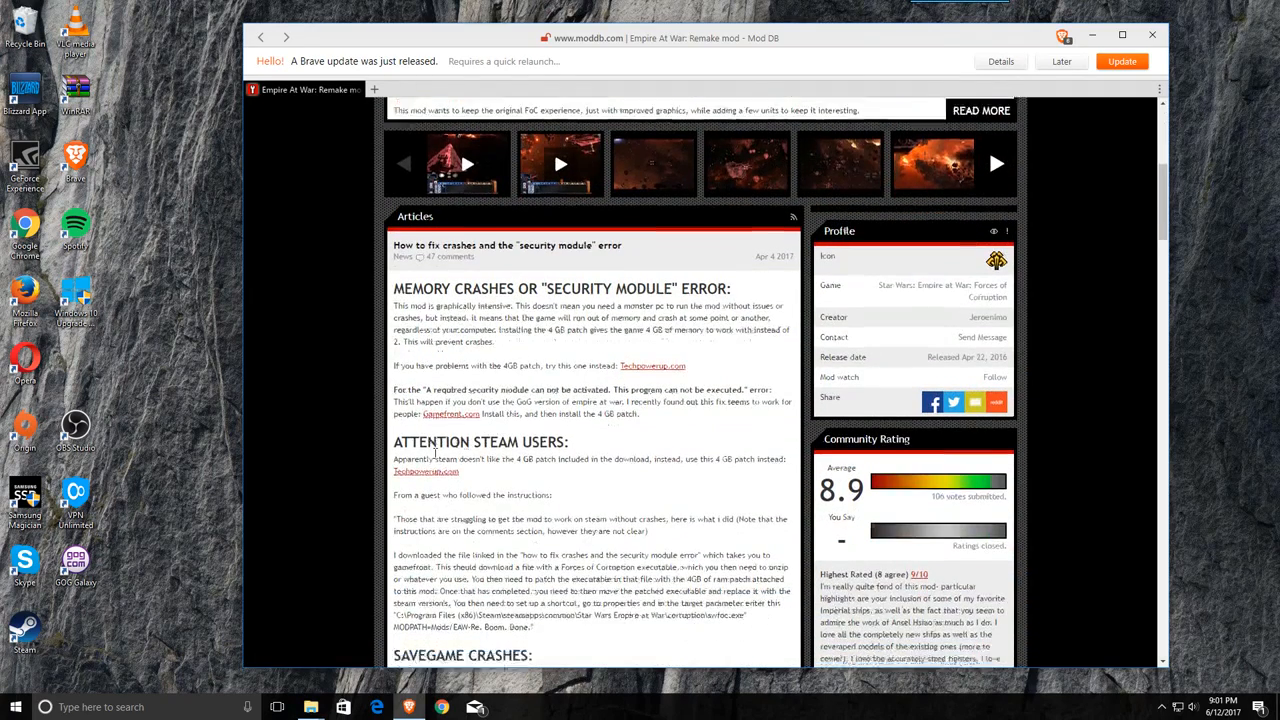
scroll("down", 3)
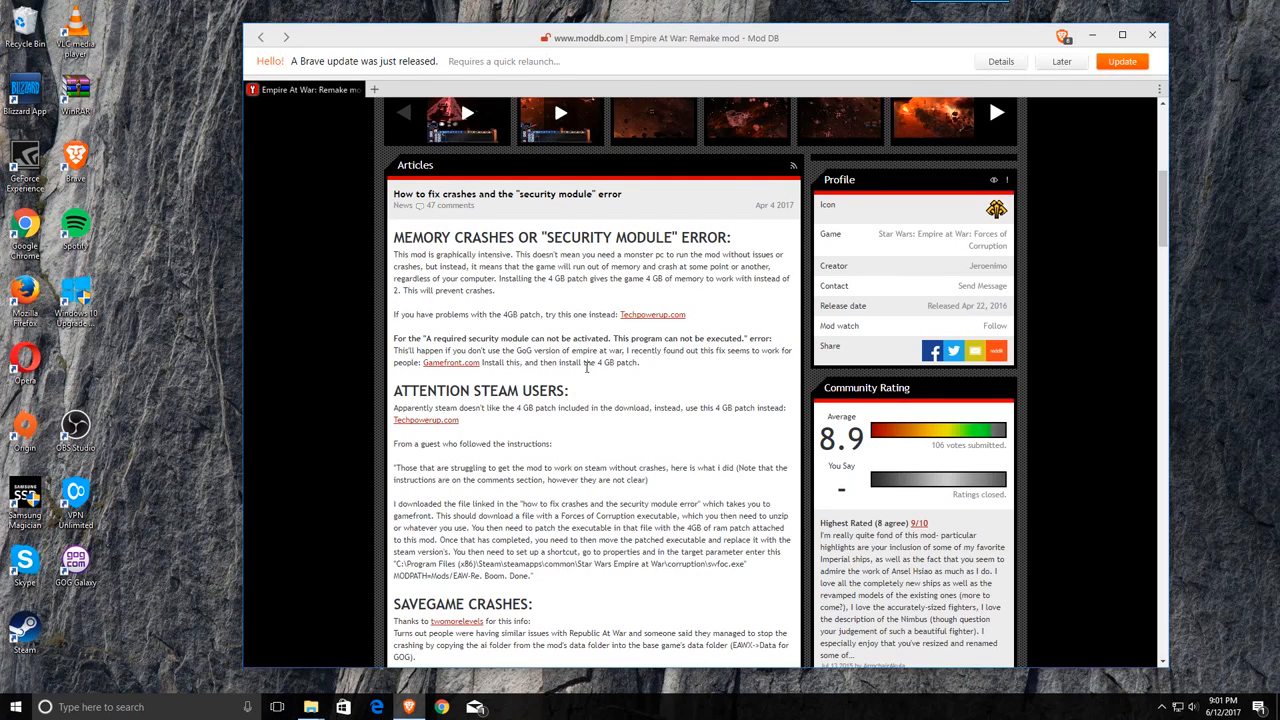
mouse_move(604, 410)
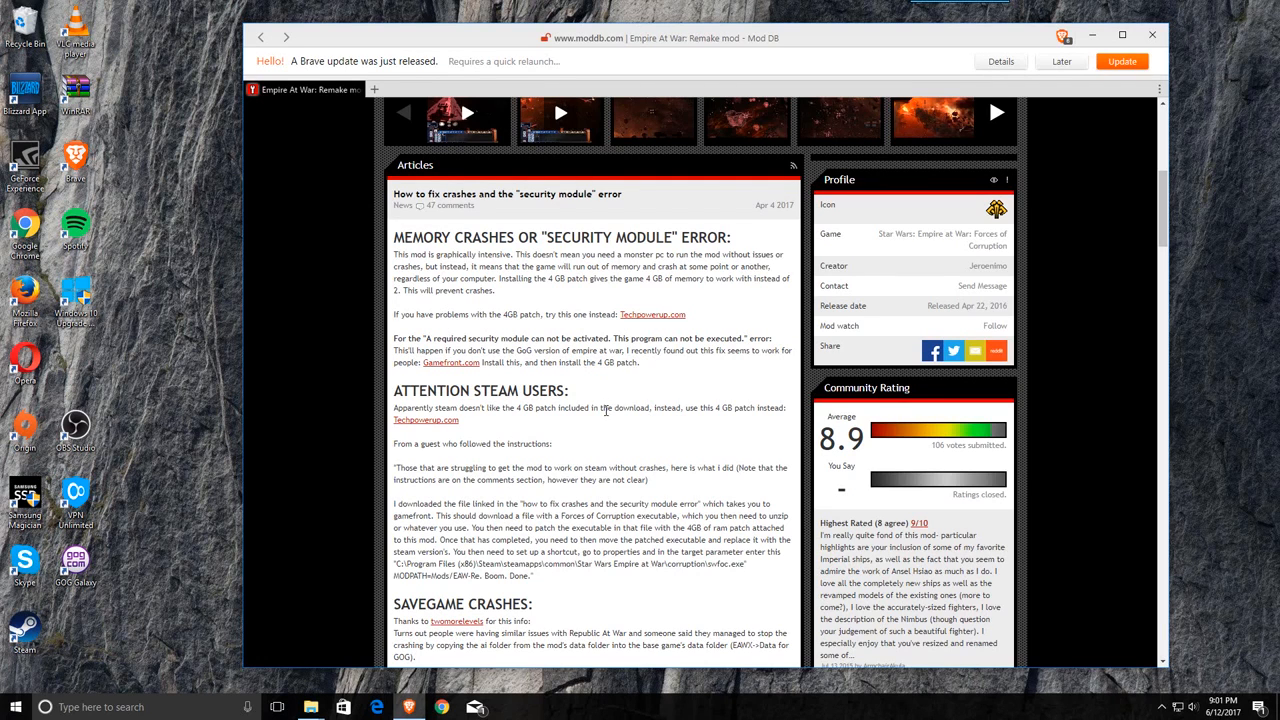
mouse_move(590, 374)
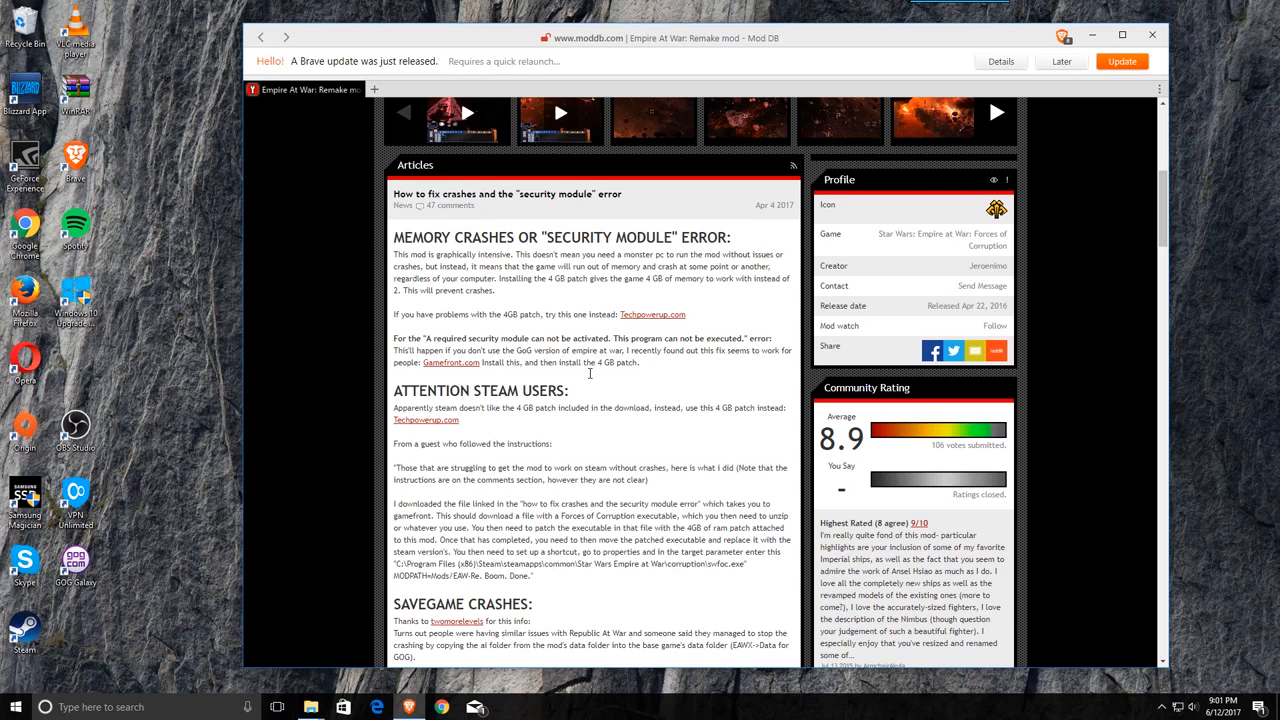
mouse_move(452, 364)
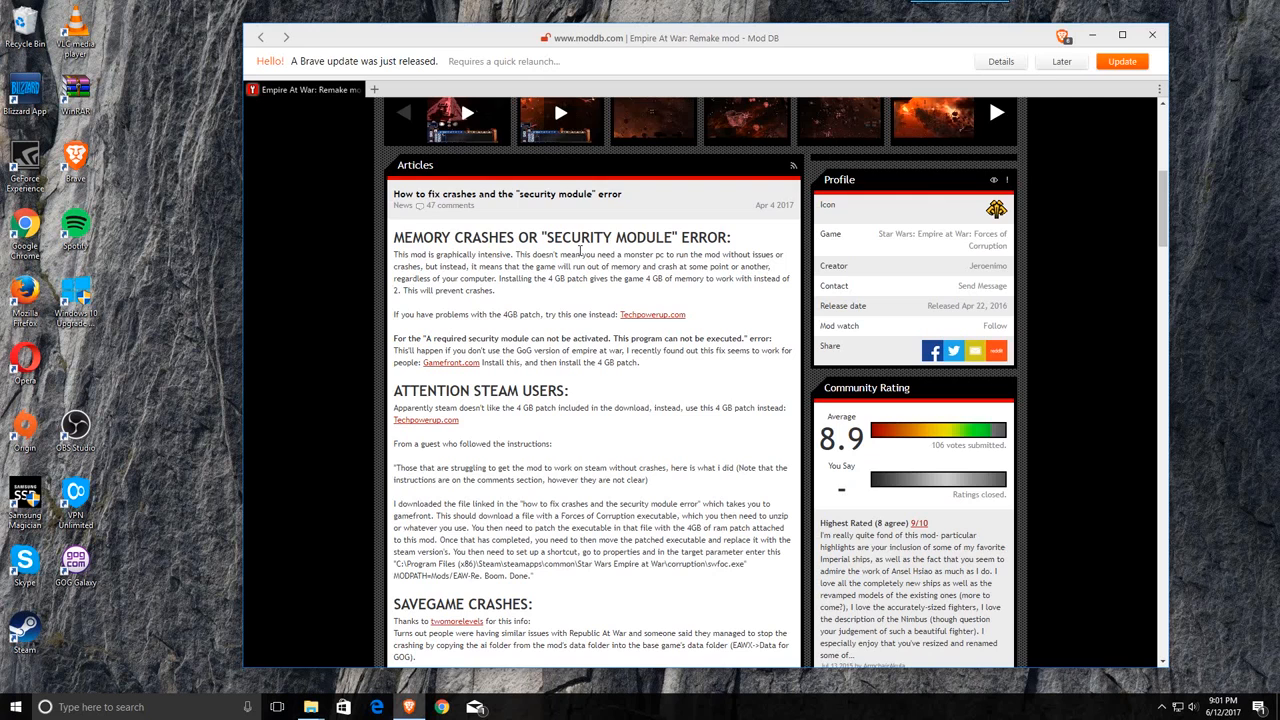
mouse_move(506, 324)
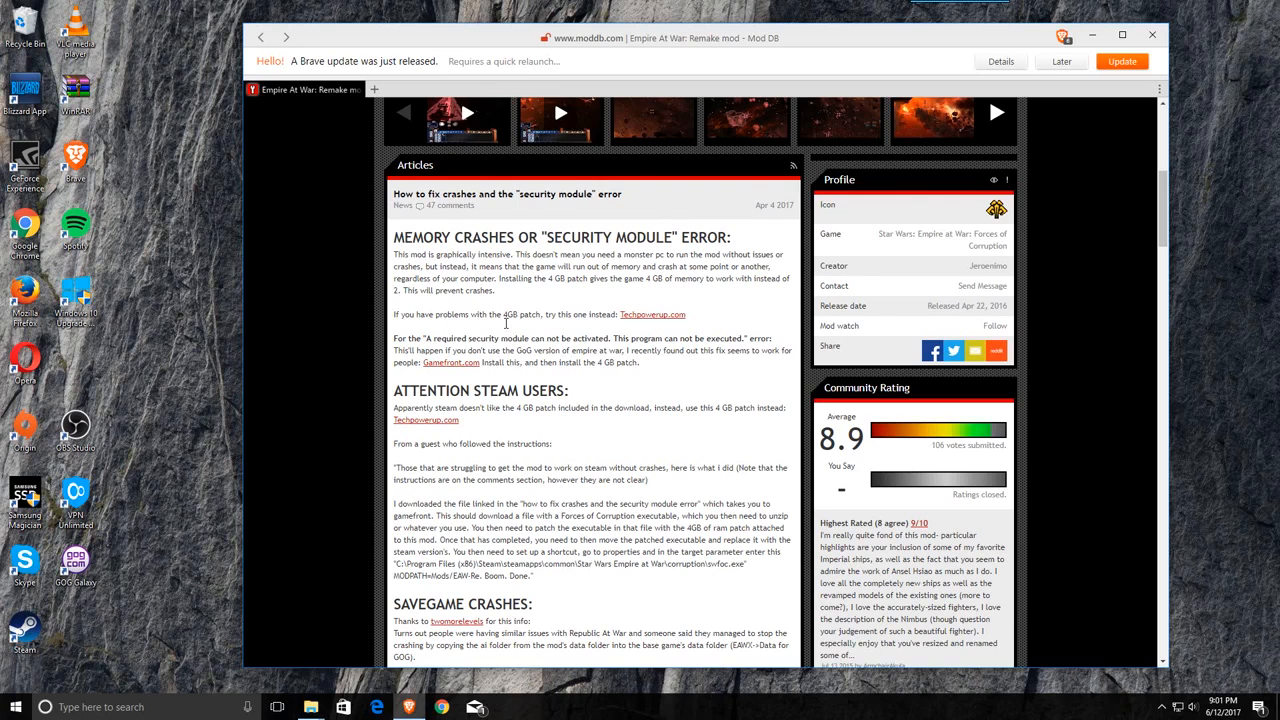
mouse_move(496, 328)
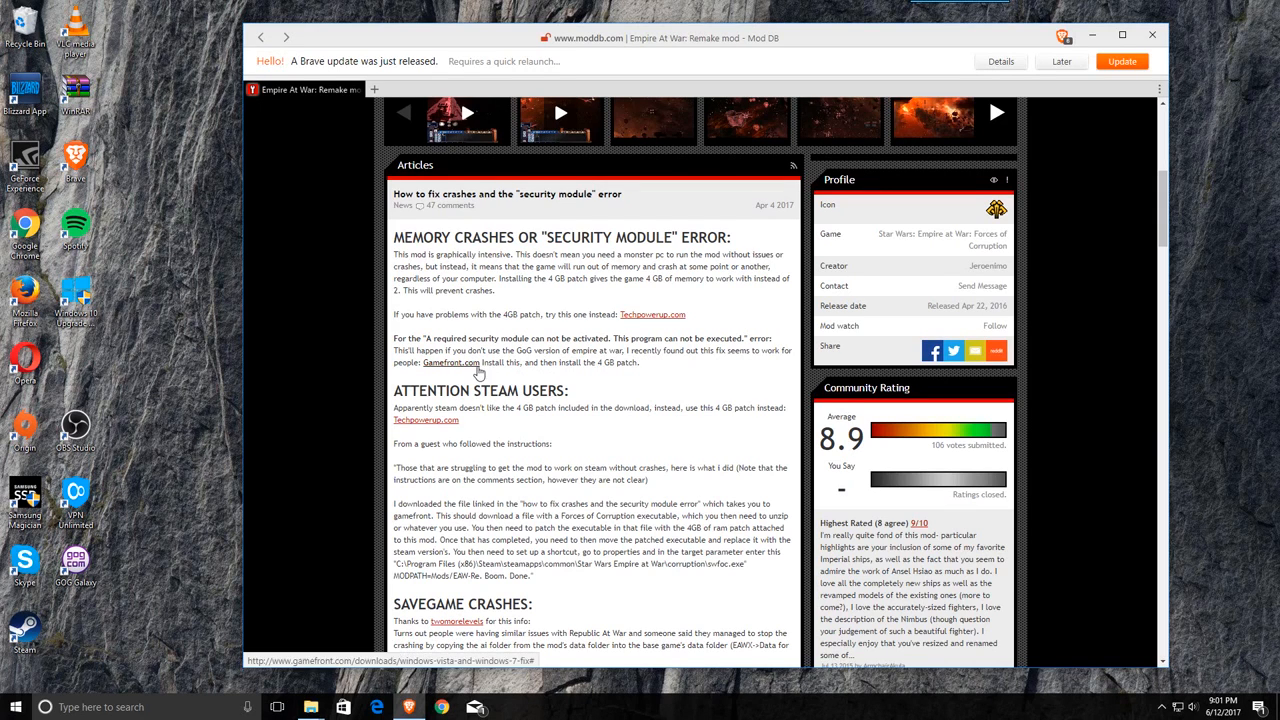
mouse_move(460, 370)
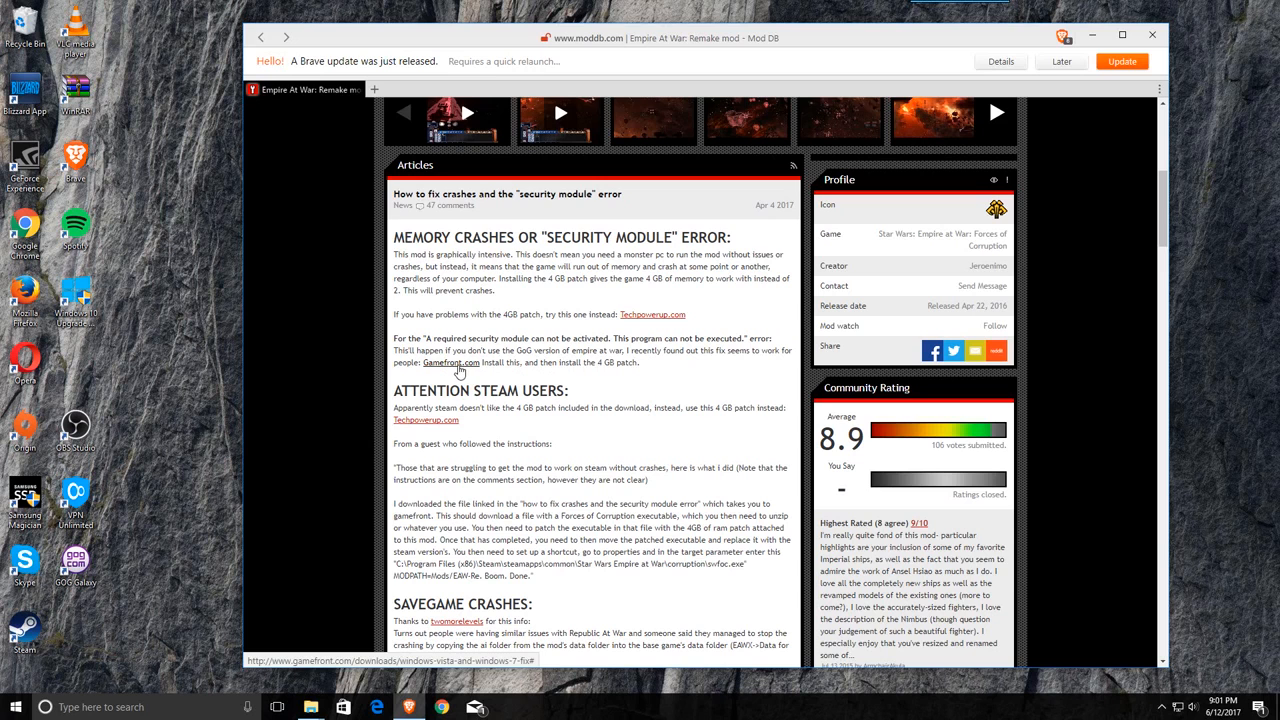
- Start the fix archive download from the GameFront patch page and dismiss the notice
left_click(452, 364)
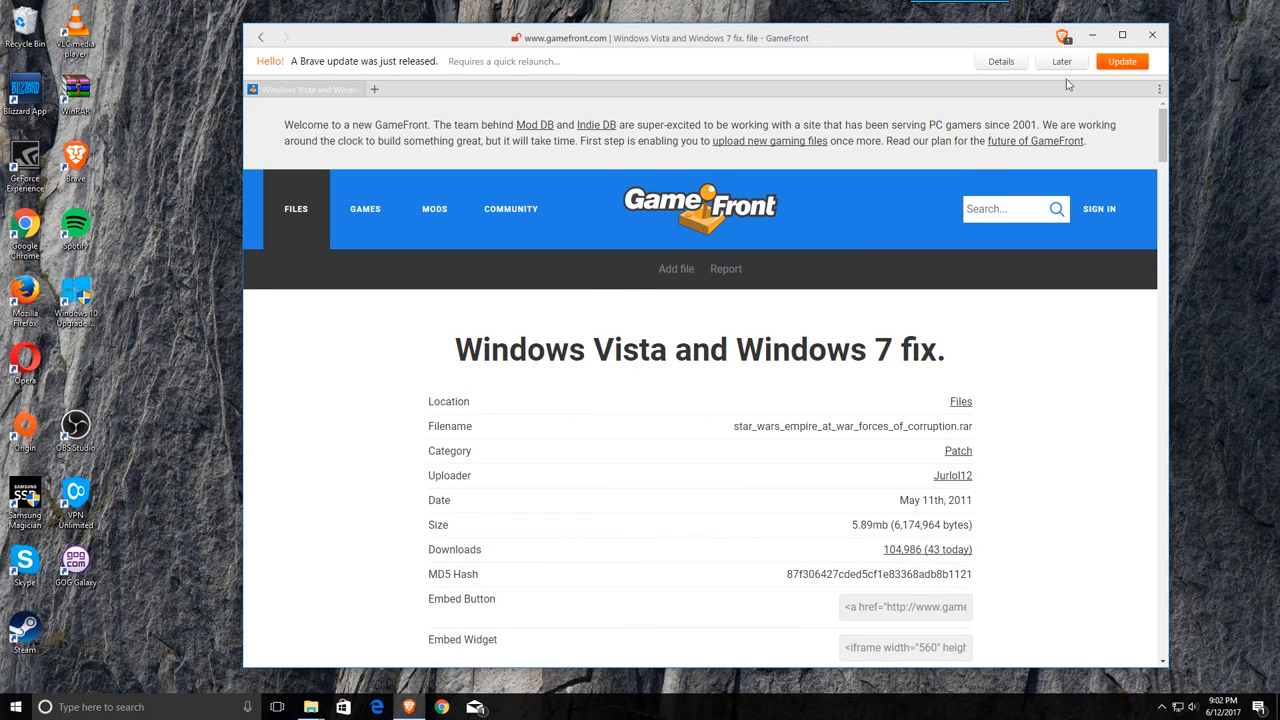
scroll("down", 3)
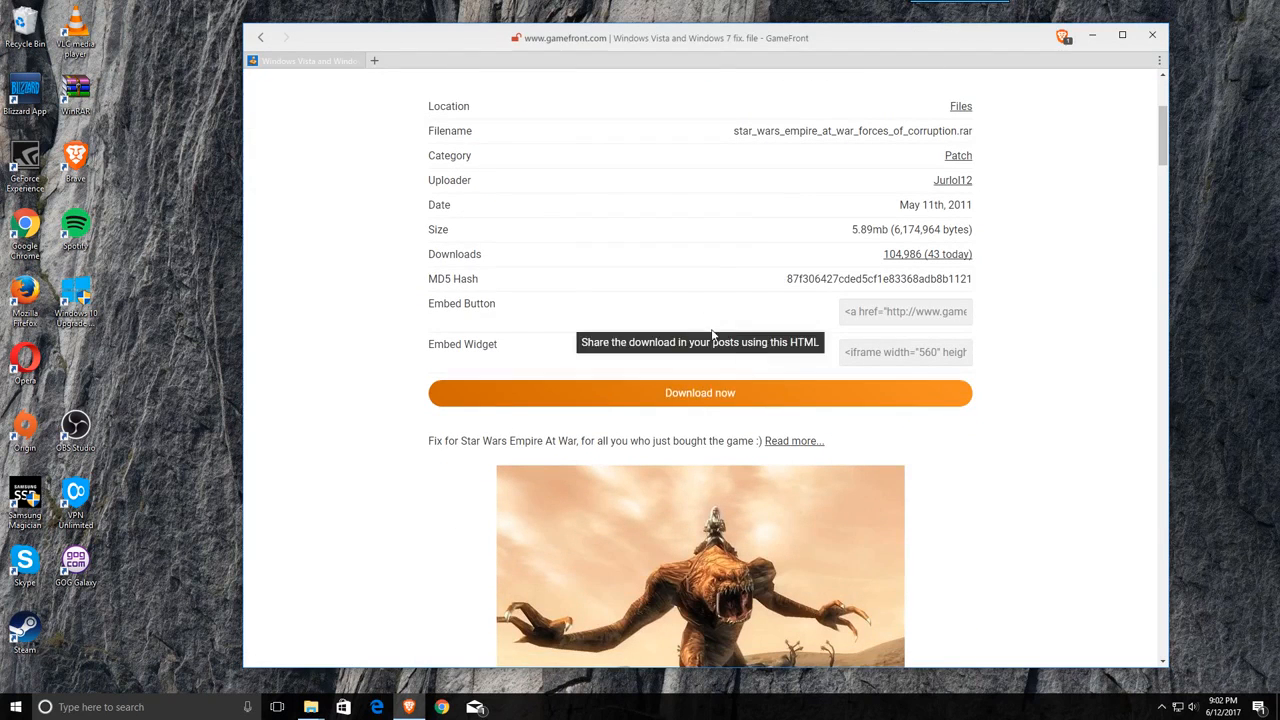
left_click(700, 392)
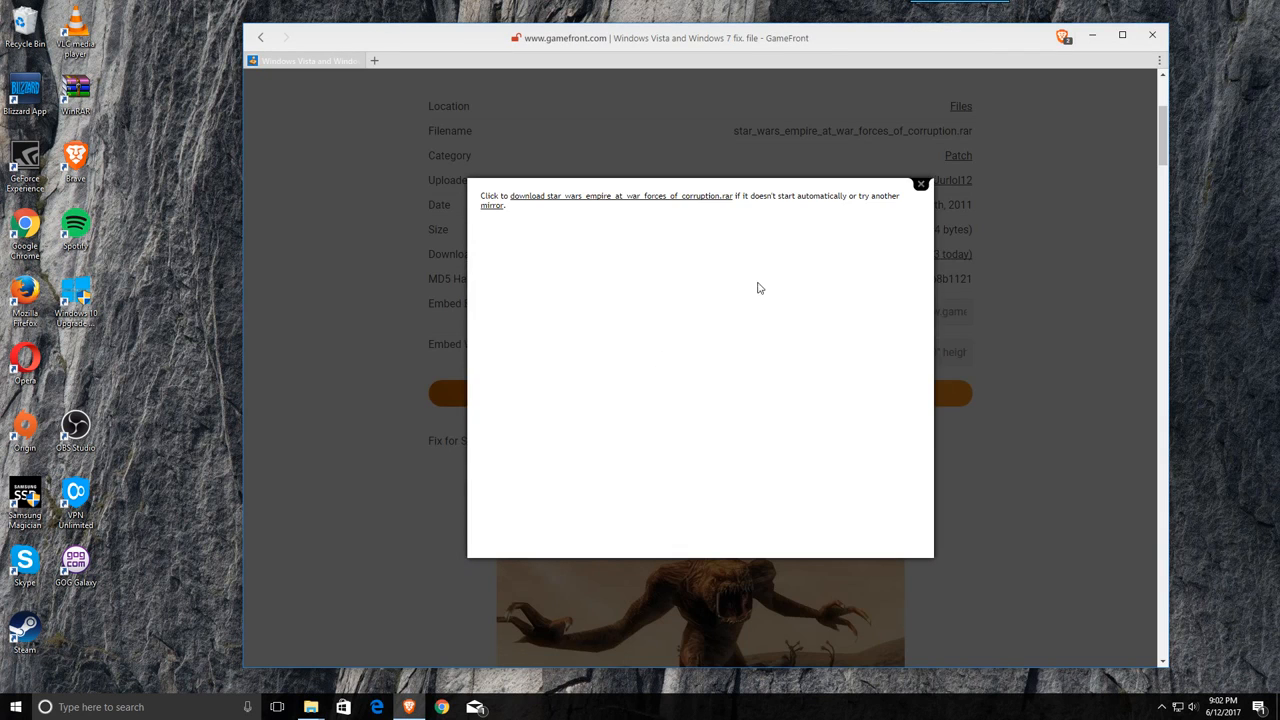
left_click(920, 184)
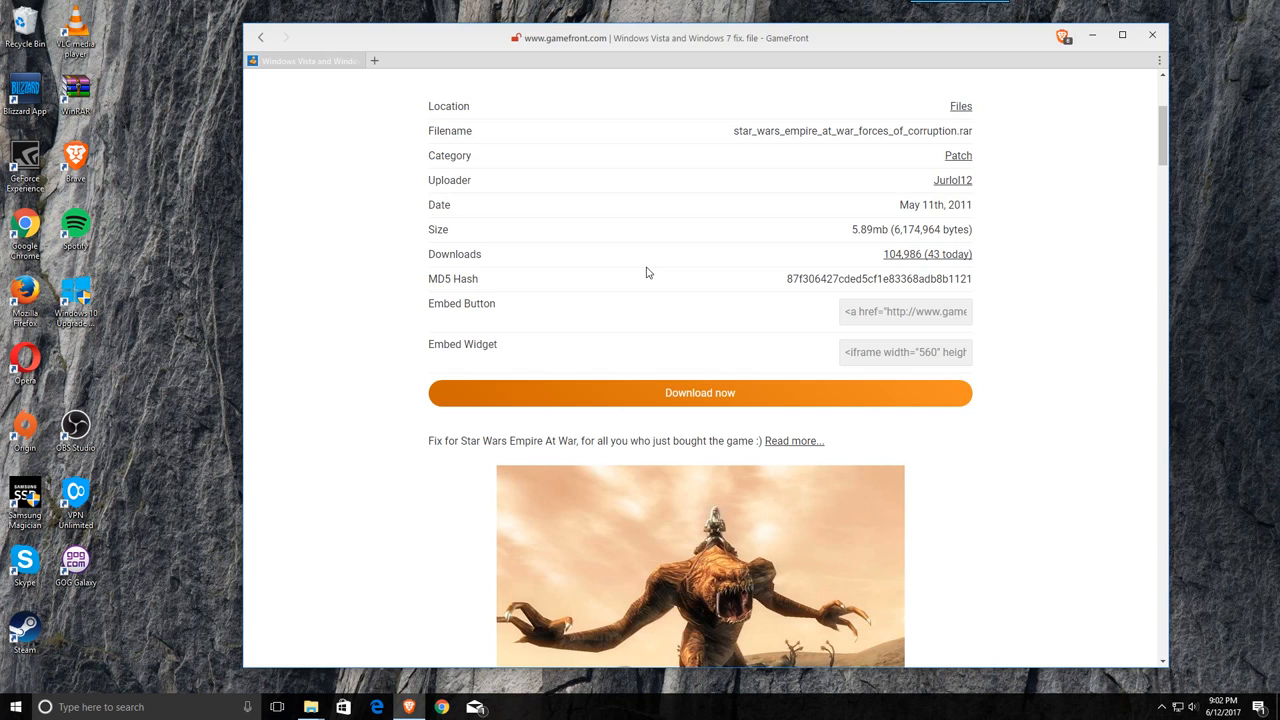
mouse_move(668, 296)
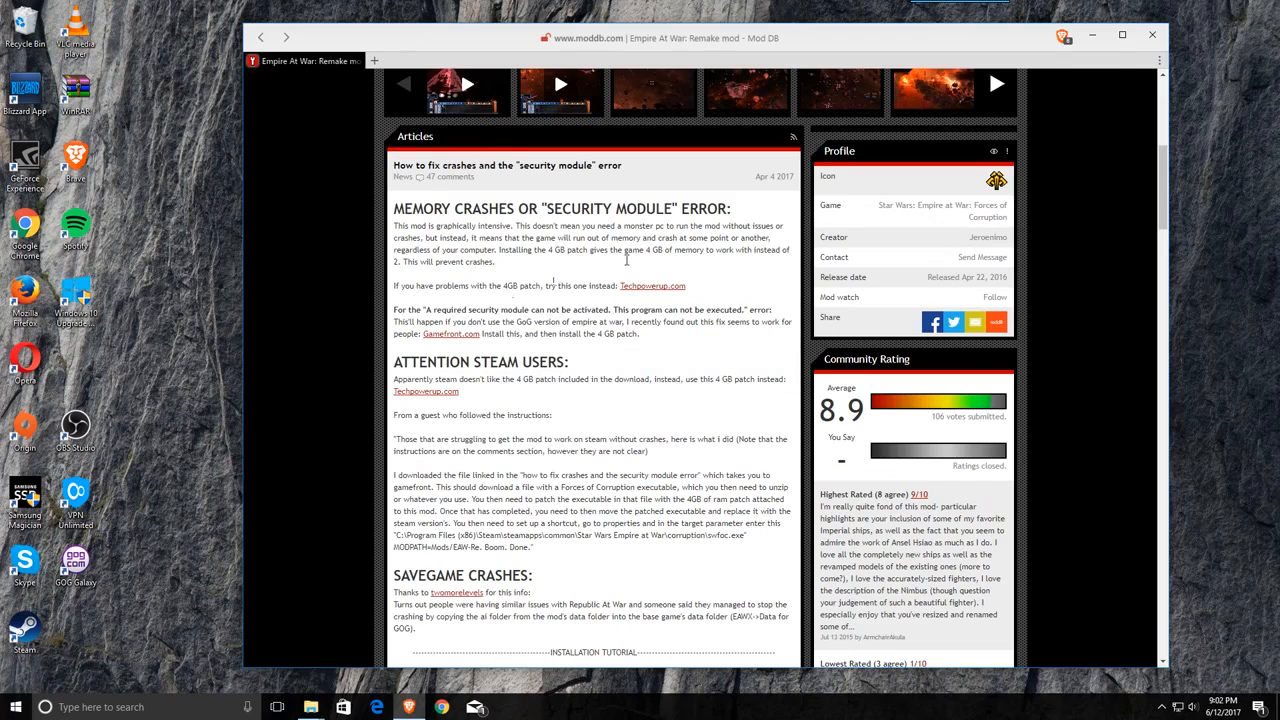
mouse_move(614, 248)
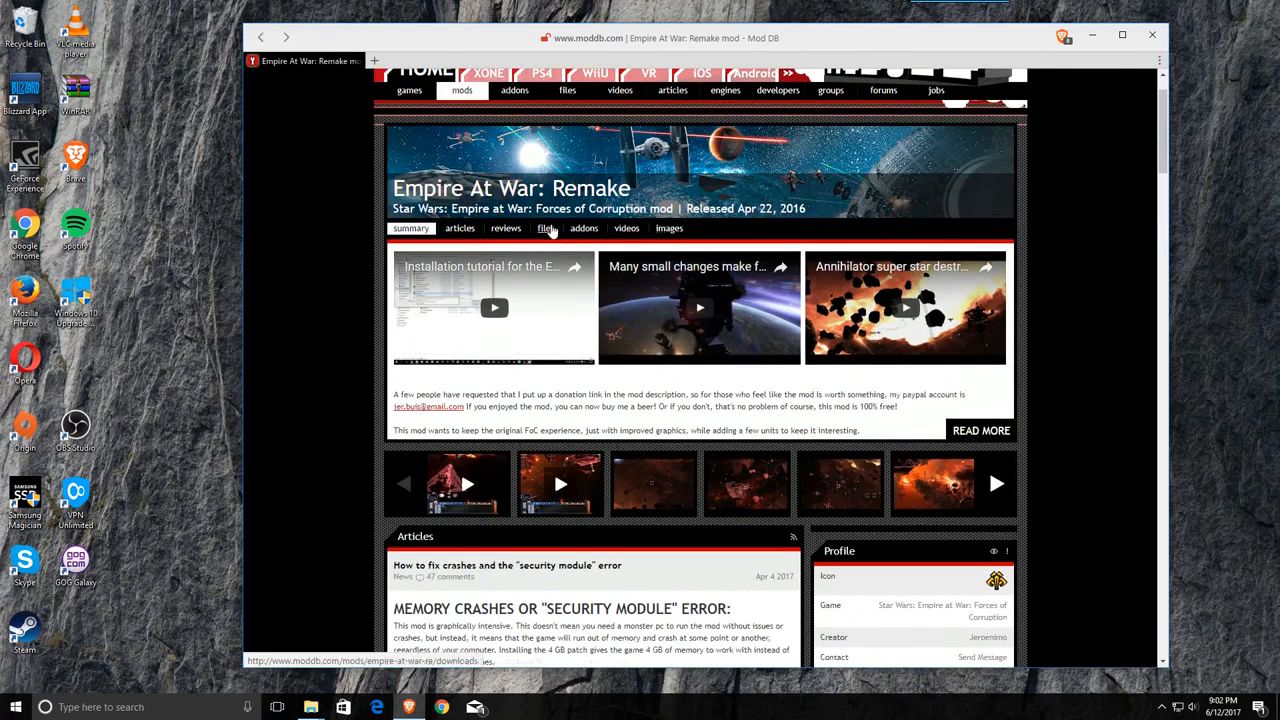
- Minimize the browser to reveal the desktop with the Remake Mod folder
scroll("down", 3)
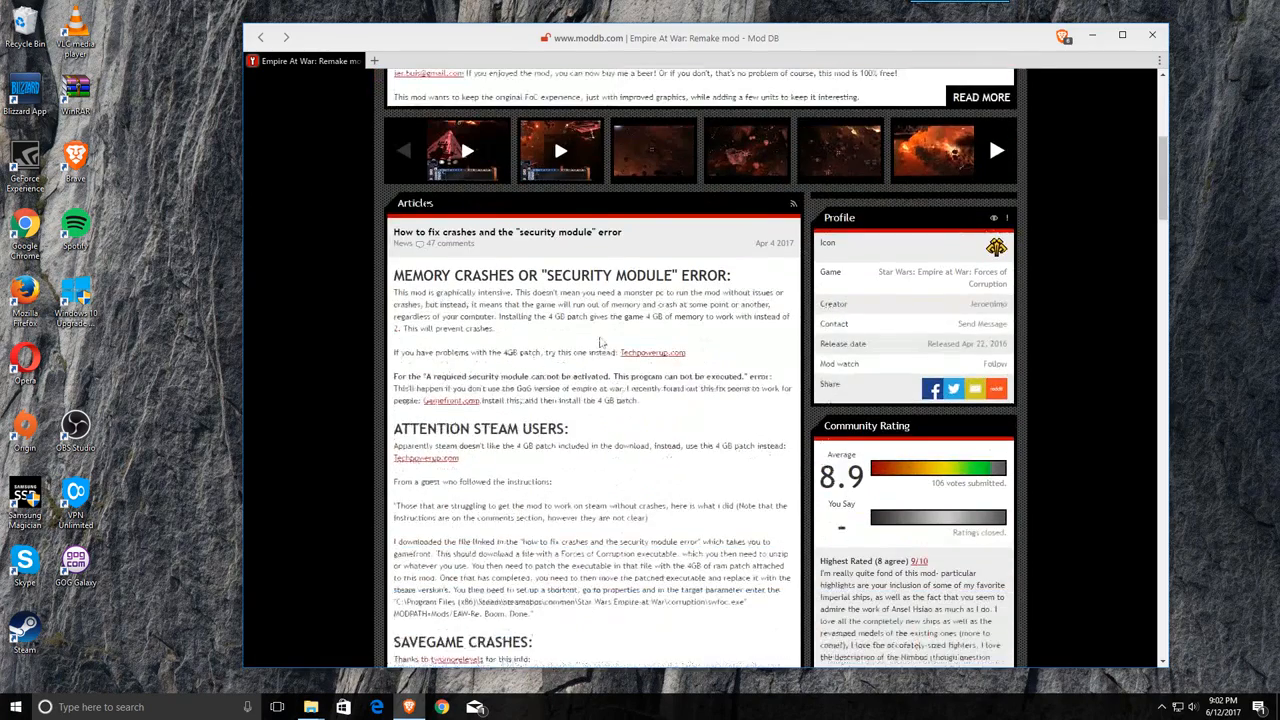
left_click(1092, 36)
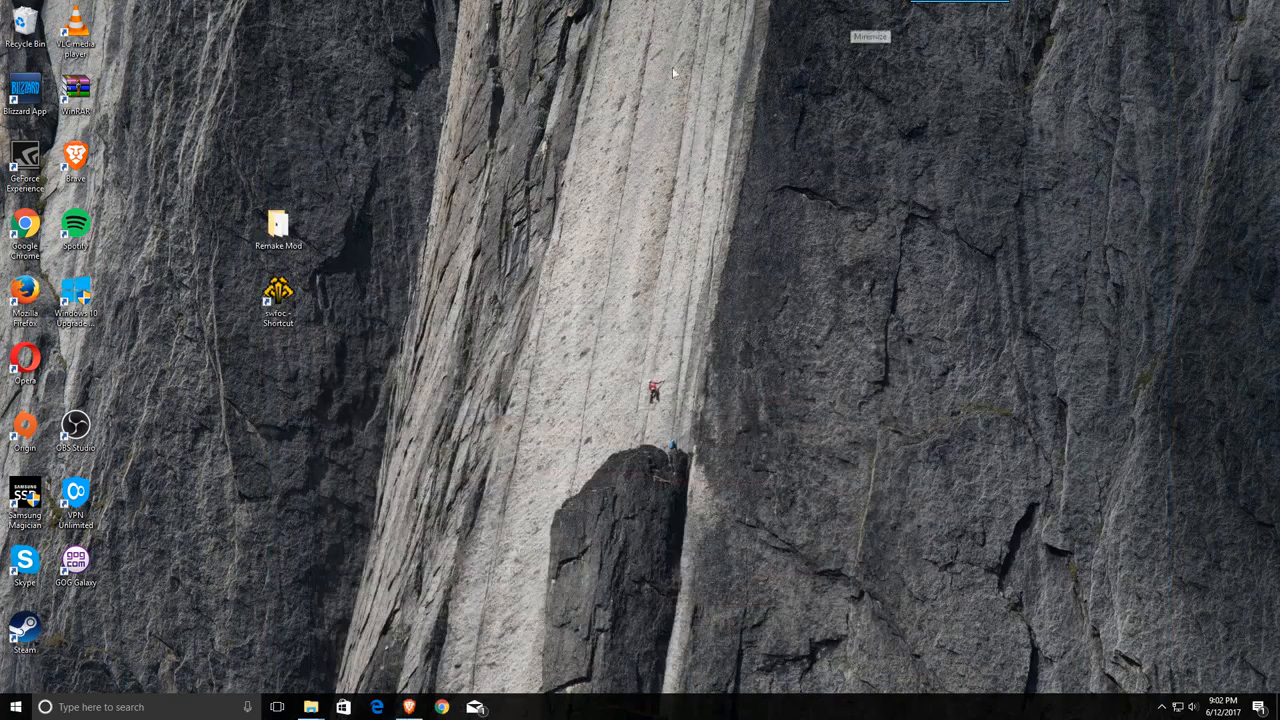
- Review the Remake Mod folder's patch archive, EAW-Re.1 archive and Forces of Corruption archive
double_click(278, 222)
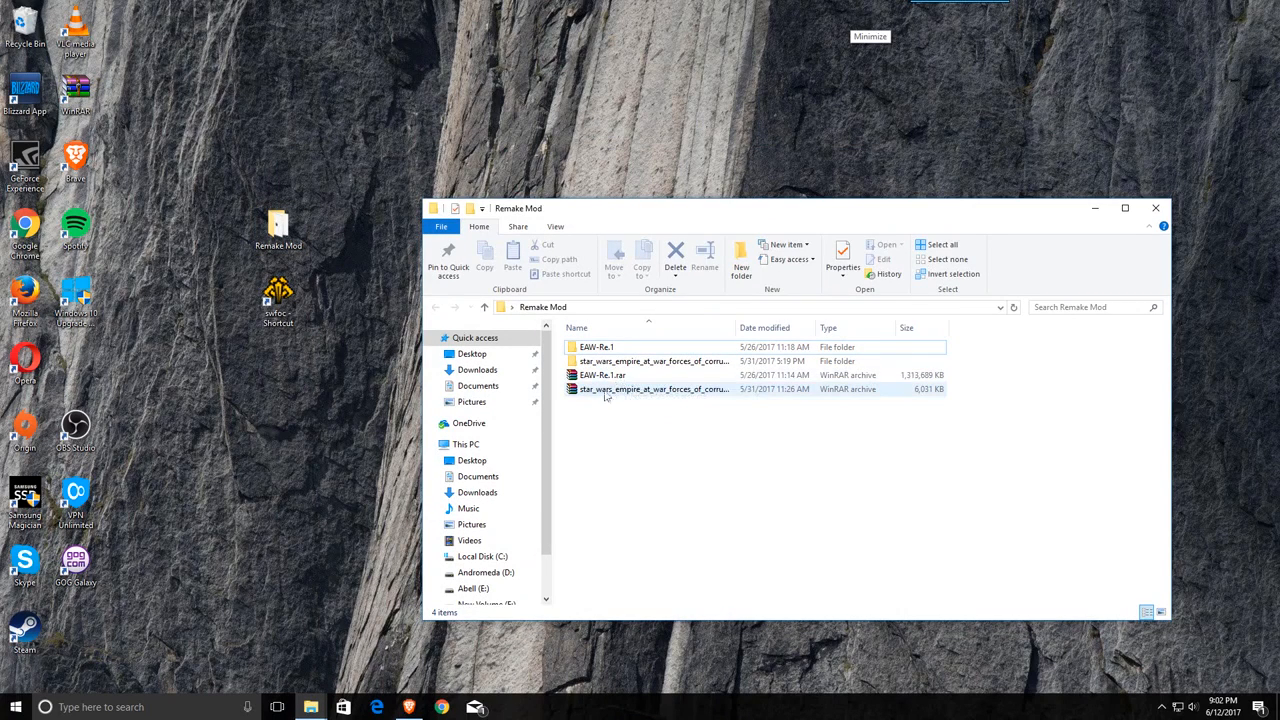
mouse_move(620, 376)
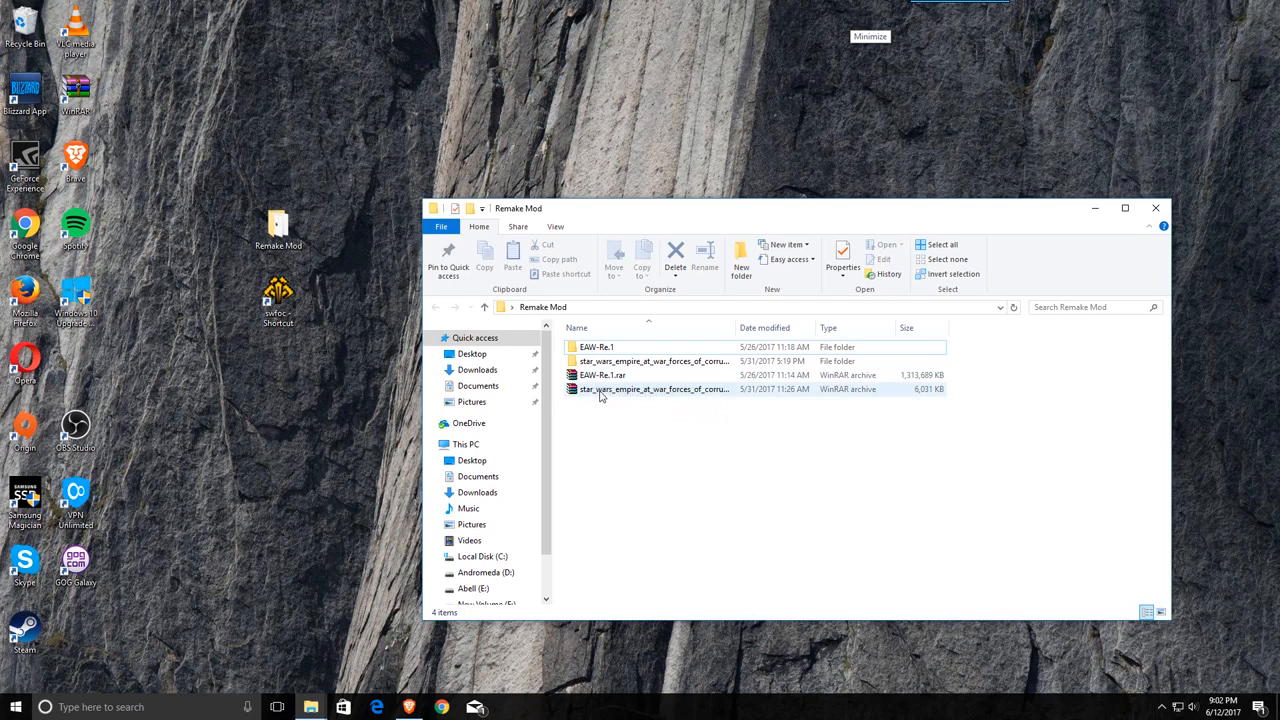
mouse_move(654, 388)
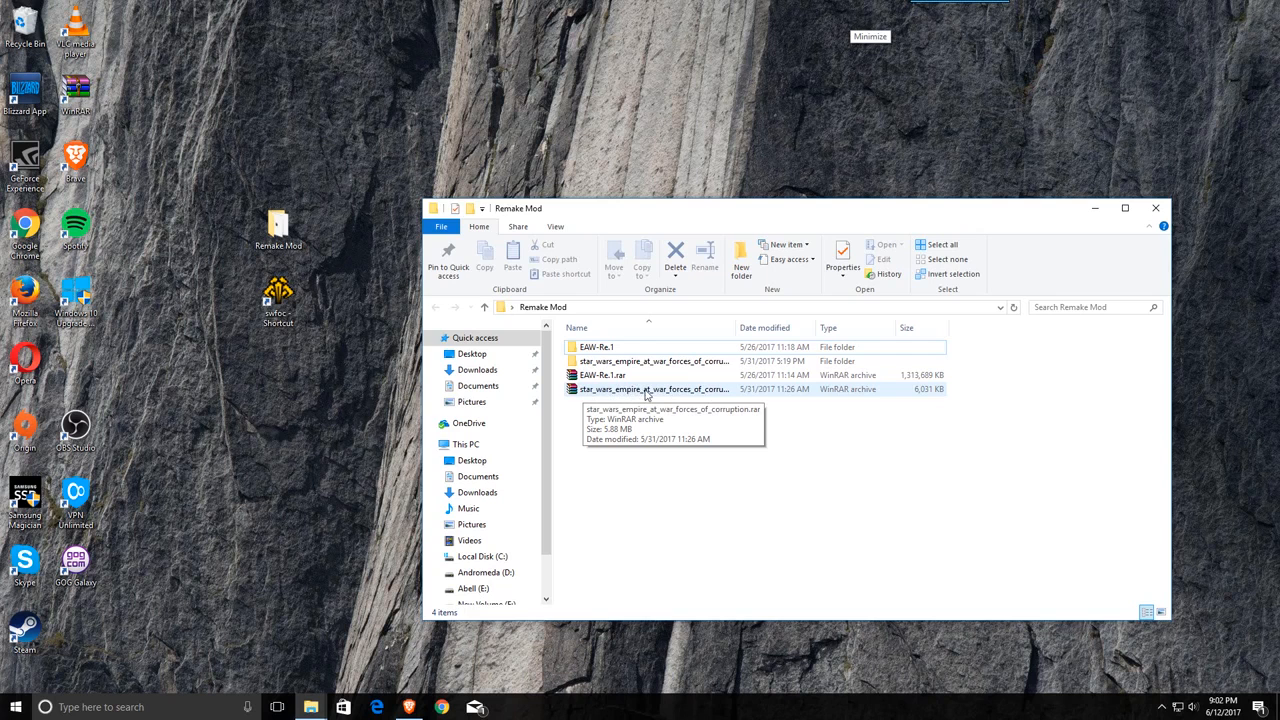
mouse_move(612, 388)
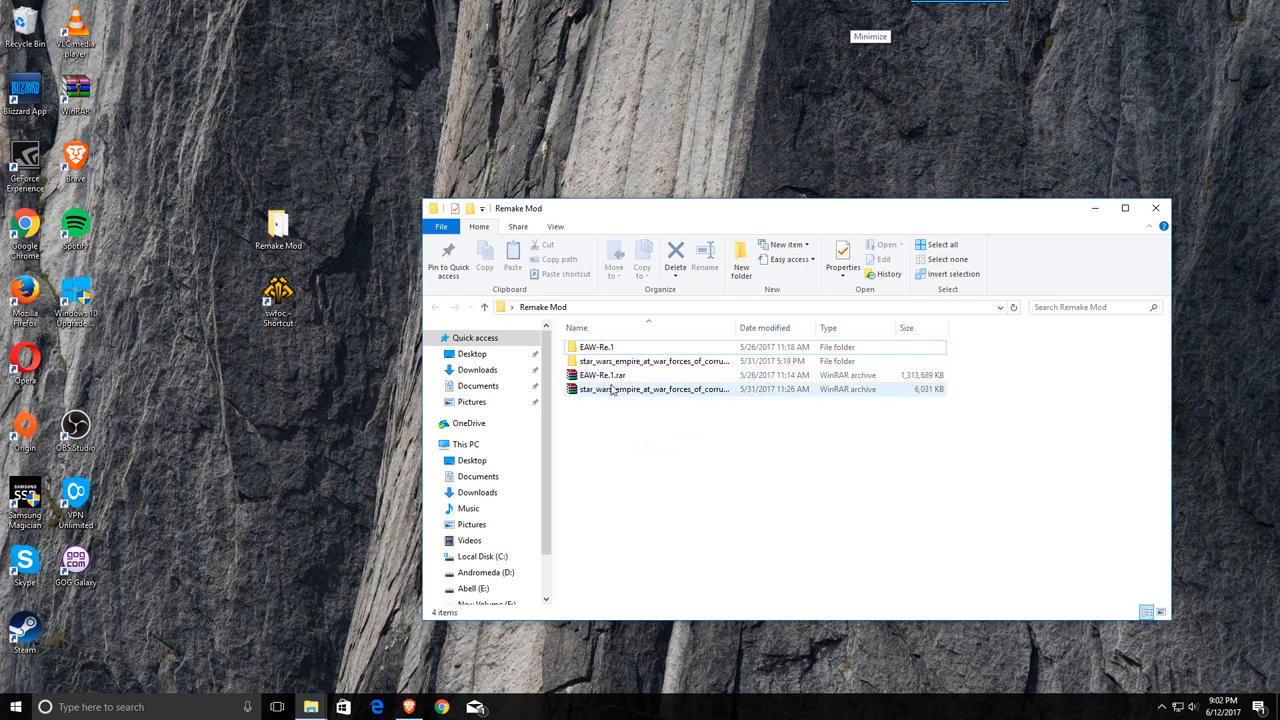
left_click(658, 466)
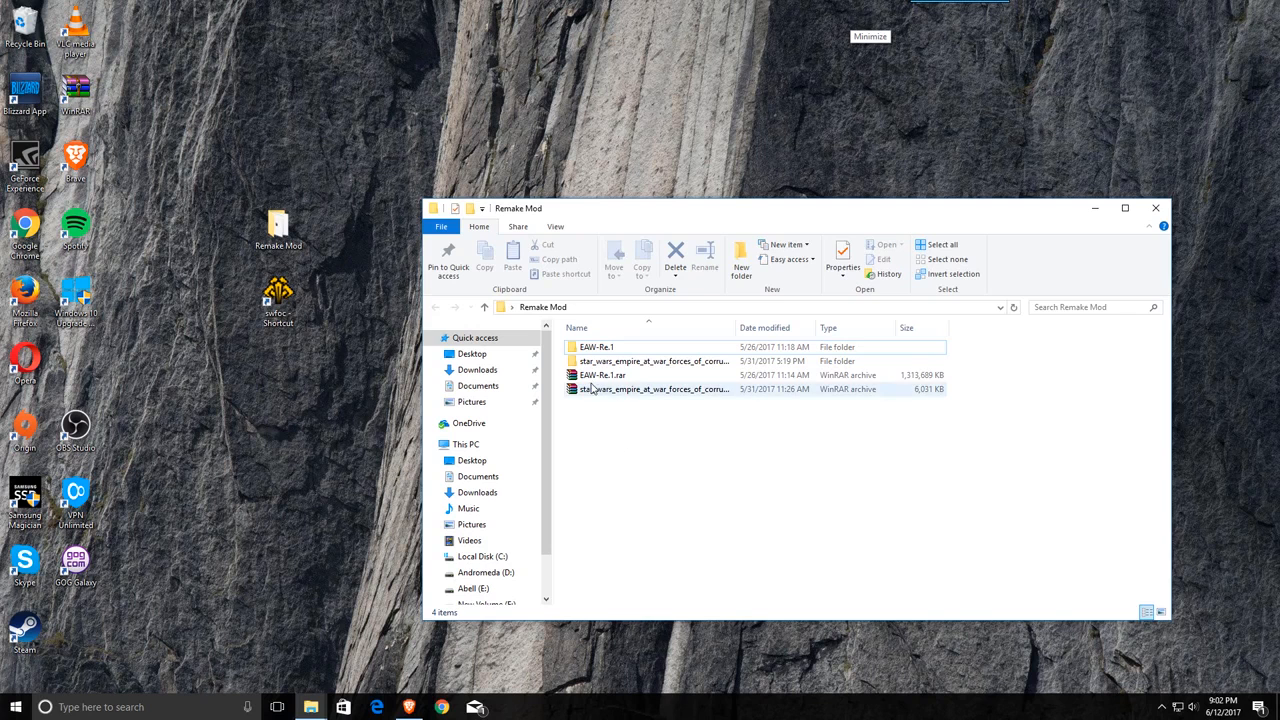
left_click(604, 374)
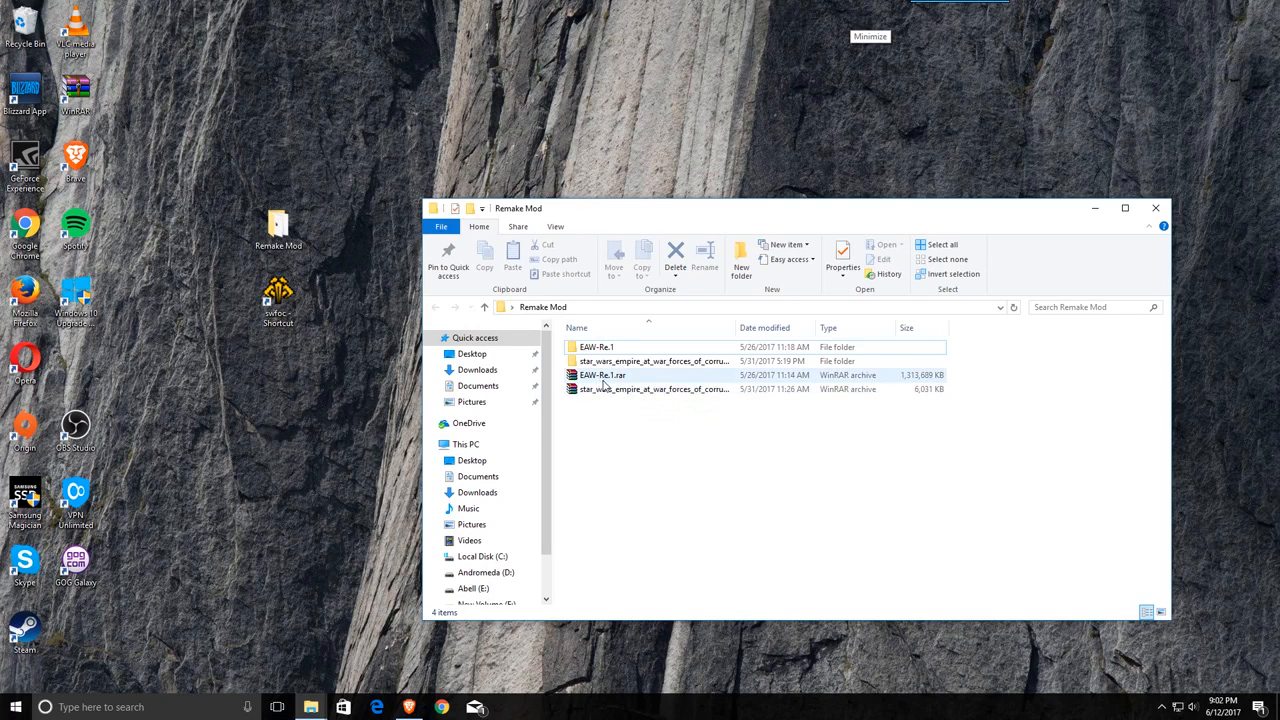
left_click(652, 360)
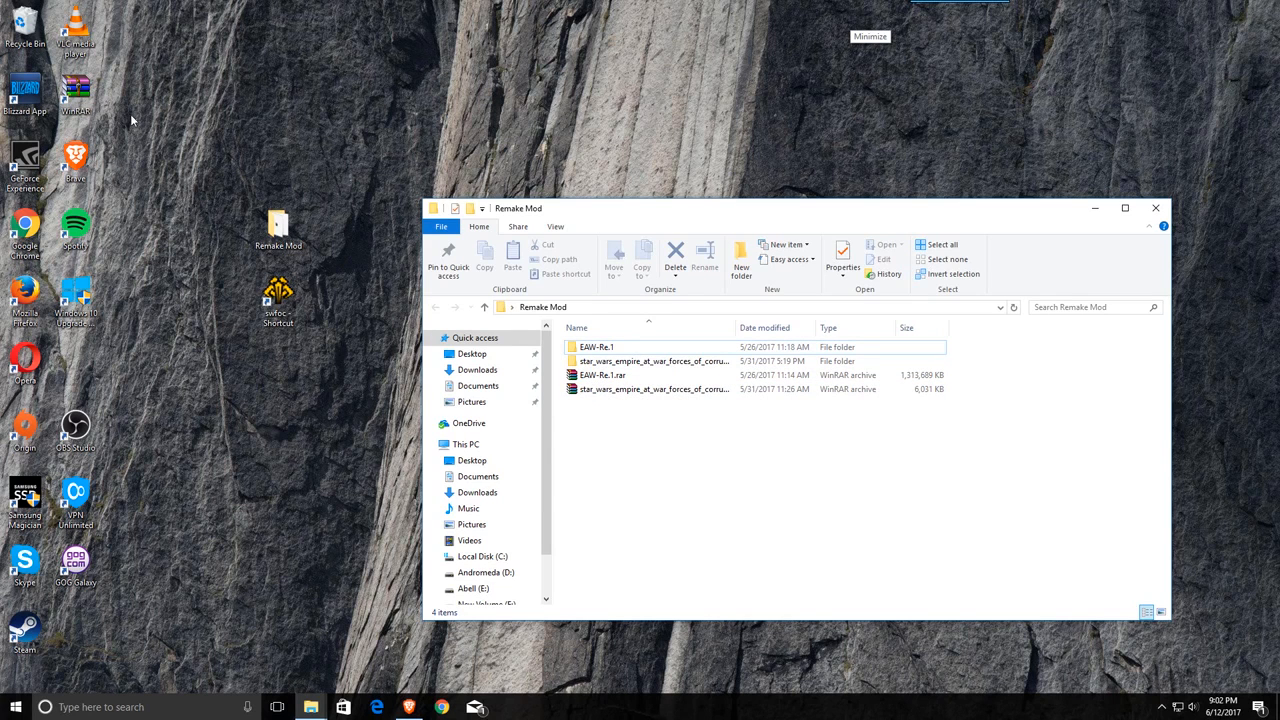
mouse_move(490, 172)
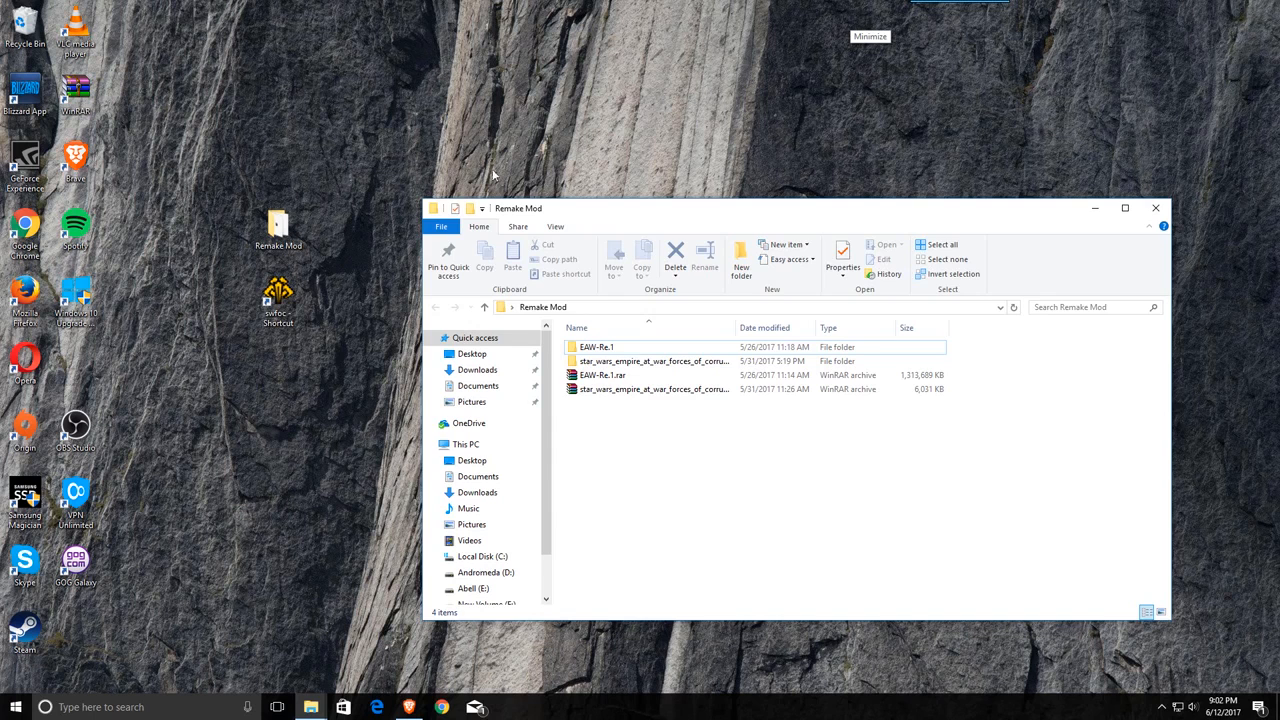
left_click(650, 388)
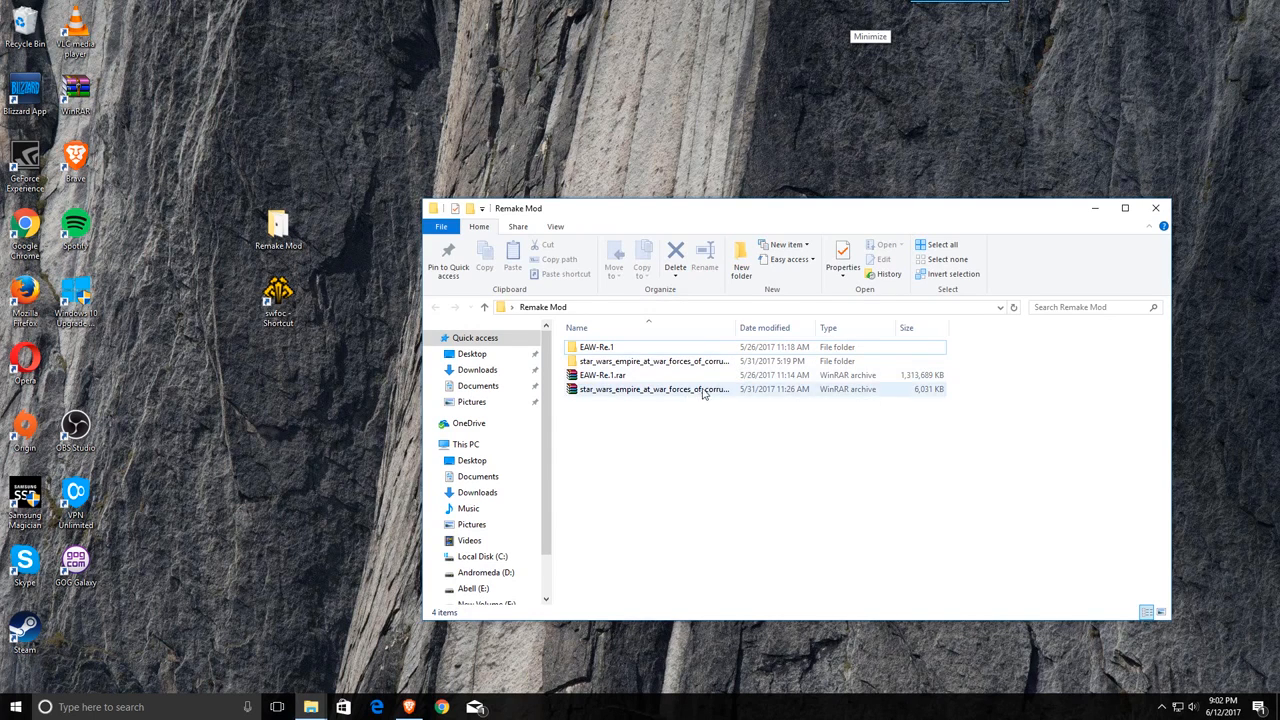
left_click(602, 374)
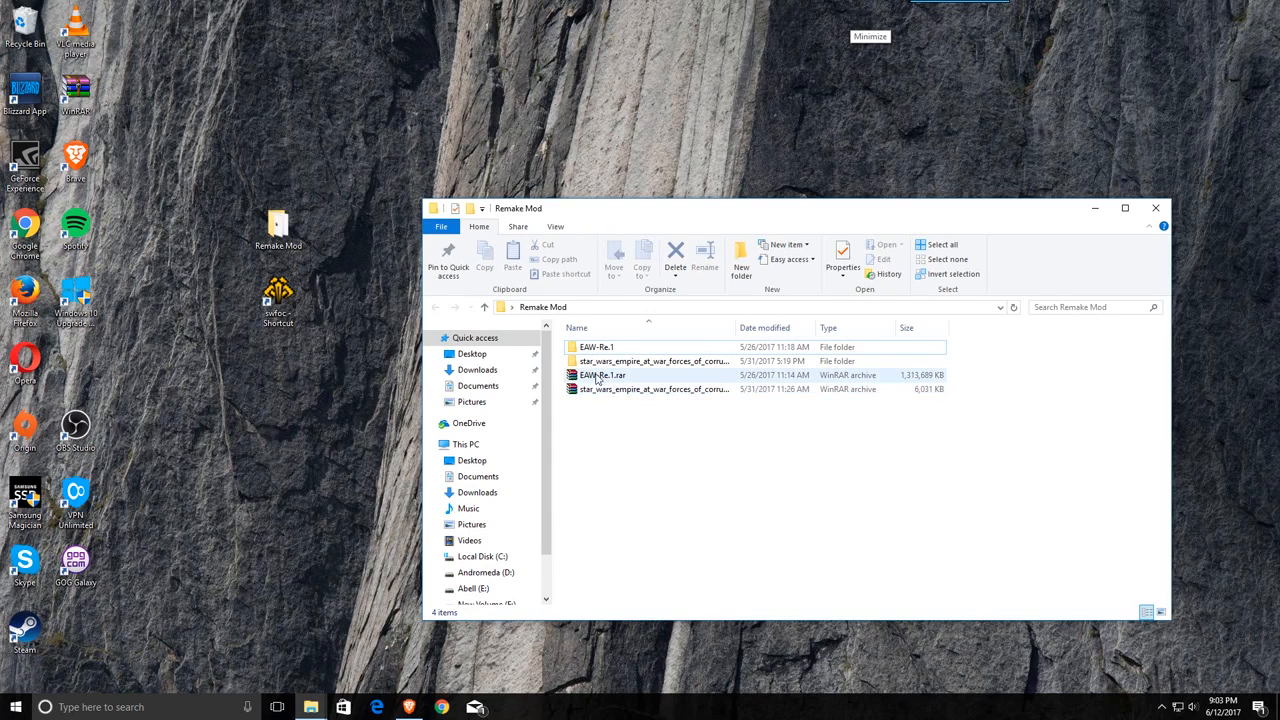
mouse_move(602, 376)
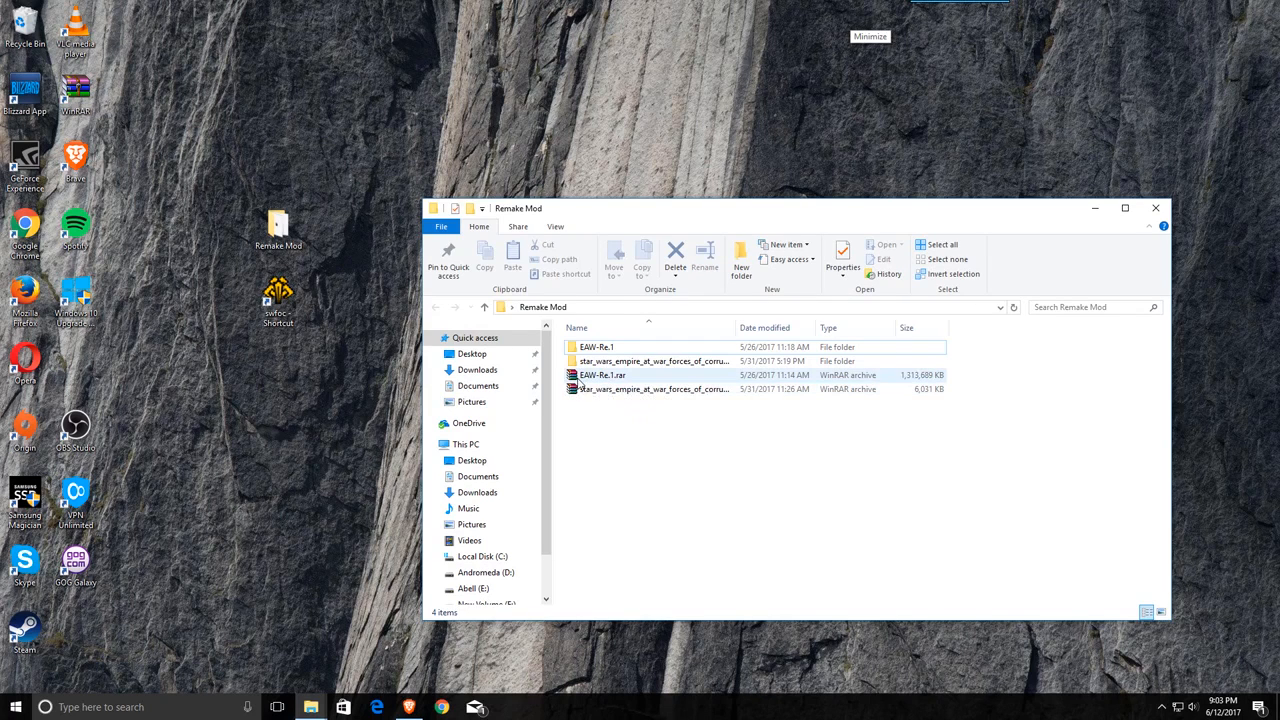
- Enter the Forces of Corruption archive and reach the corruption game folder
right_click(604, 374)
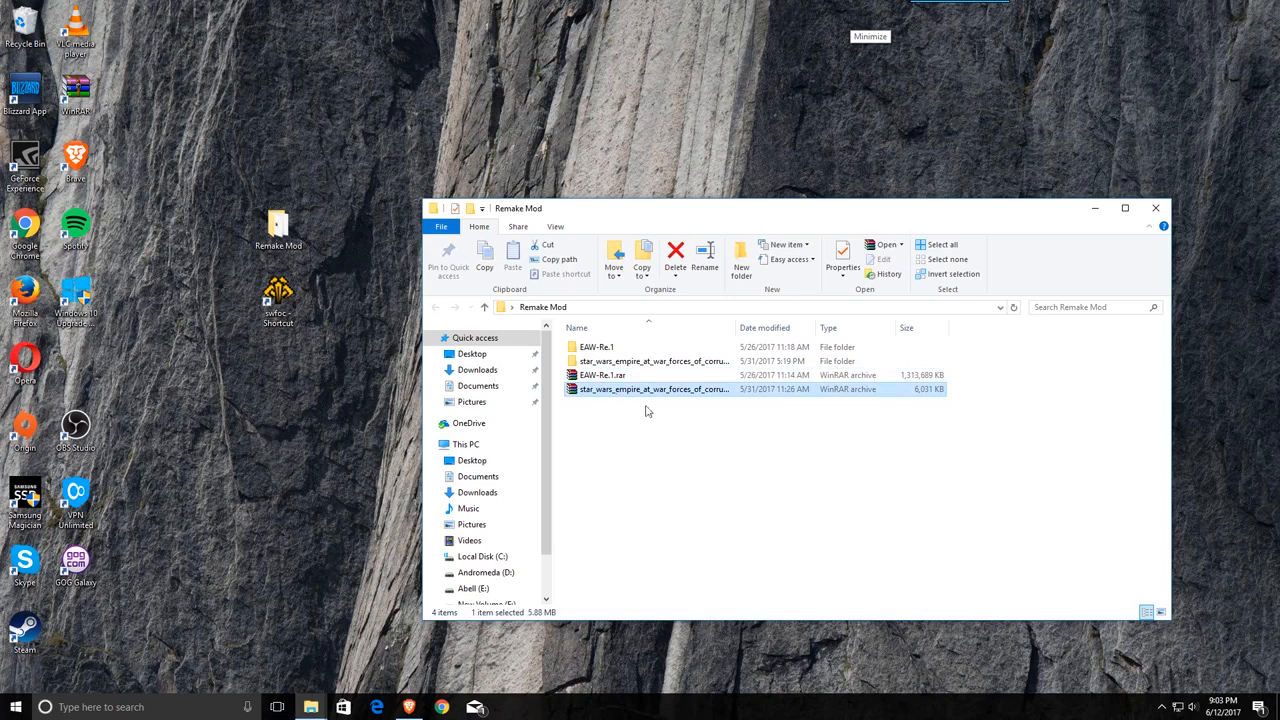
double_click(596, 346)
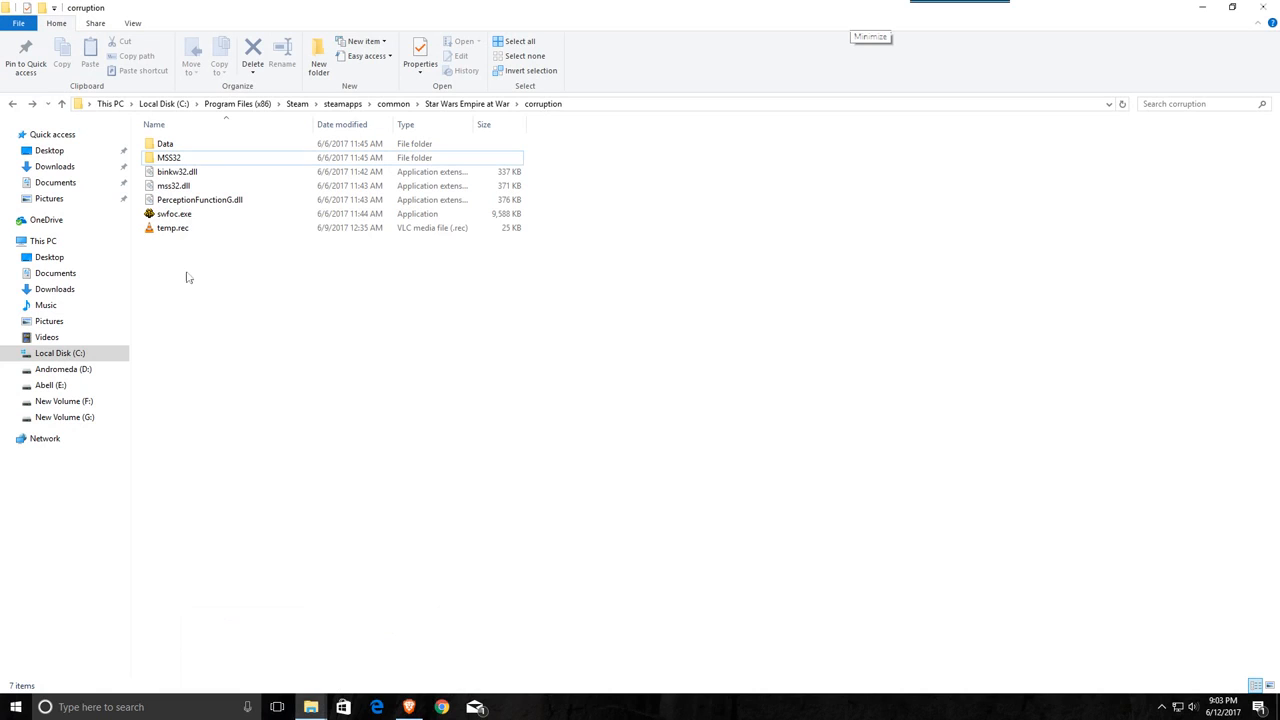
left_click(60, 352)
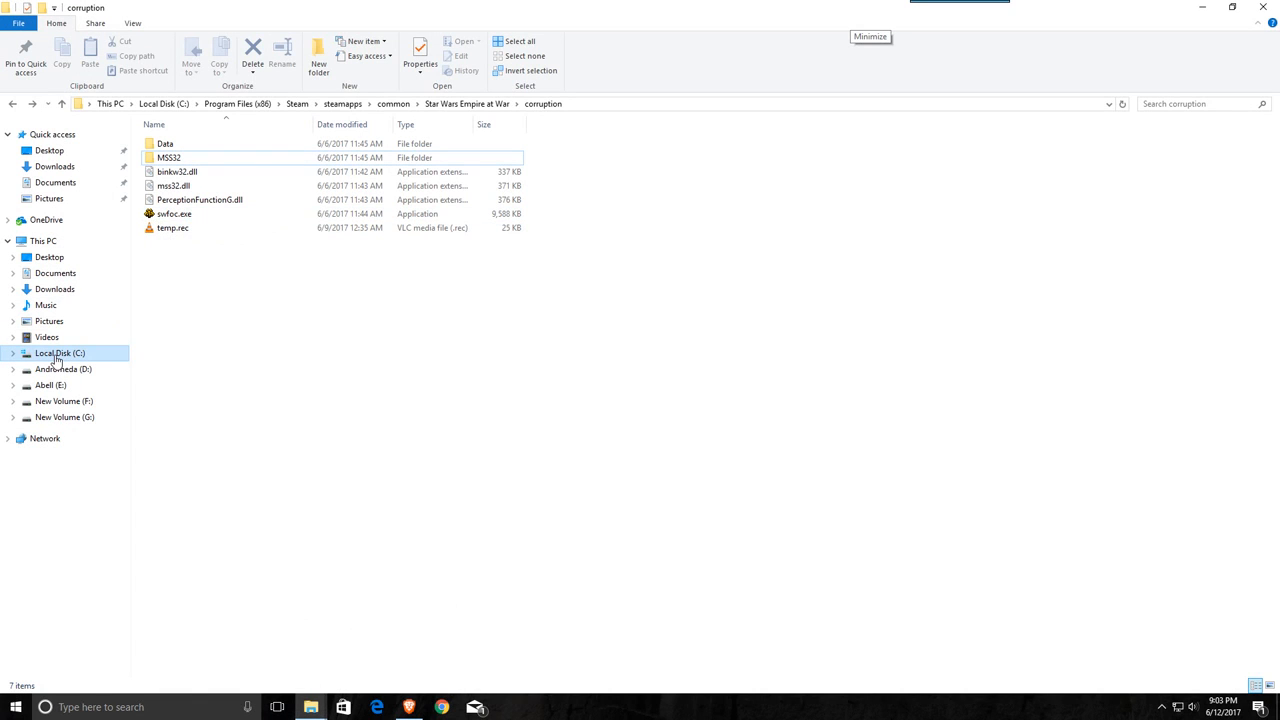
left_click(60, 352)
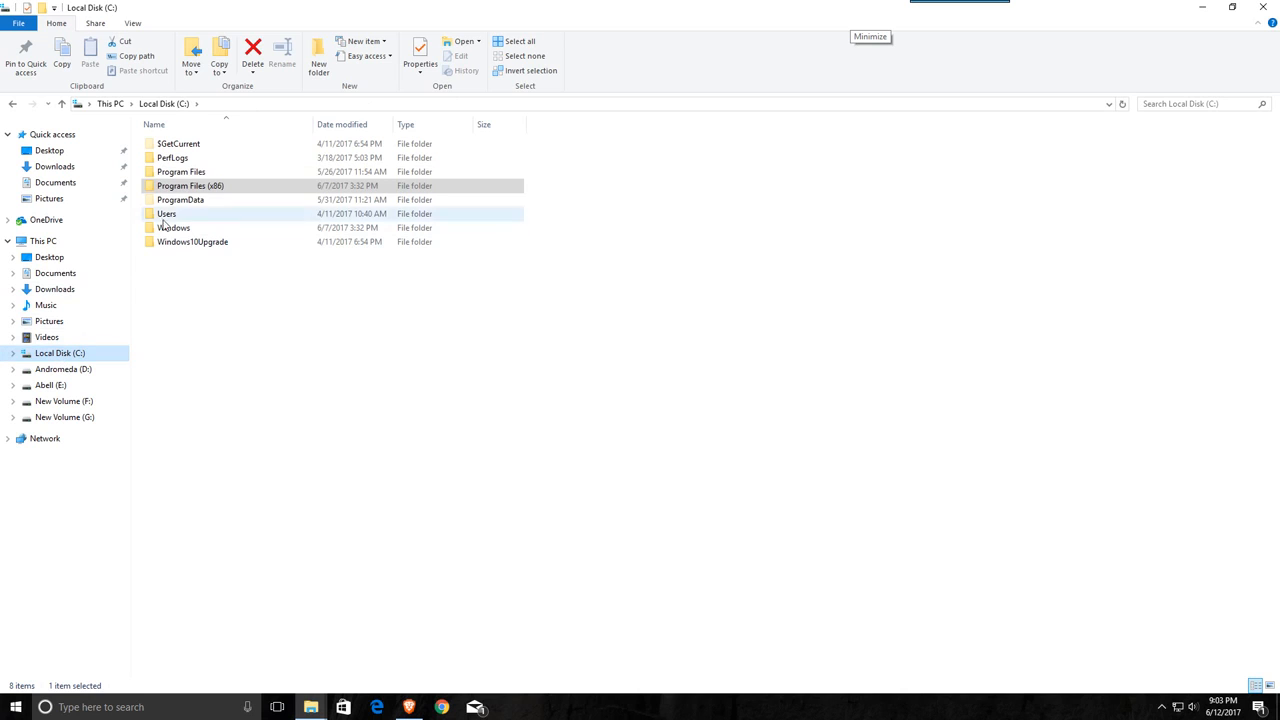
double_click(190, 184)
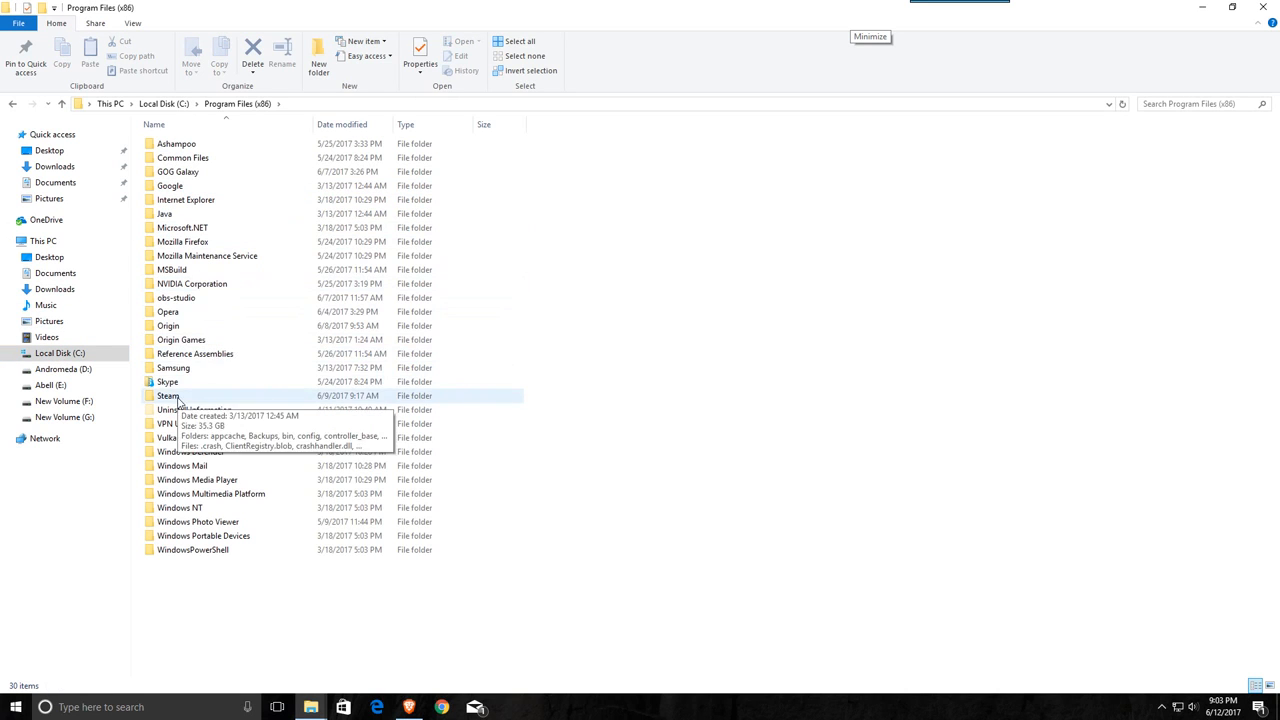
double_click(168, 396)
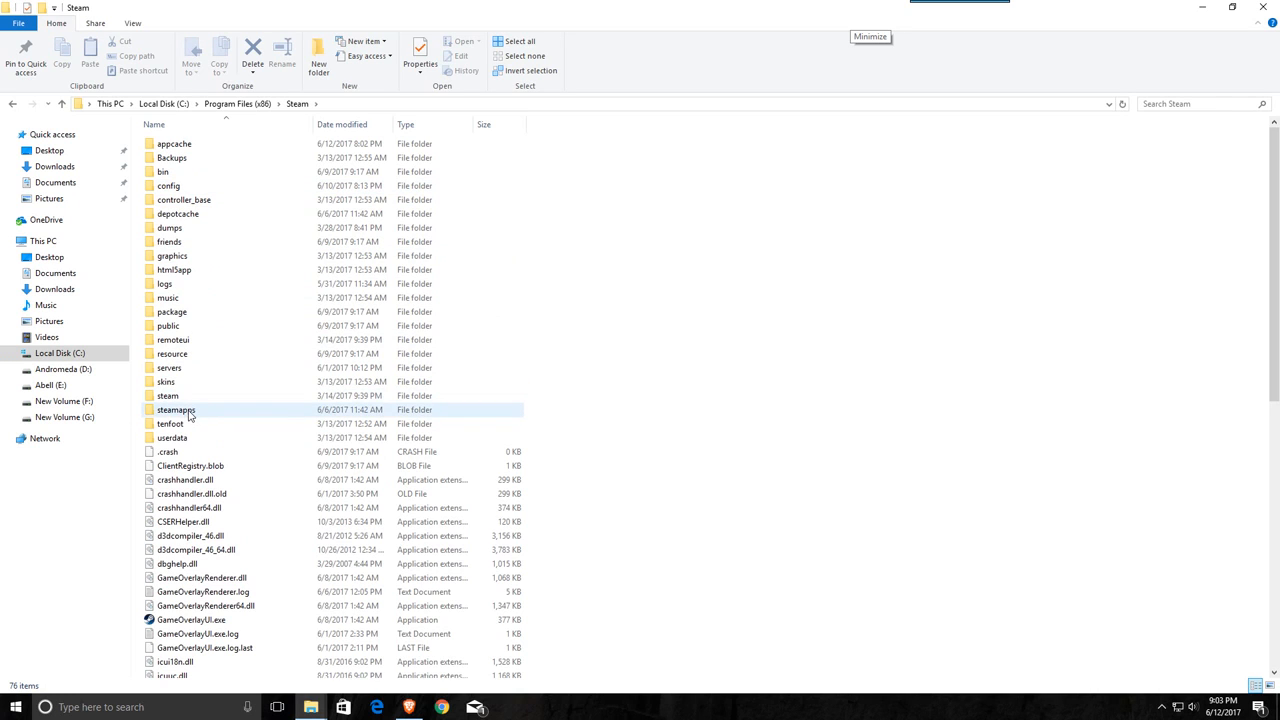
double_click(176, 410)
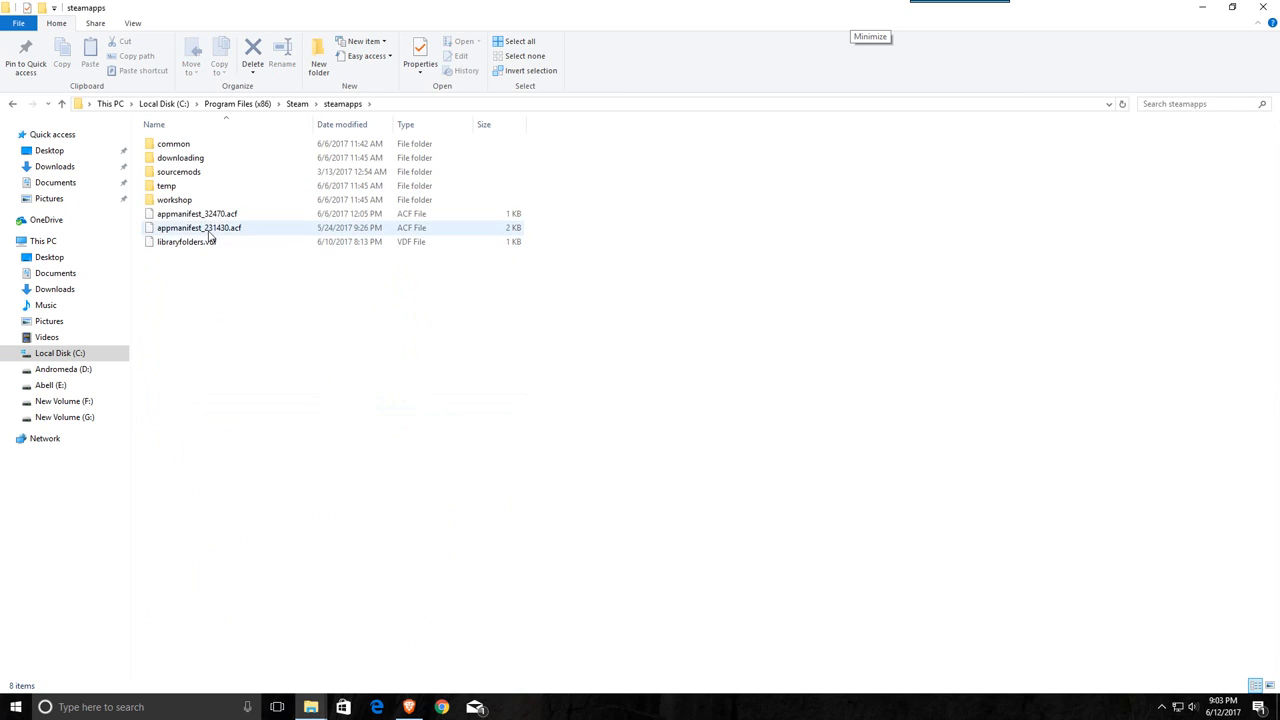
double_click(172, 144)
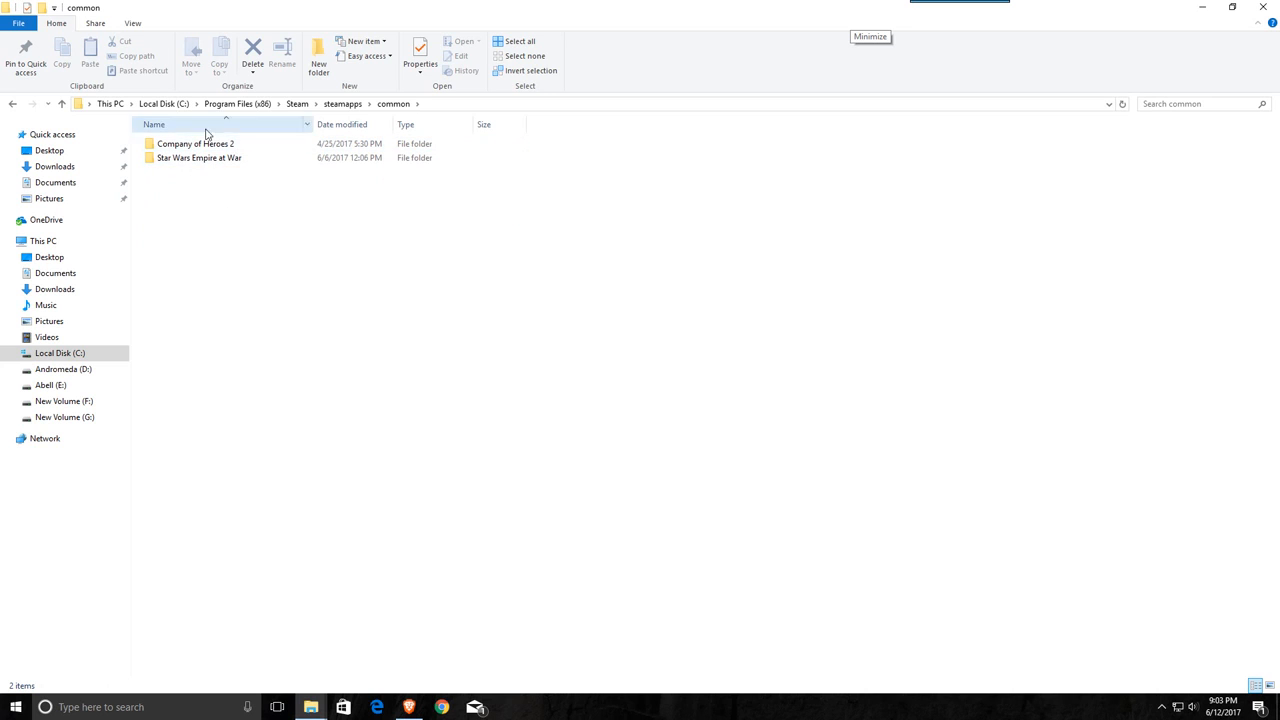
left_click(200, 158)
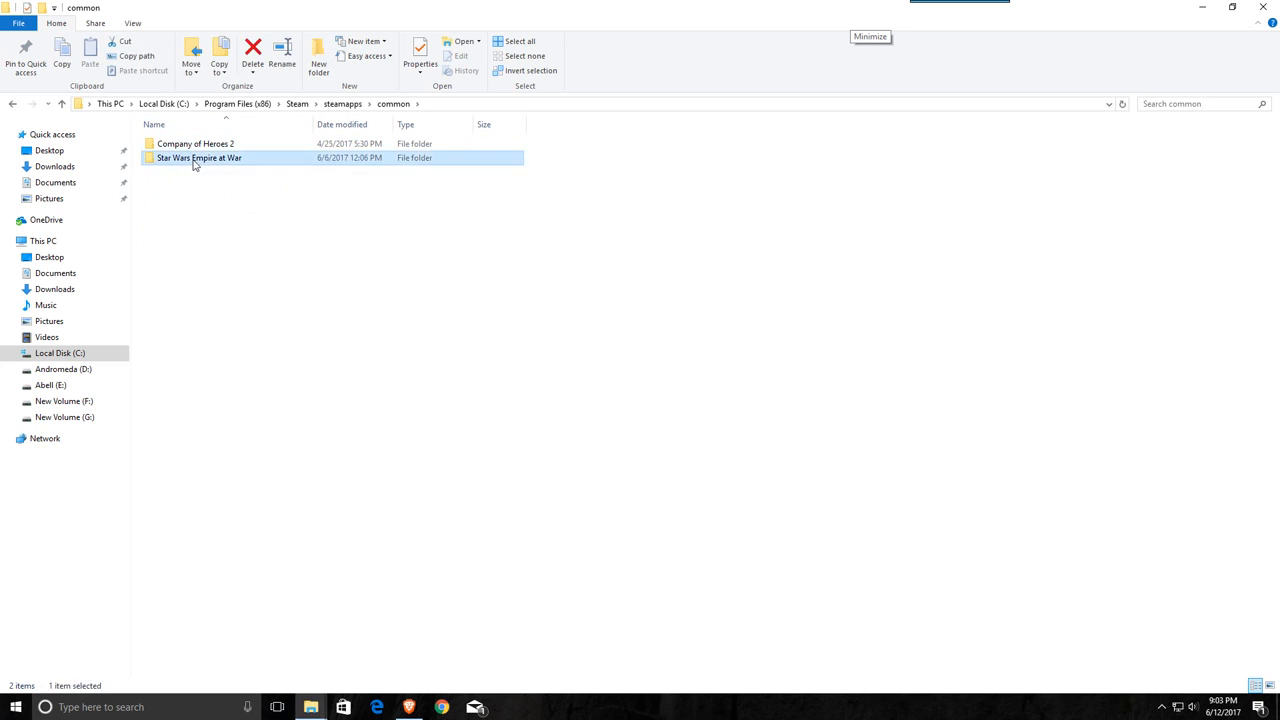
double_click(200, 158)
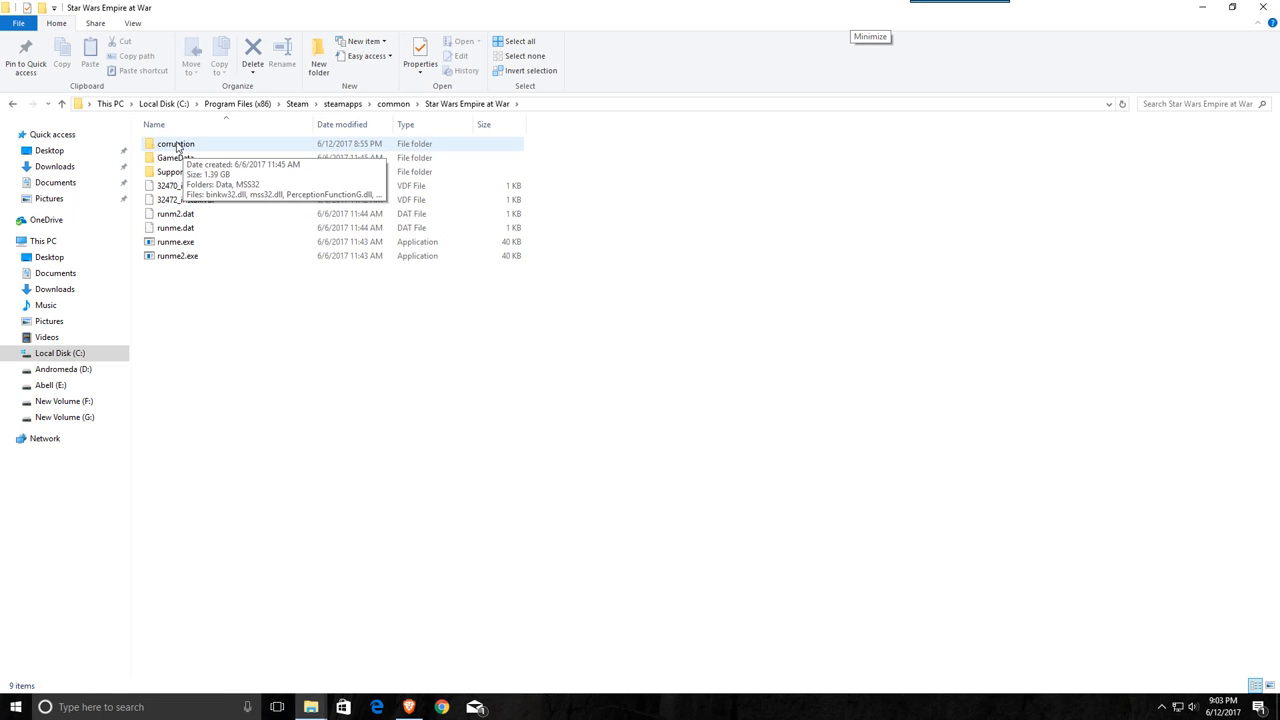
double_click(176, 144)
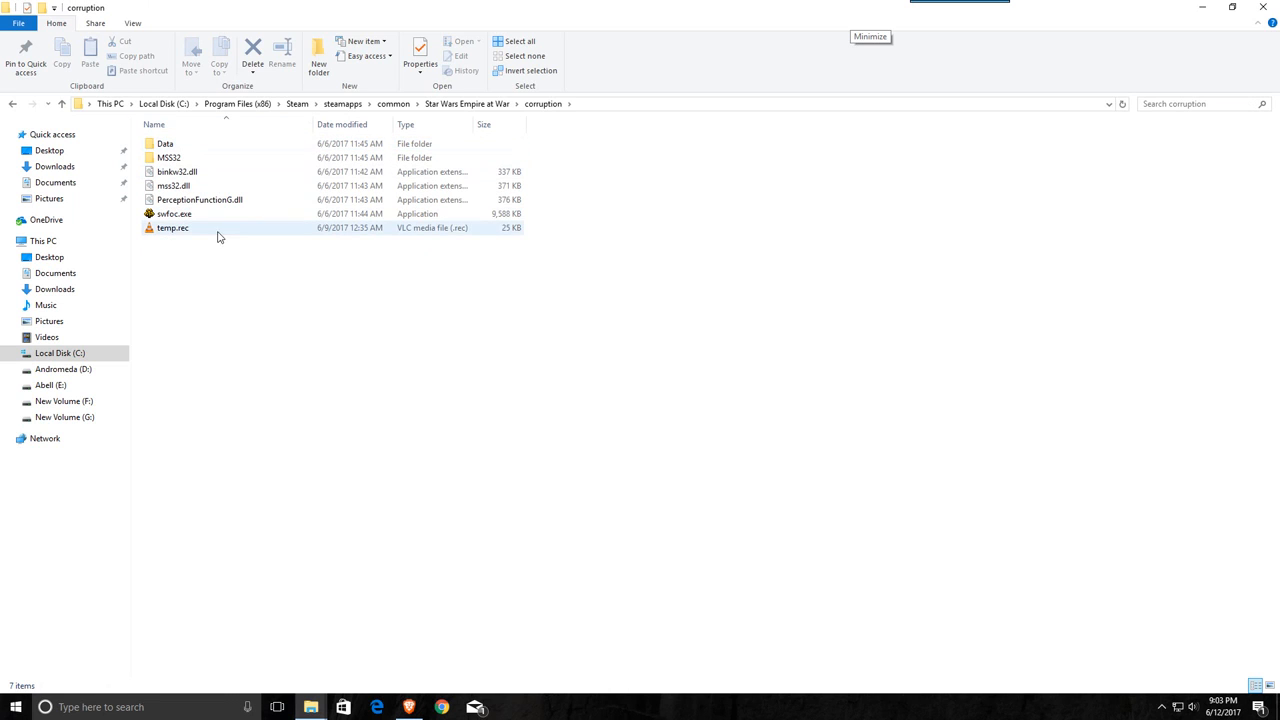
left_click(176, 212)
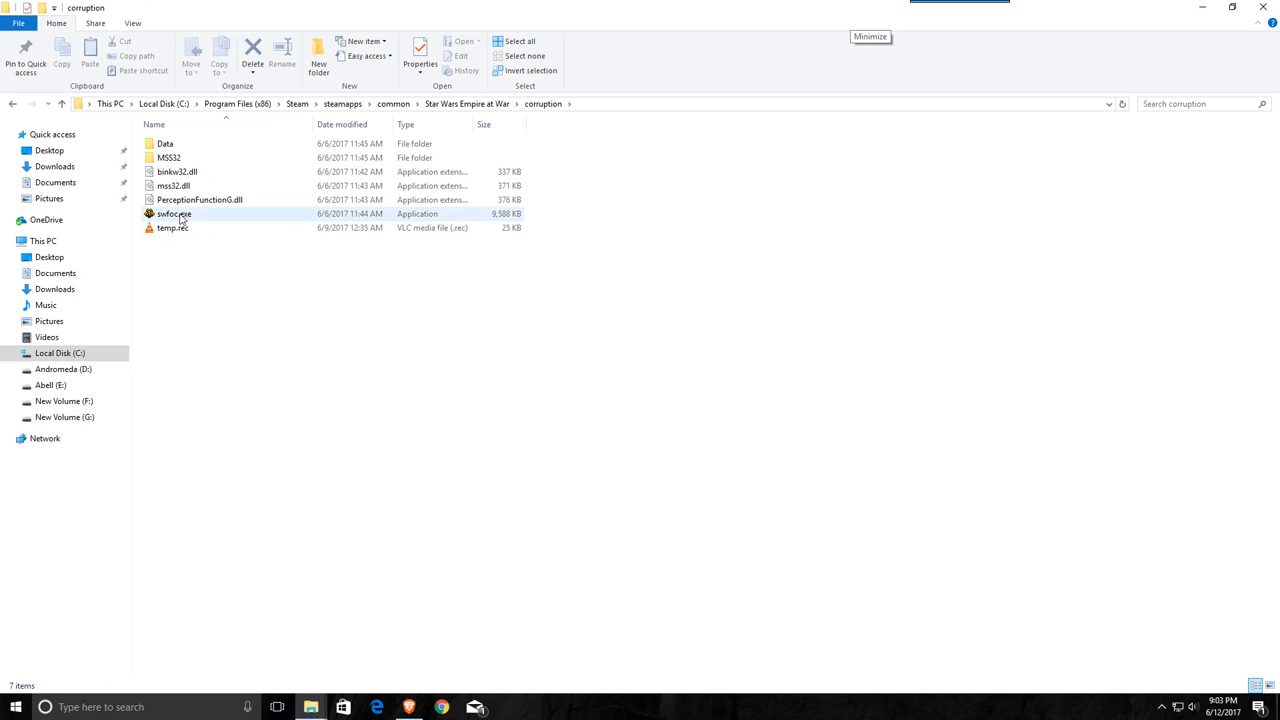
mouse_move(176, 214)
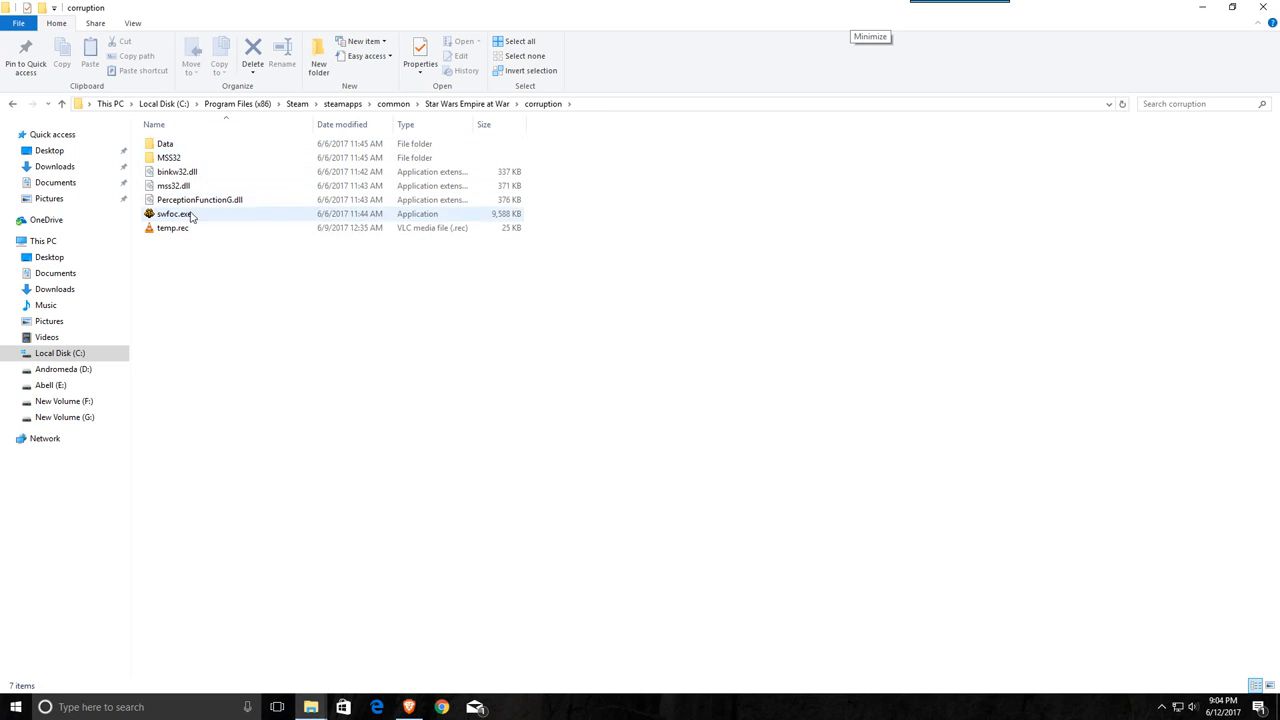
- Create a new folder named Mods in the corruption game folder
left_click(164, 144)
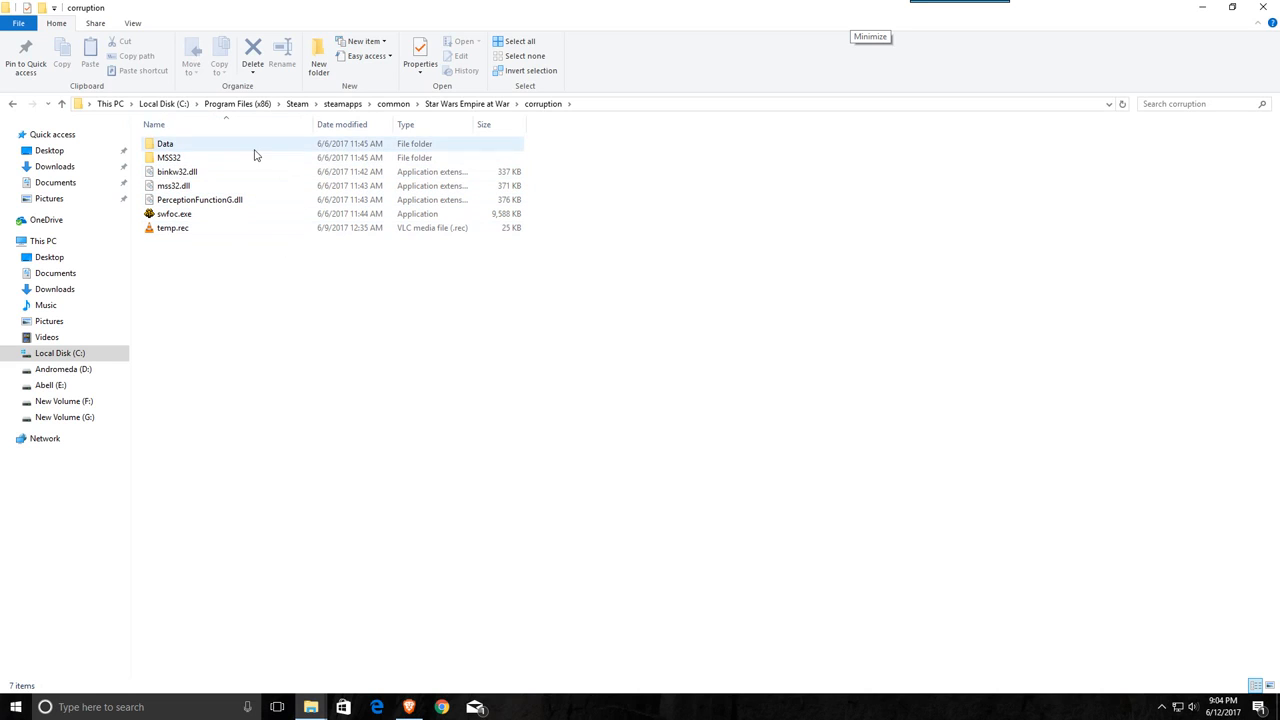
left_click(218, 282)
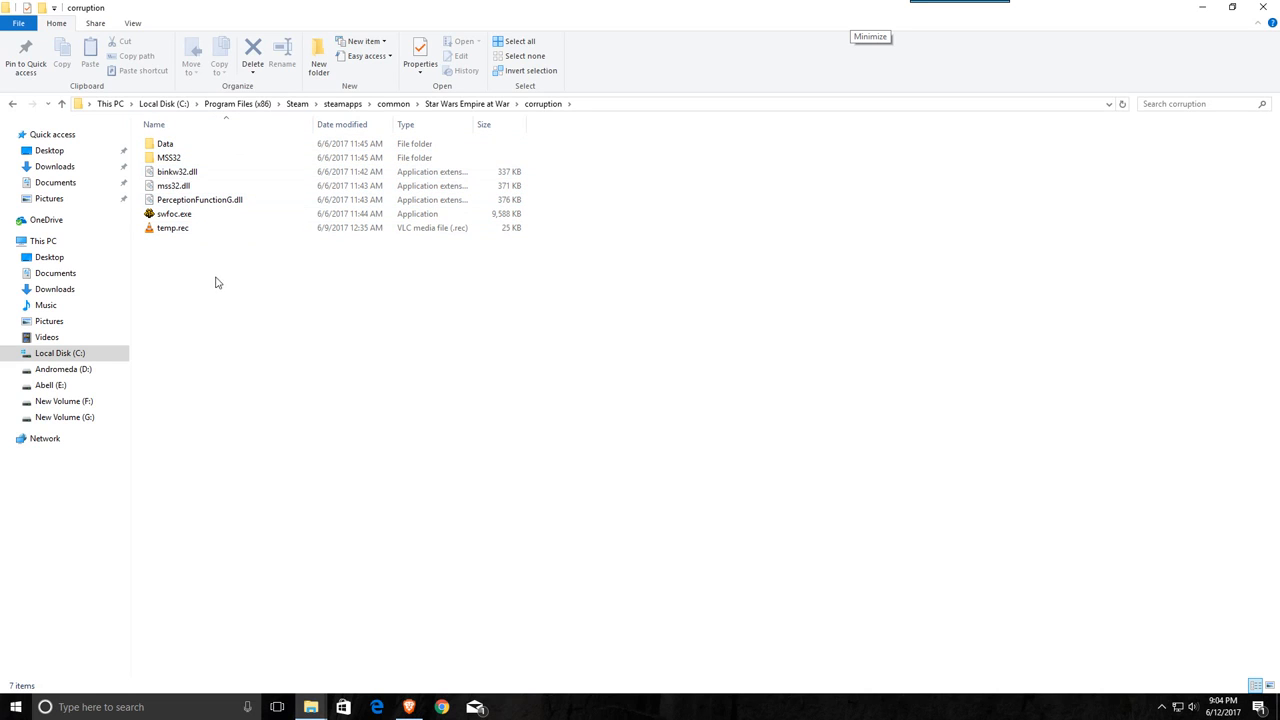
mouse_move(186, 276)
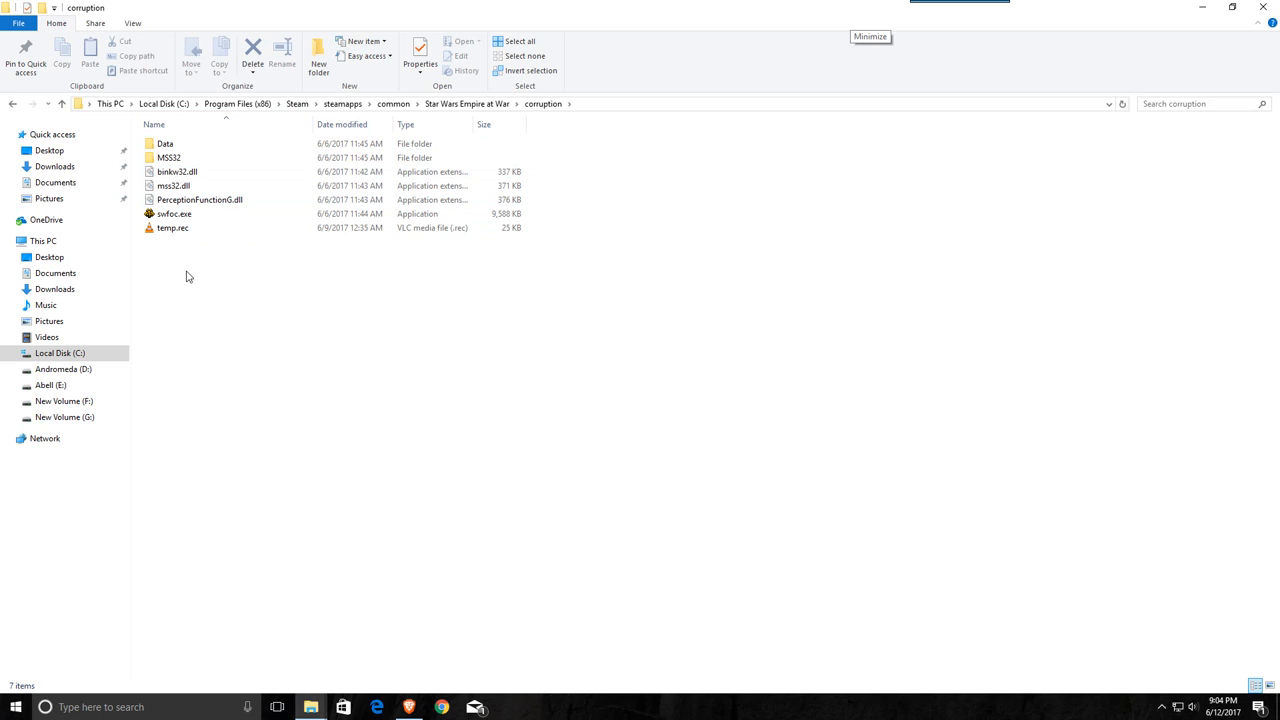
right_click(186, 276)
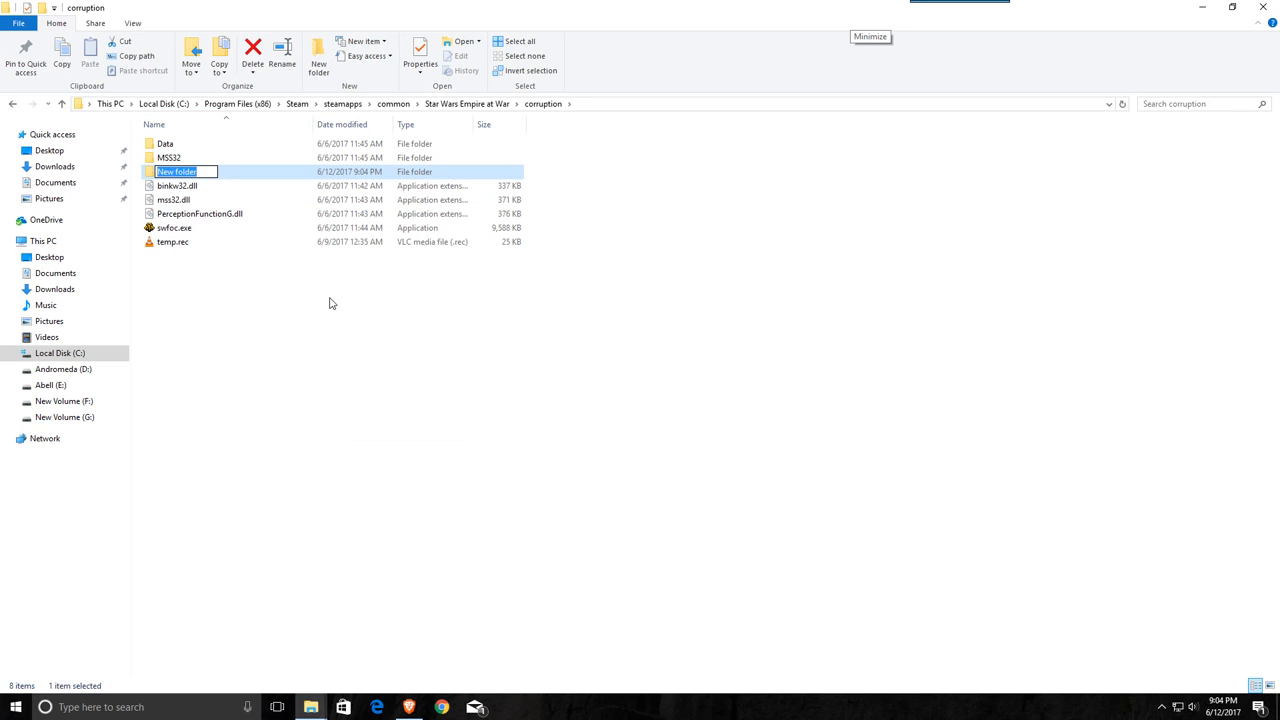
type("Mods")
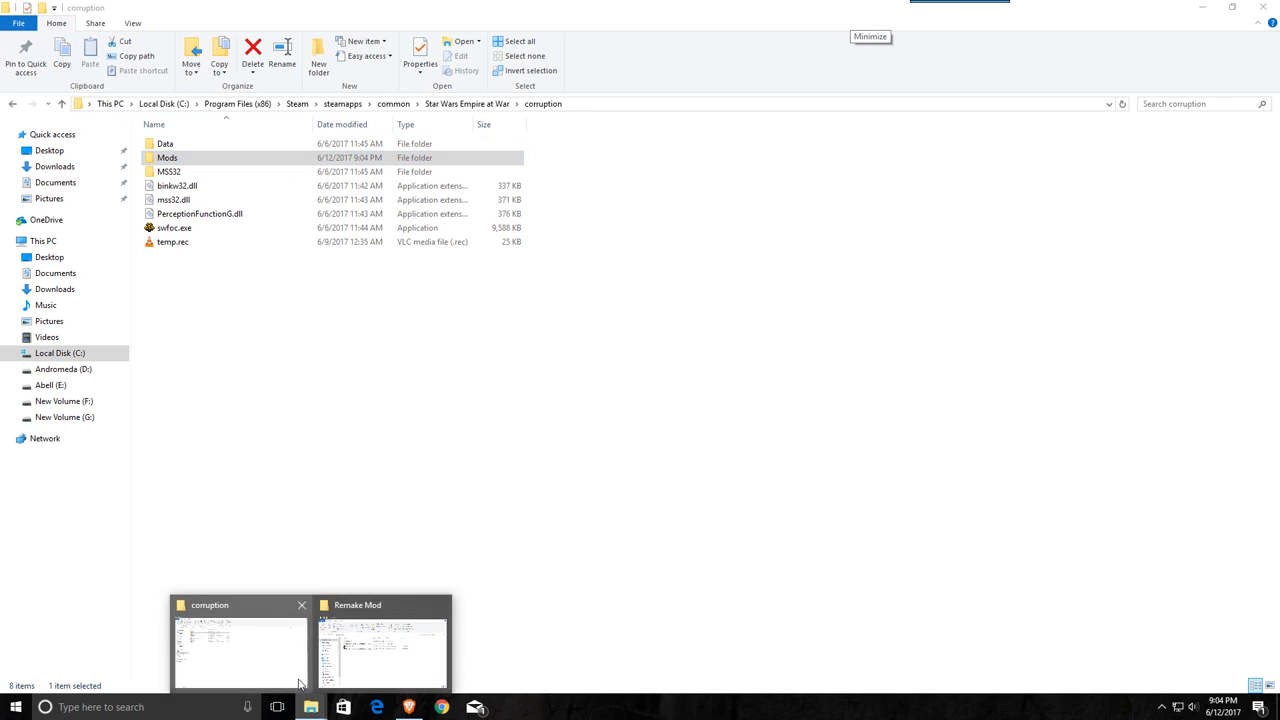
mouse_move(500, 500)
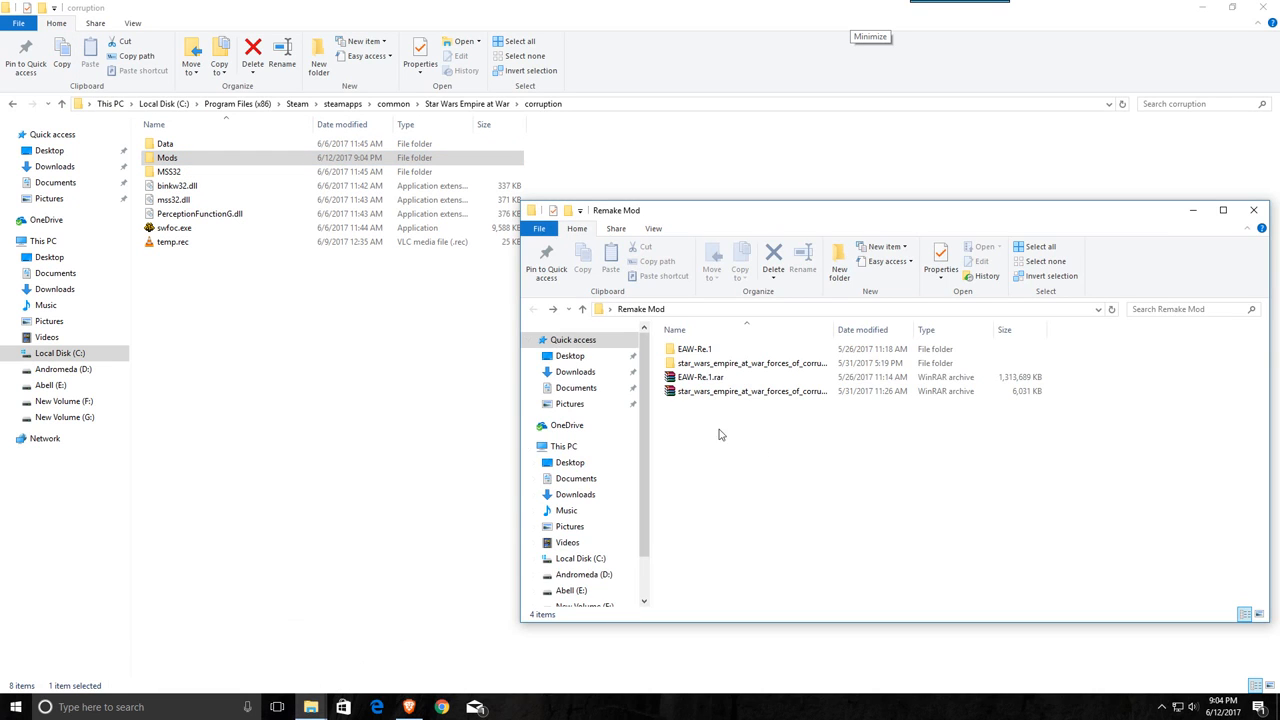
mouse_move(700, 376)
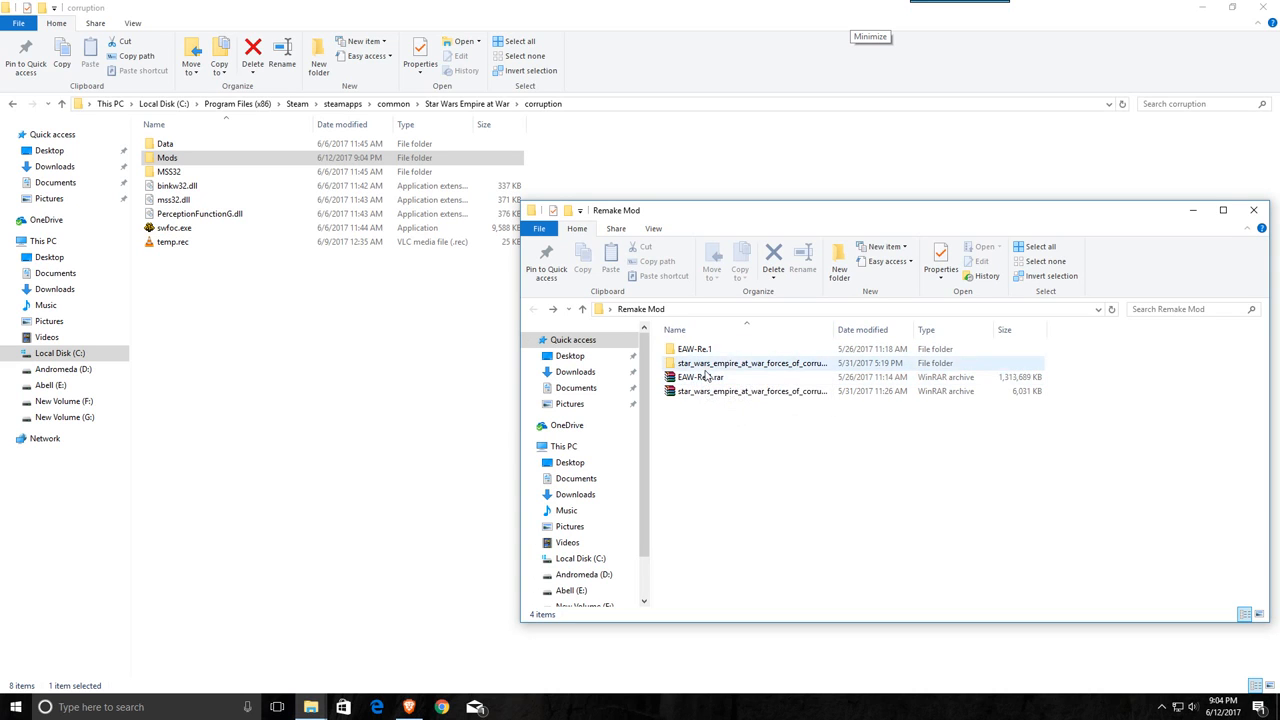
mouse_move(694, 348)
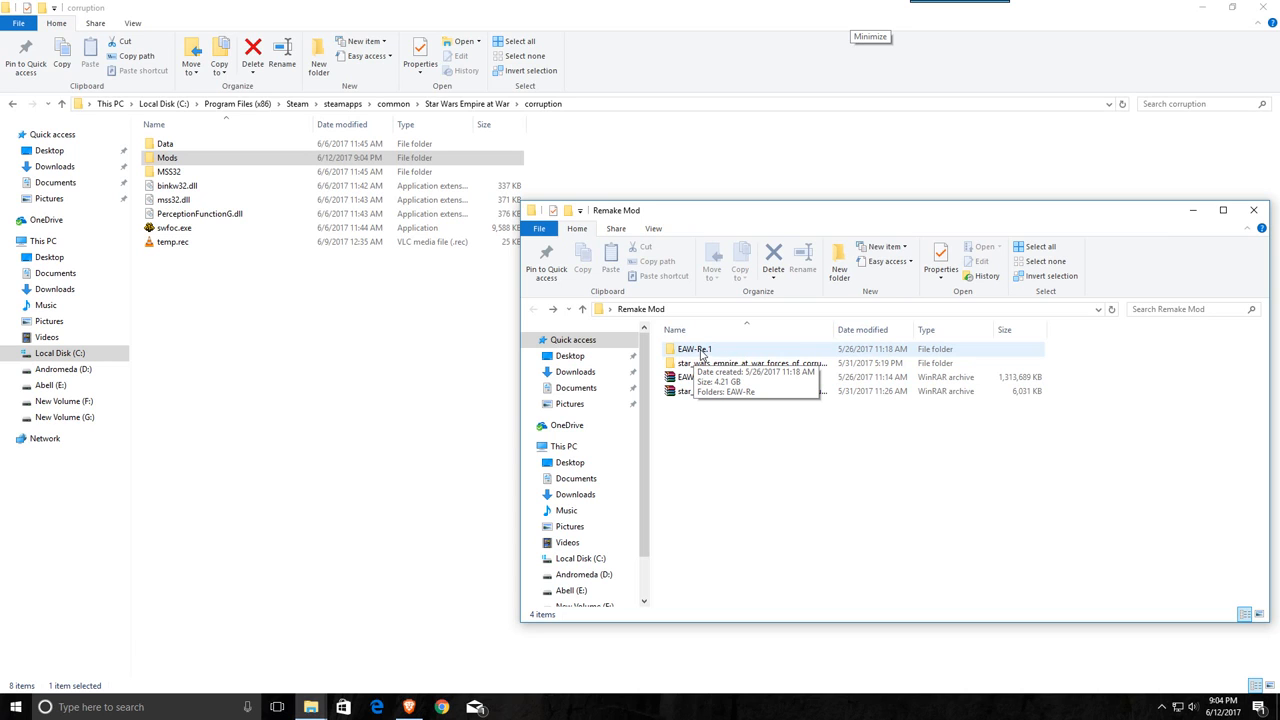
- Copy the EAW-Re mod folder from inside EAW-Re.1
double_click(692, 348)
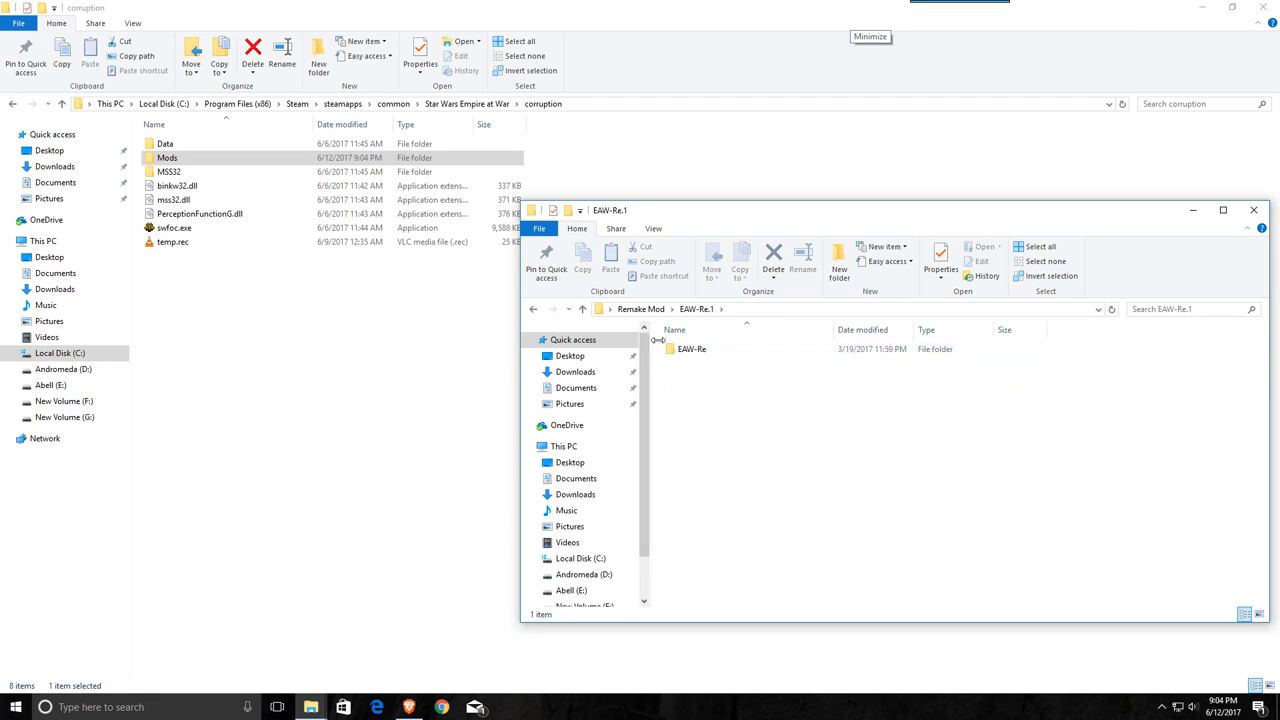
left_click(692, 348)
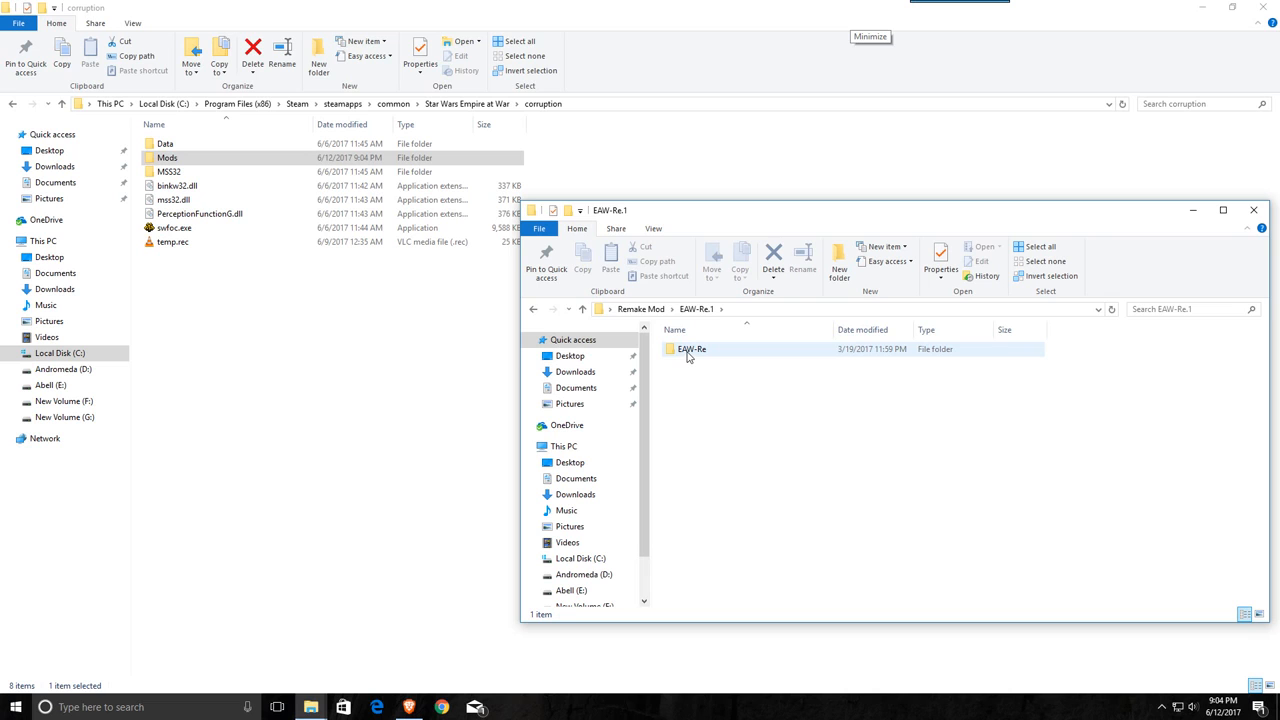
right_click(692, 348)
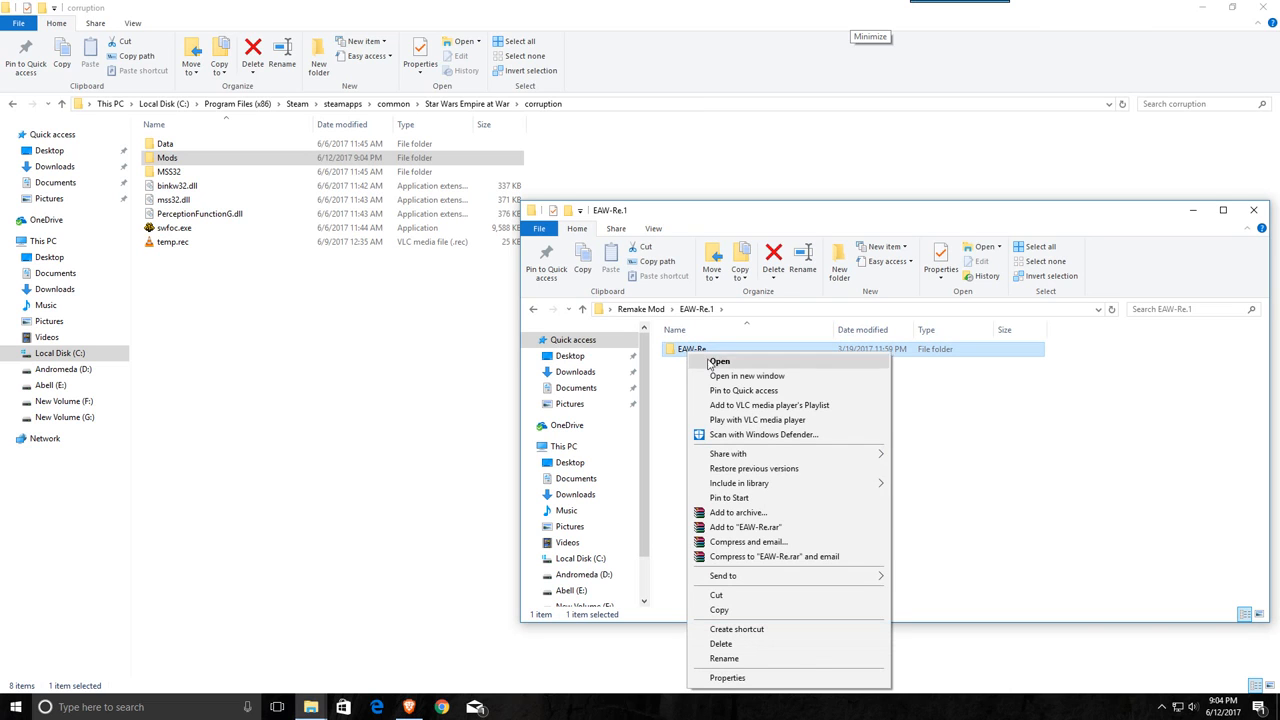
mouse_move(744, 610)
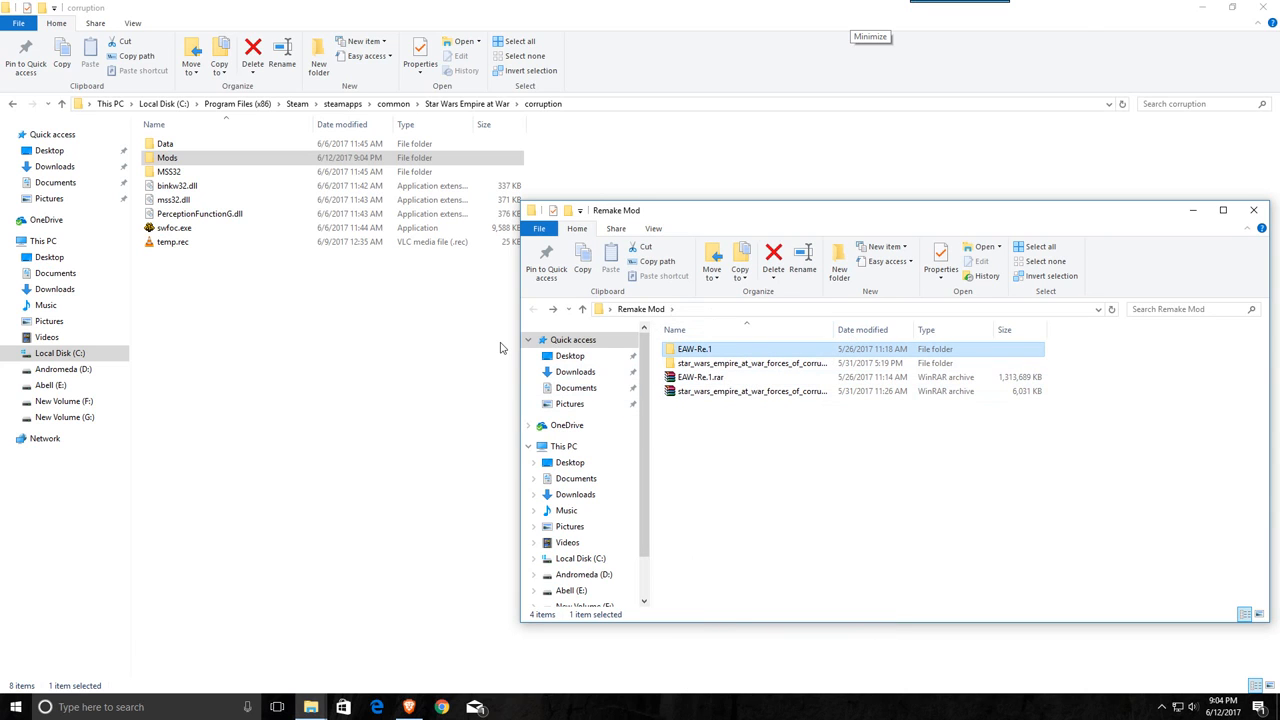
mouse_move(572, 314)
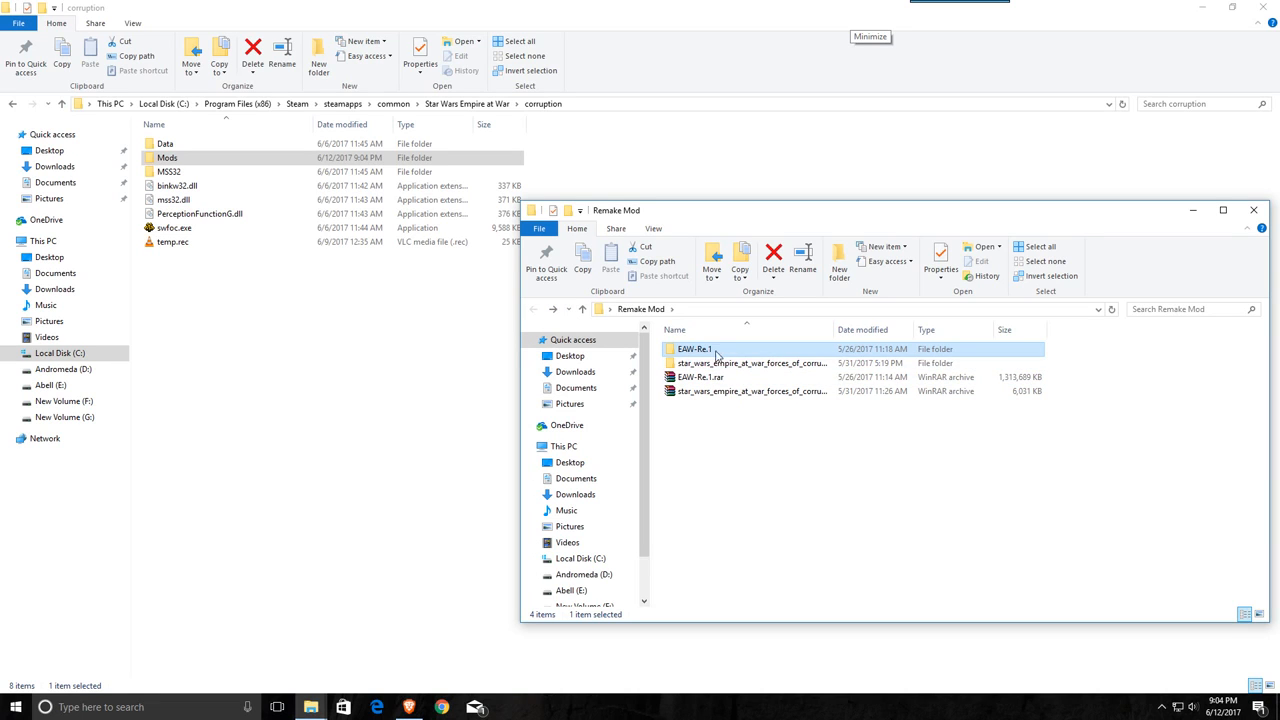
double_click(694, 348)
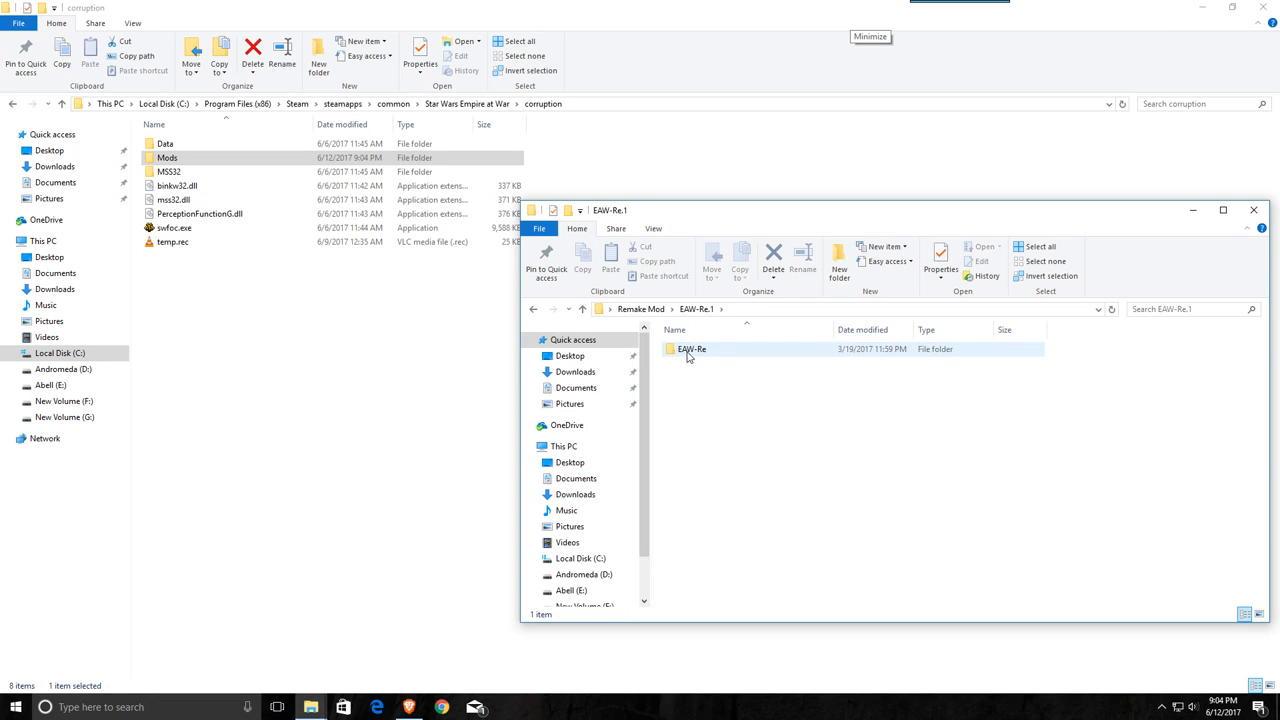
left_click(692, 348)
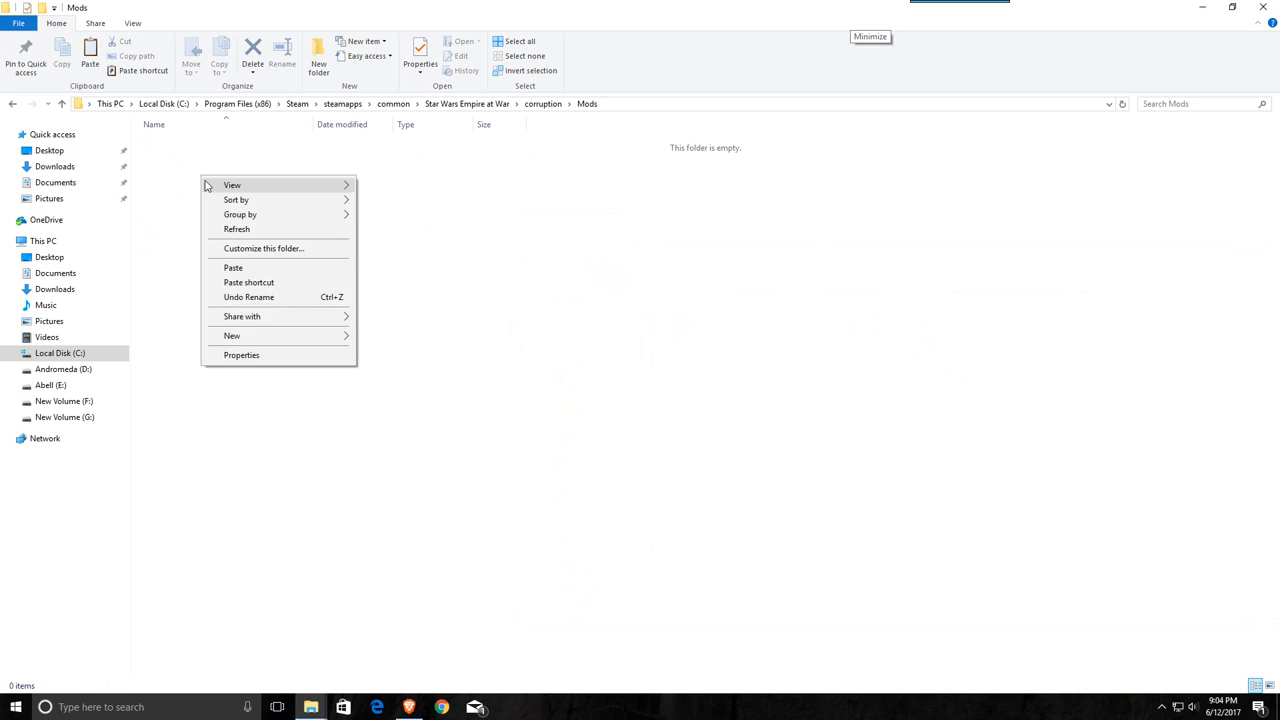
- Paste EAW-Re into the Mods folder, verify it, and return to the corruption folder
left_click(290, 228)
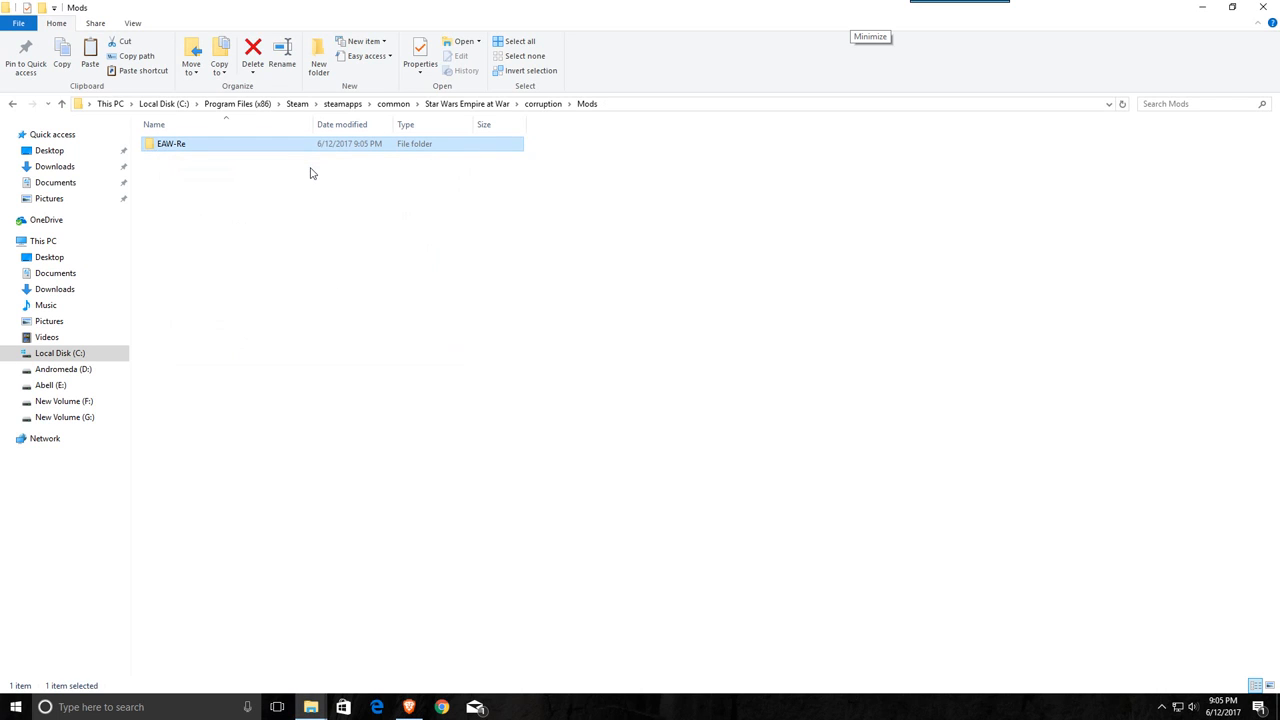
mouse_move(212, 172)
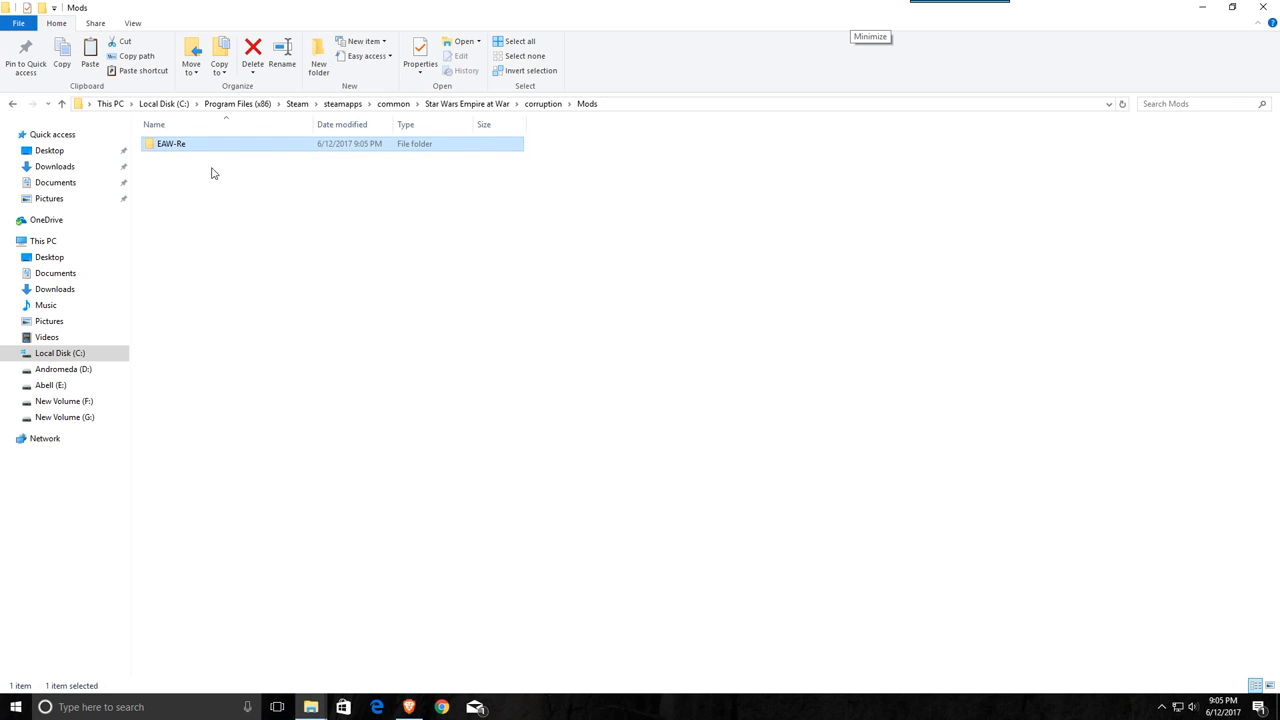
left_click(12, 104)
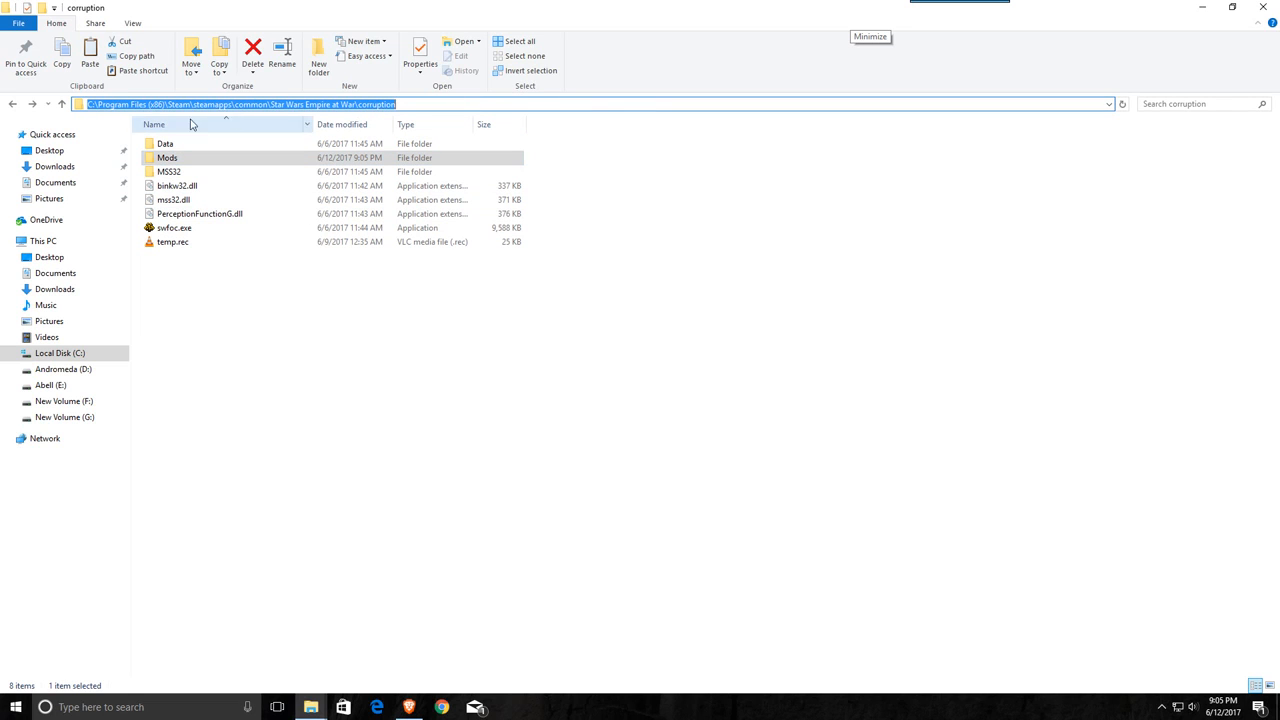
mouse_move(240, 114)
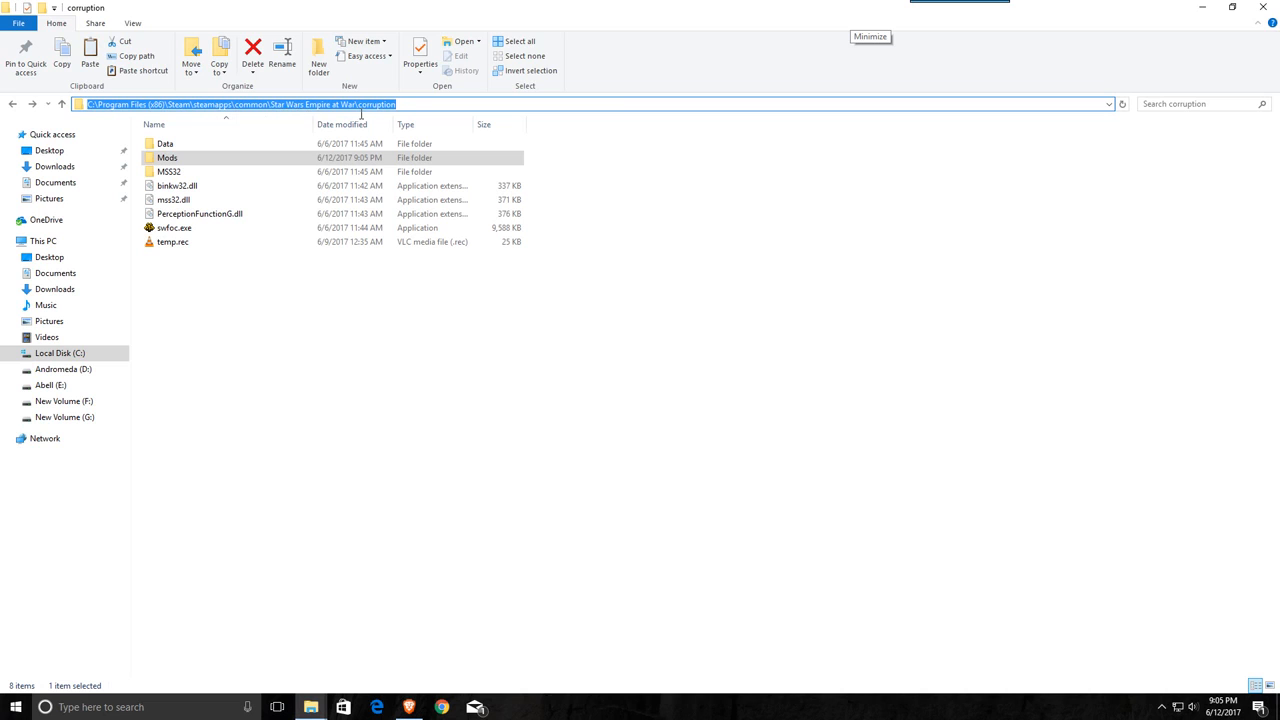
mouse_move(168, 158)
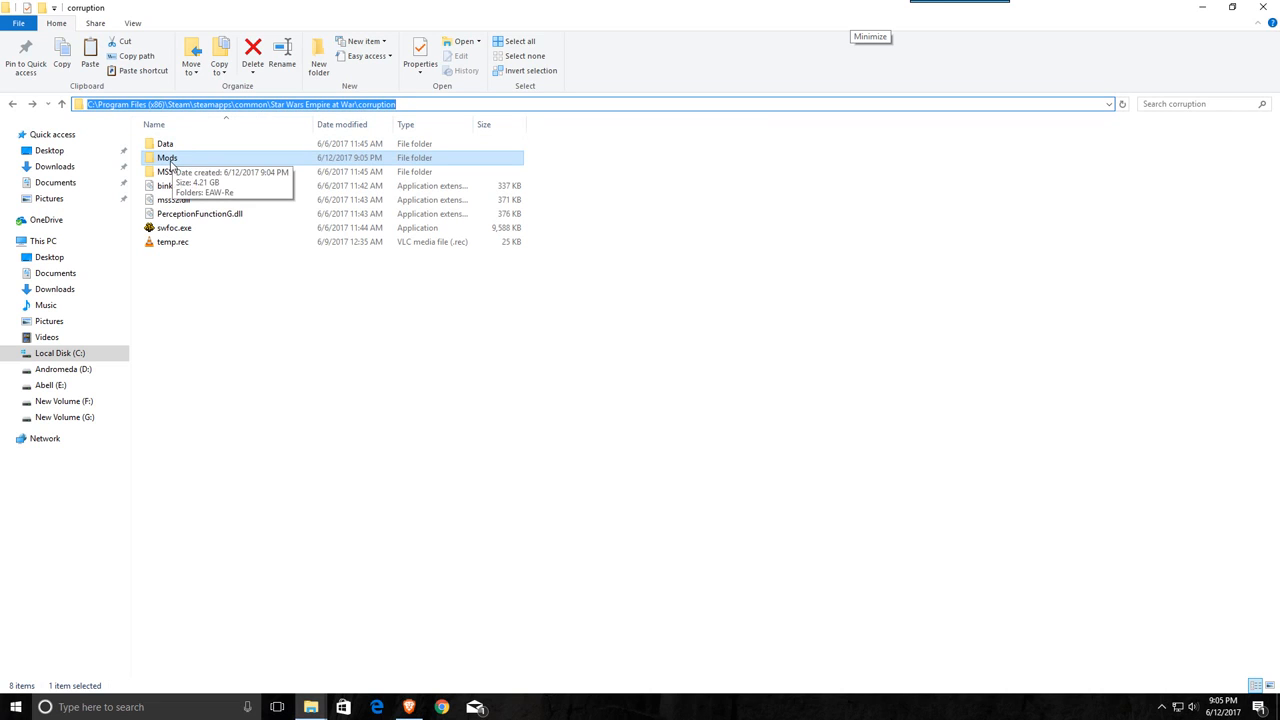
double_click(168, 158)
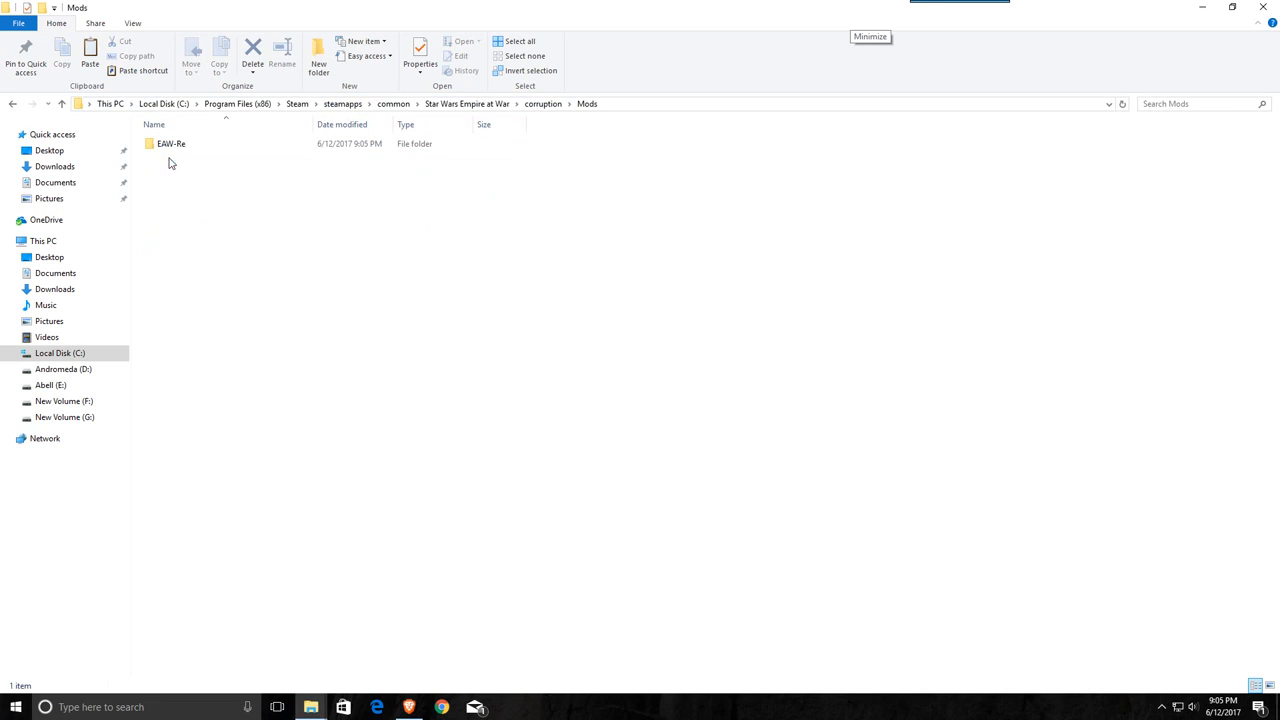
left_click(172, 144)
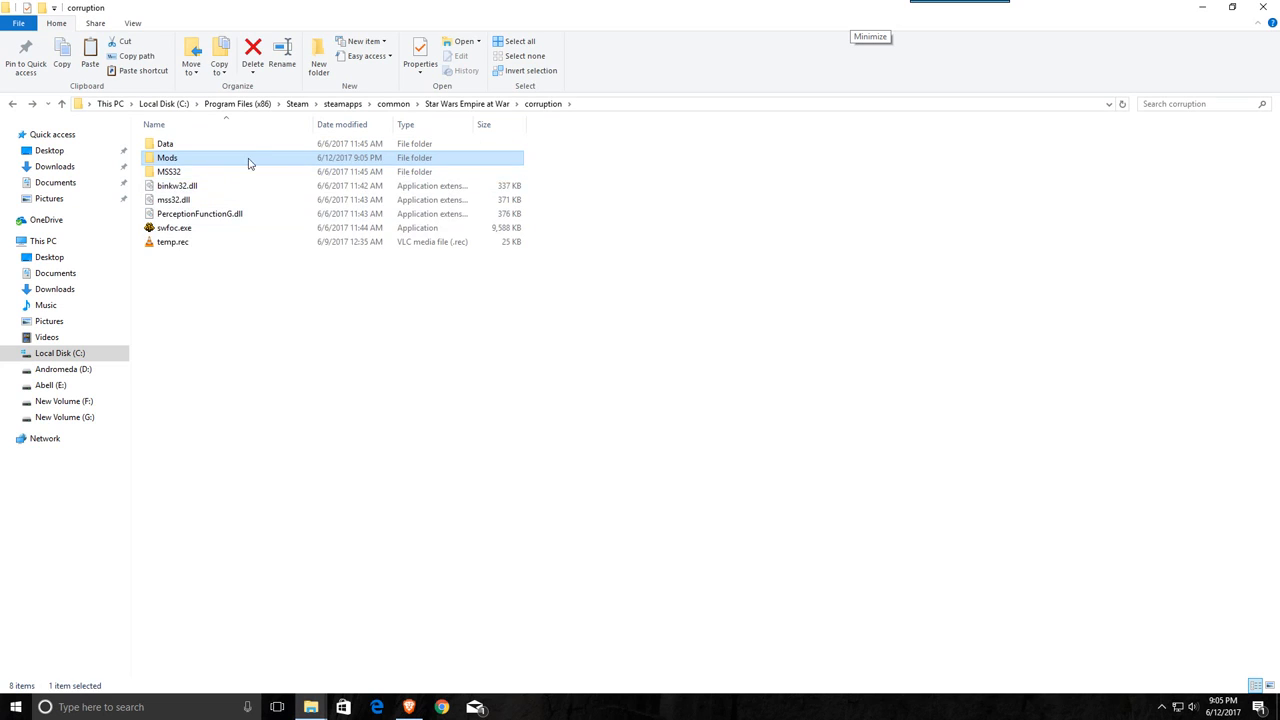
mouse_move(220, 186)
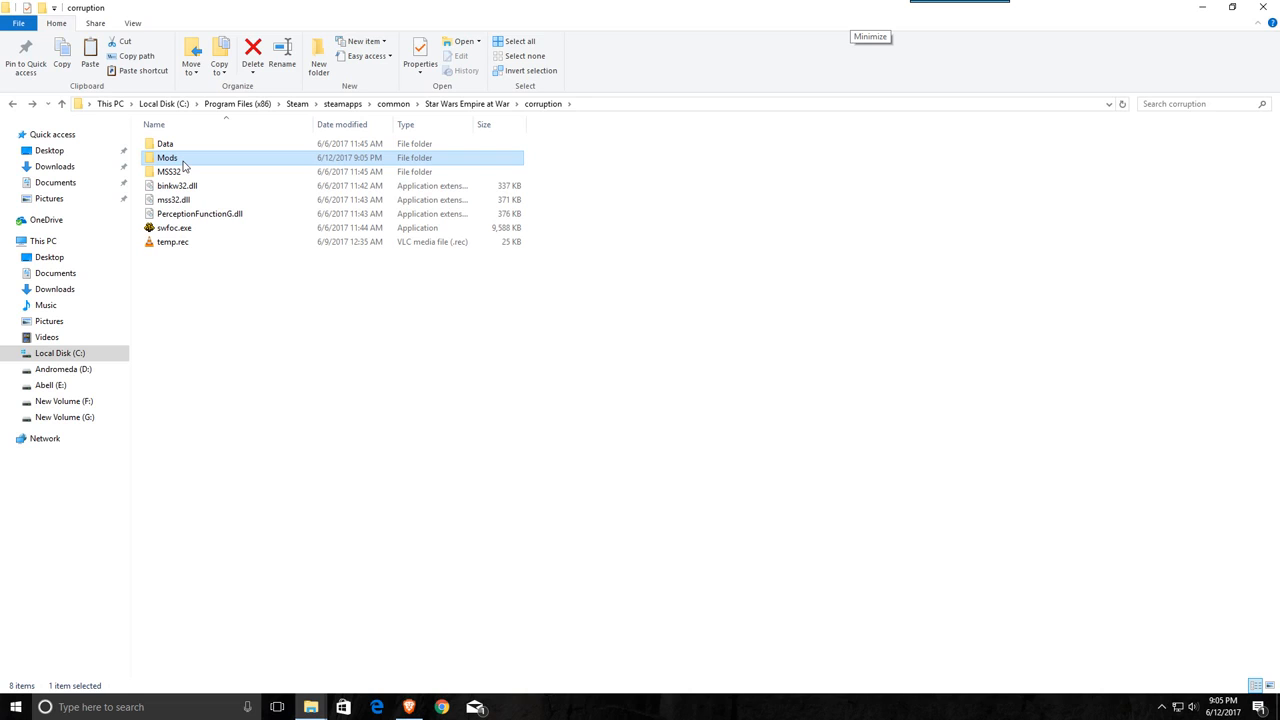
mouse_move(168, 156)
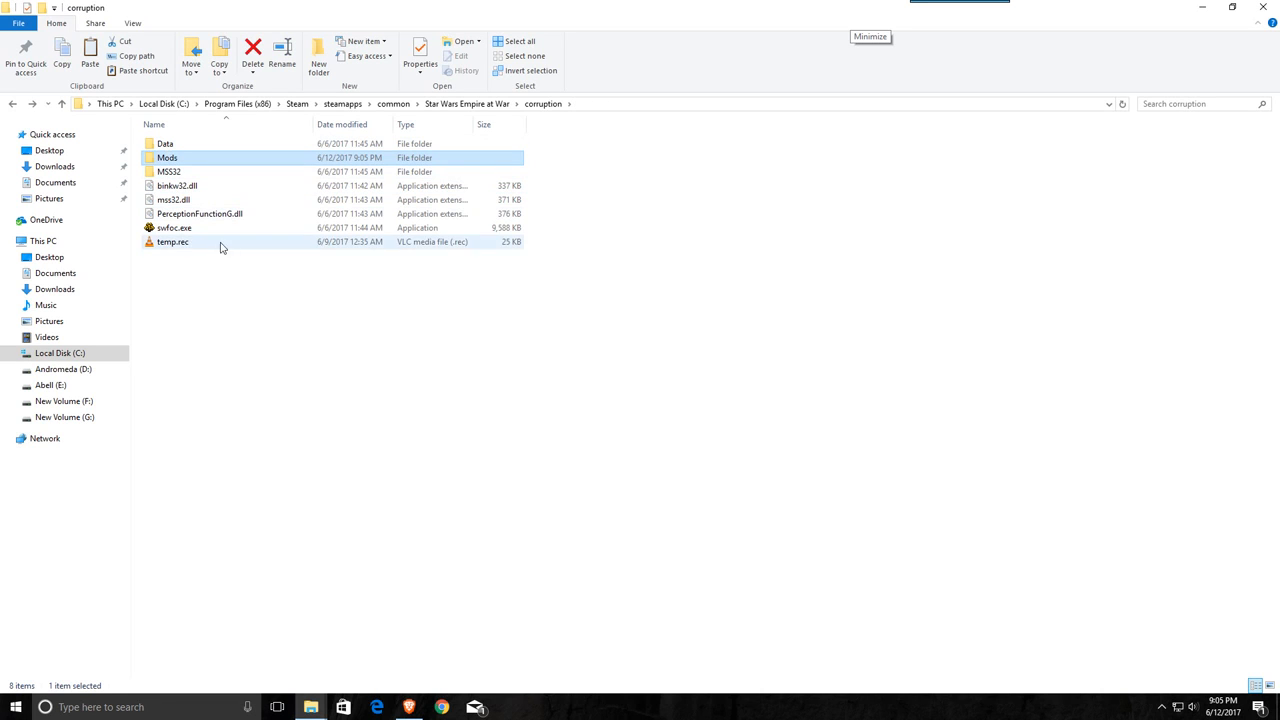
- Extract 4gb_patch.zip inside Mods > EAW-Re into a 4gb_patch folder
double_click(168, 156)
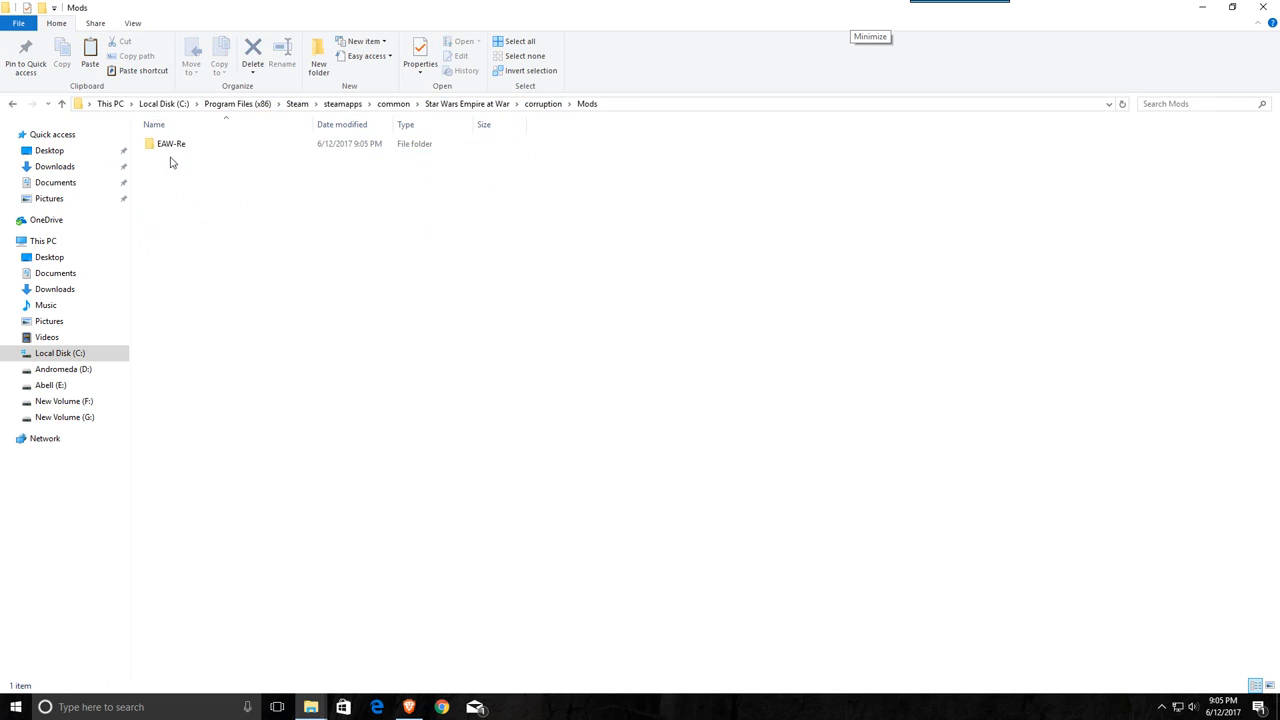
double_click(172, 144)
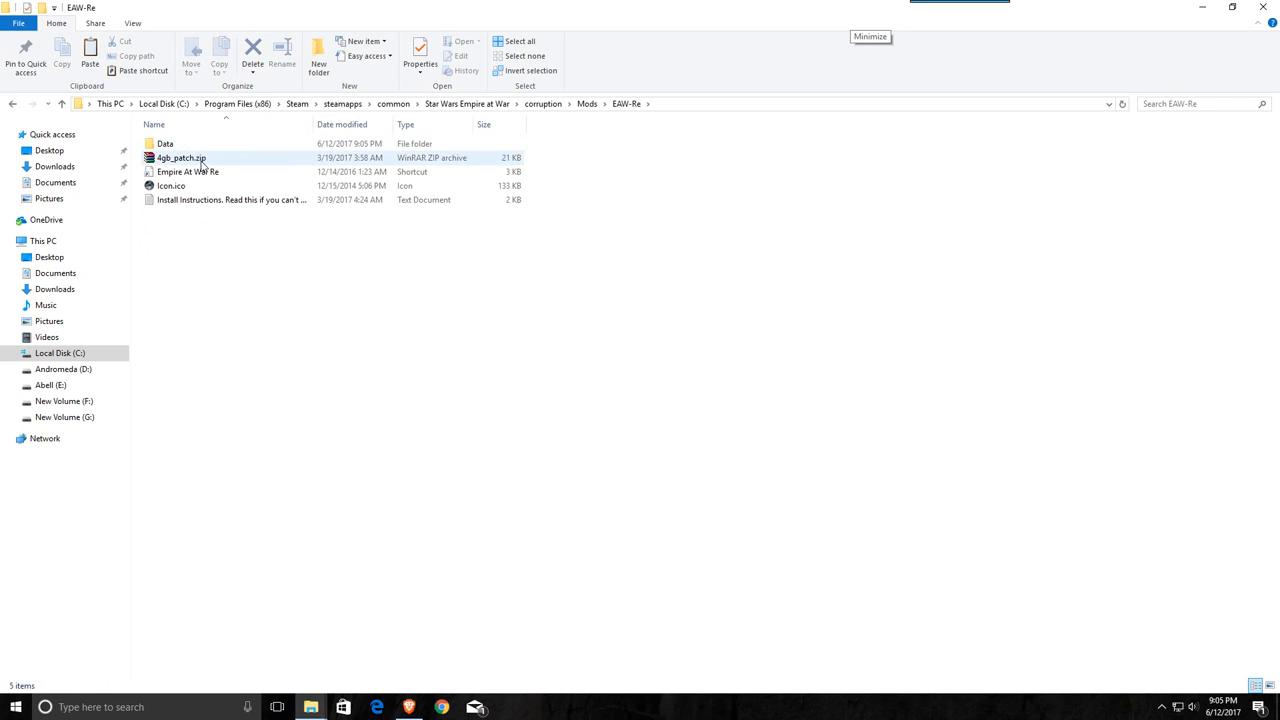
mouse_move(180, 160)
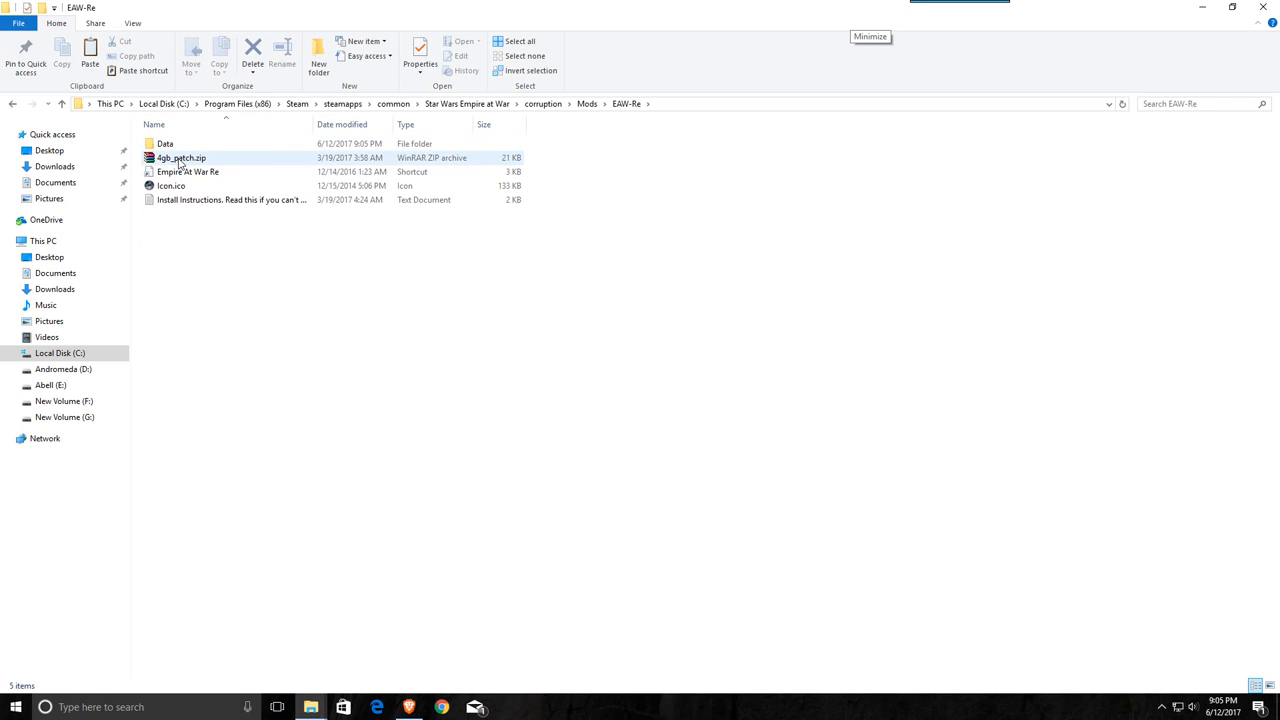
right_click(180, 156)
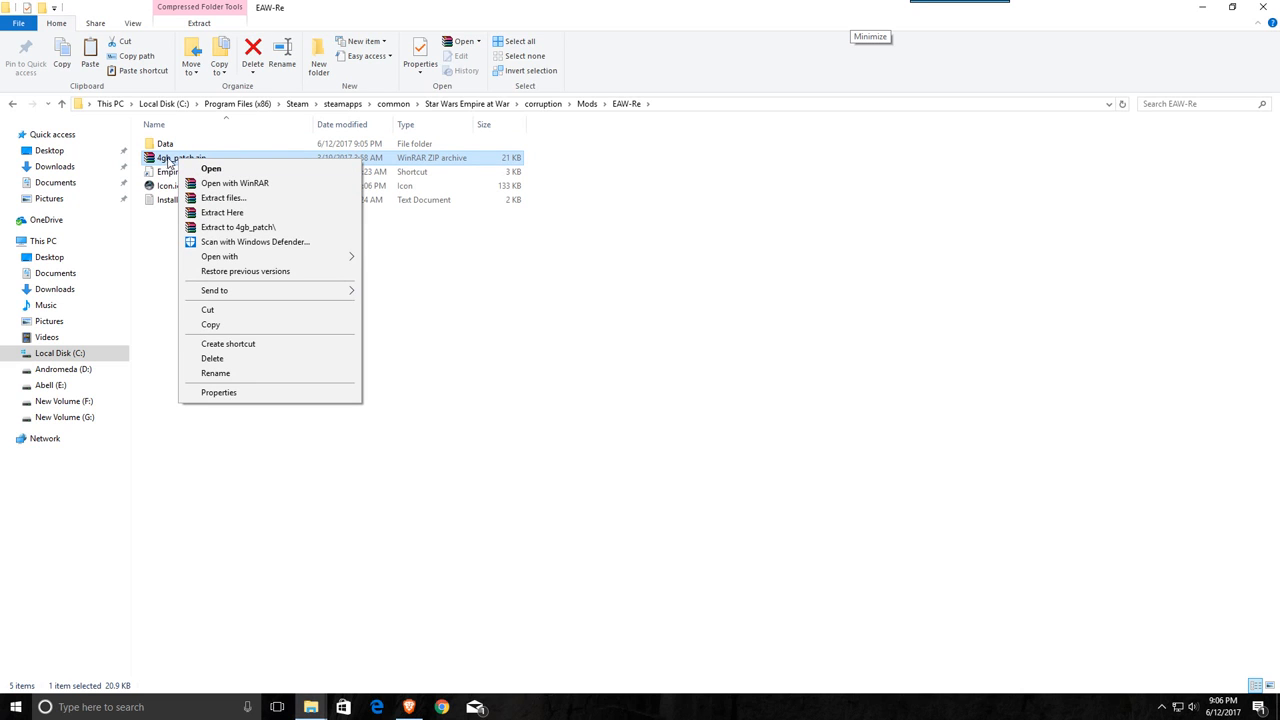
left_click(224, 198)
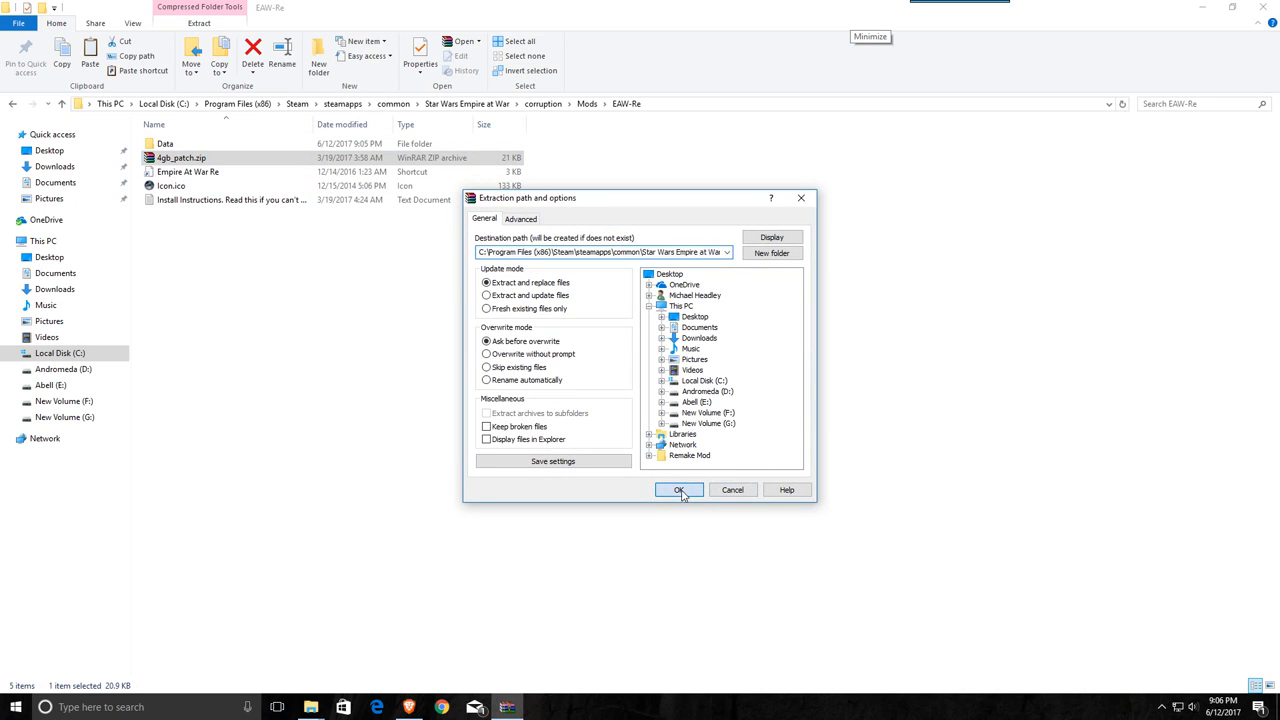
left_click(678, 490)
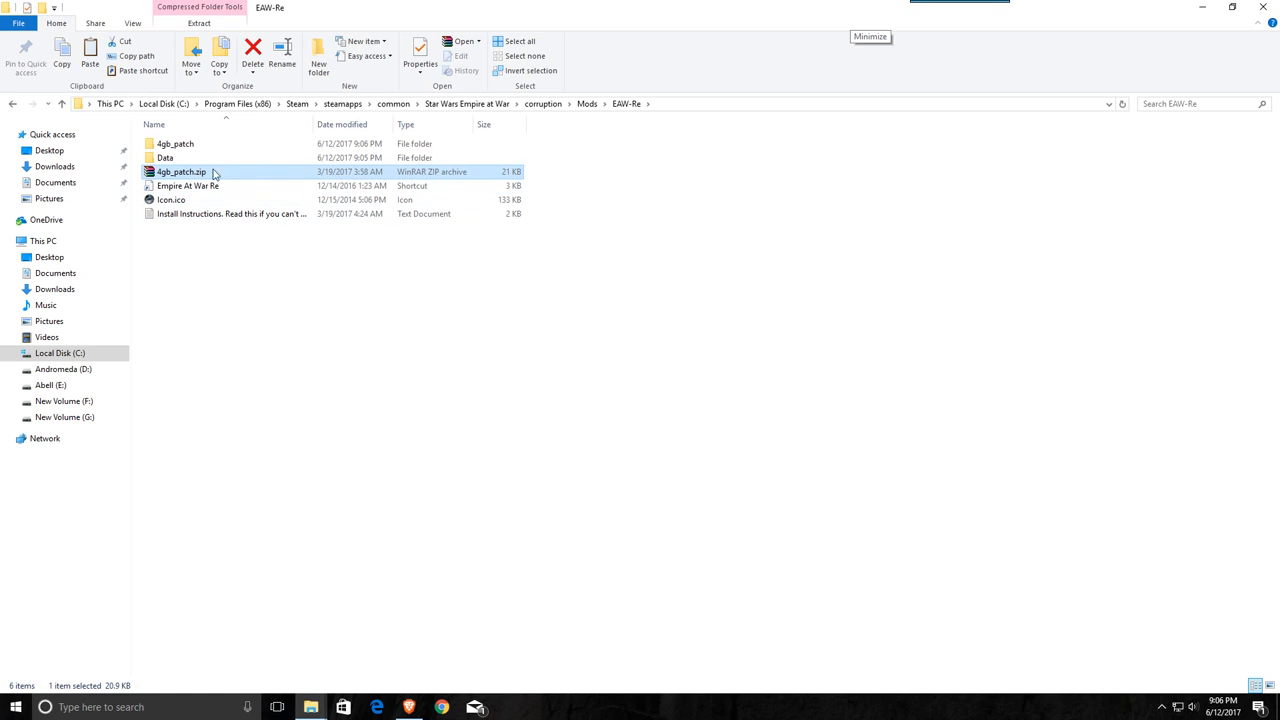
- Check the new 4gb_patch folder holds 4gb_patch.exe and return to EAW-Re
left_click(176, 144)
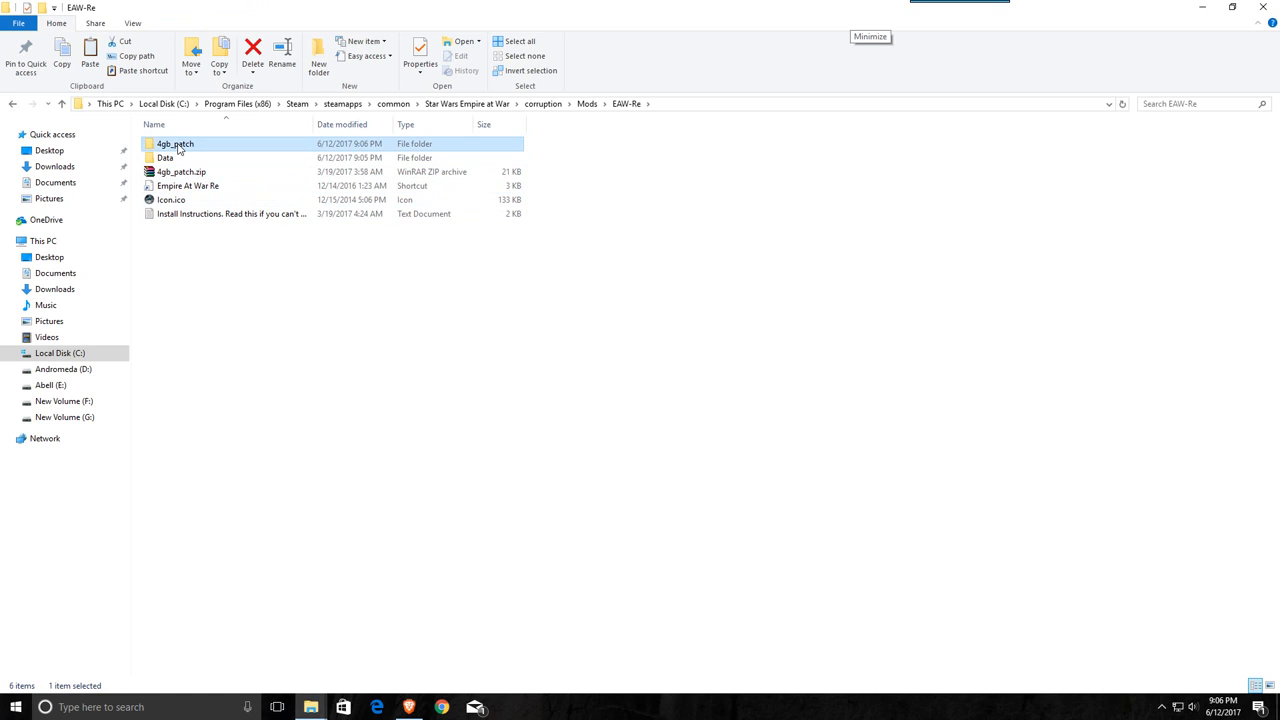
double_click(176, 144)
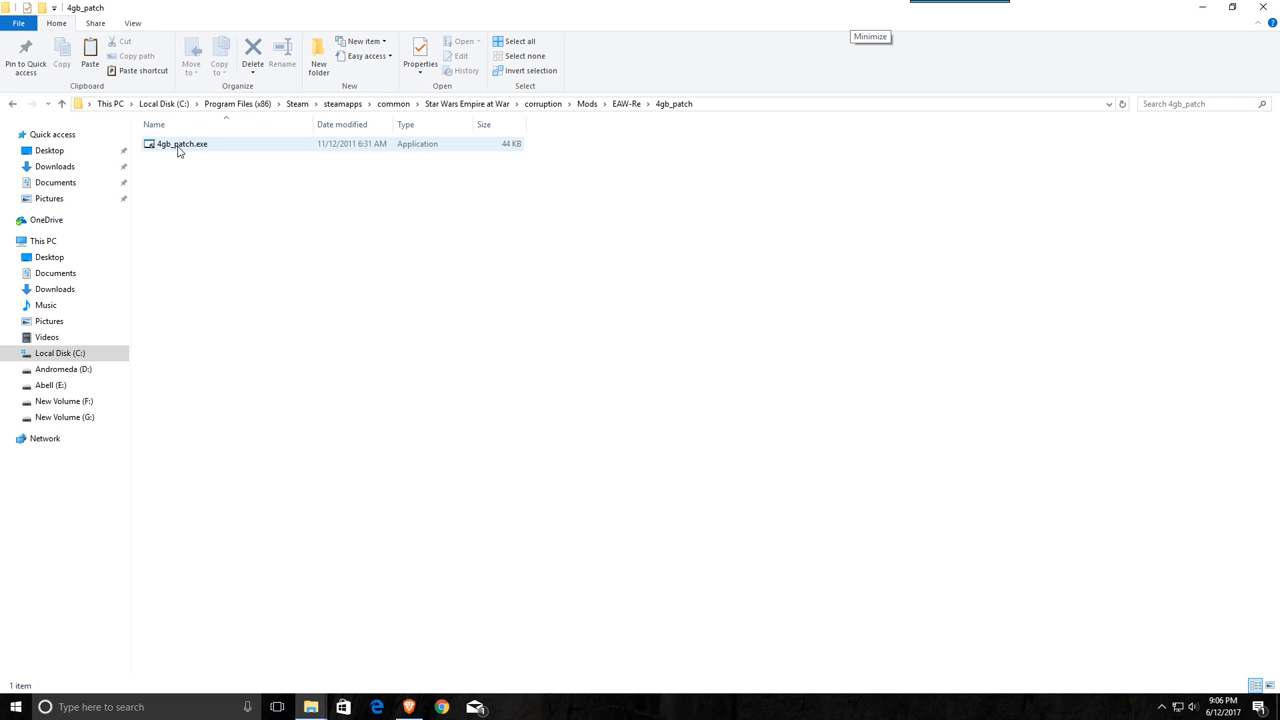
left_click(284, 216)
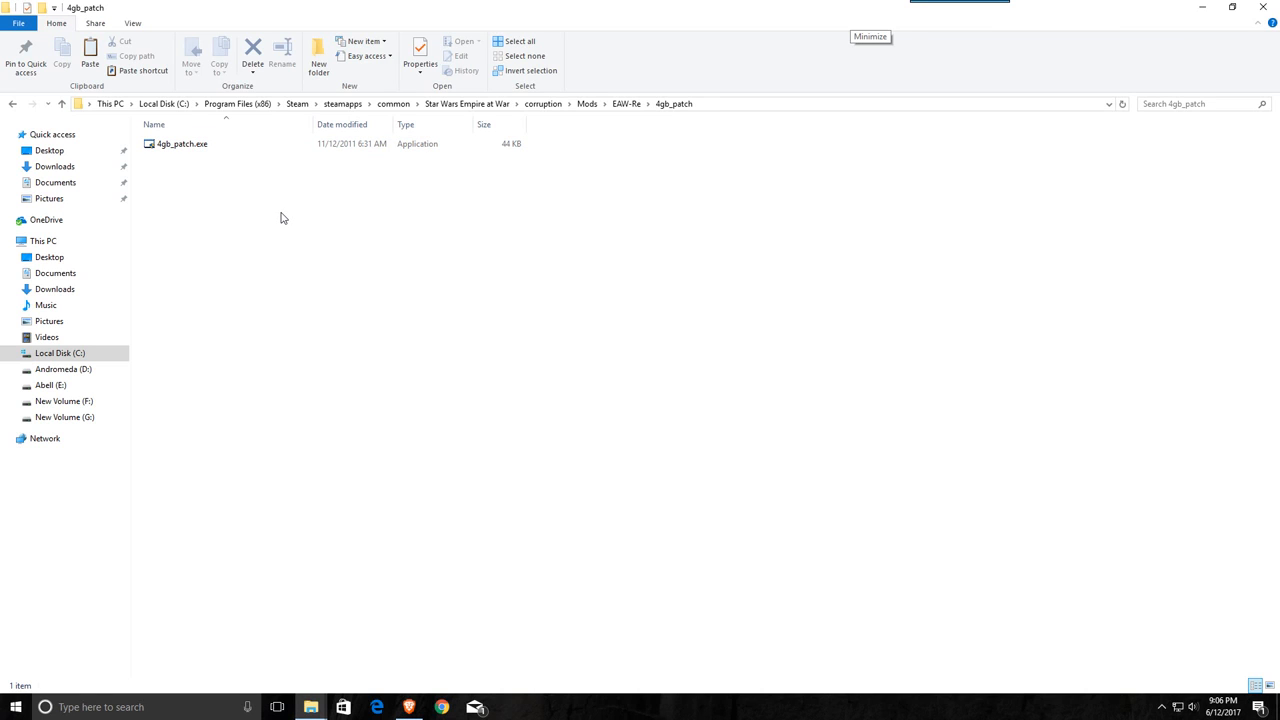
mouse_move(272, 212)
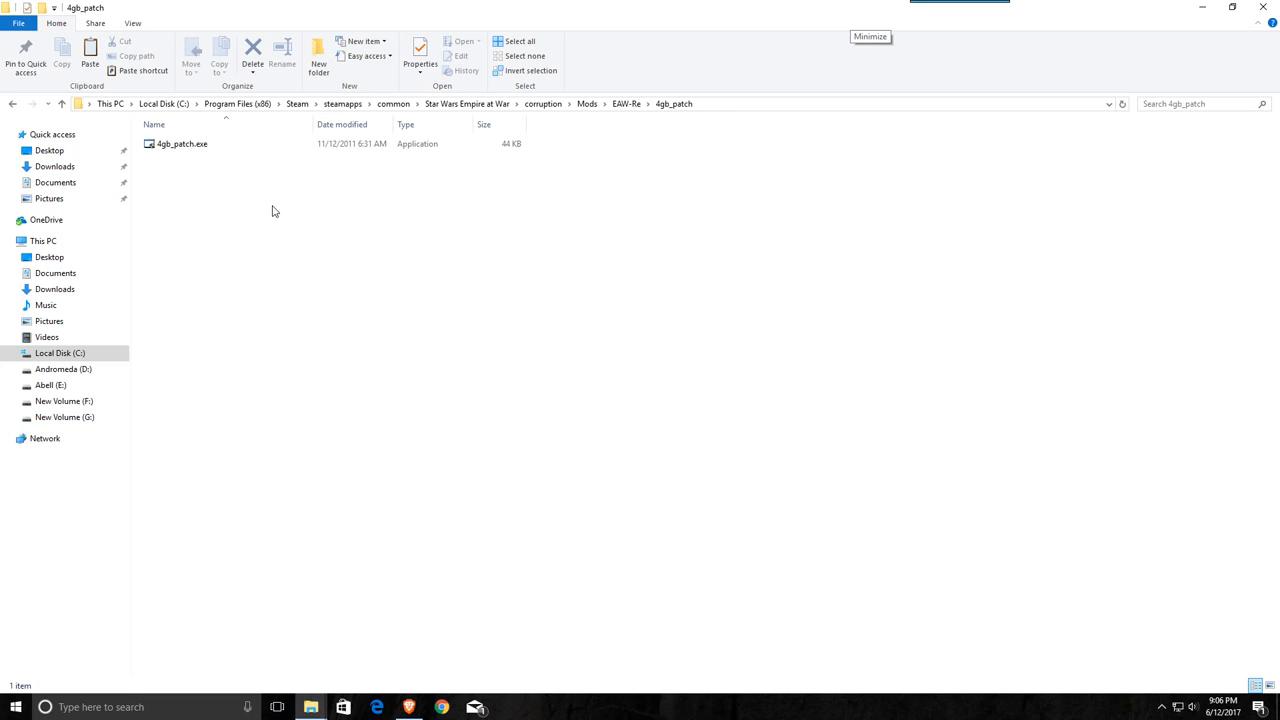
left_click(626, 104)
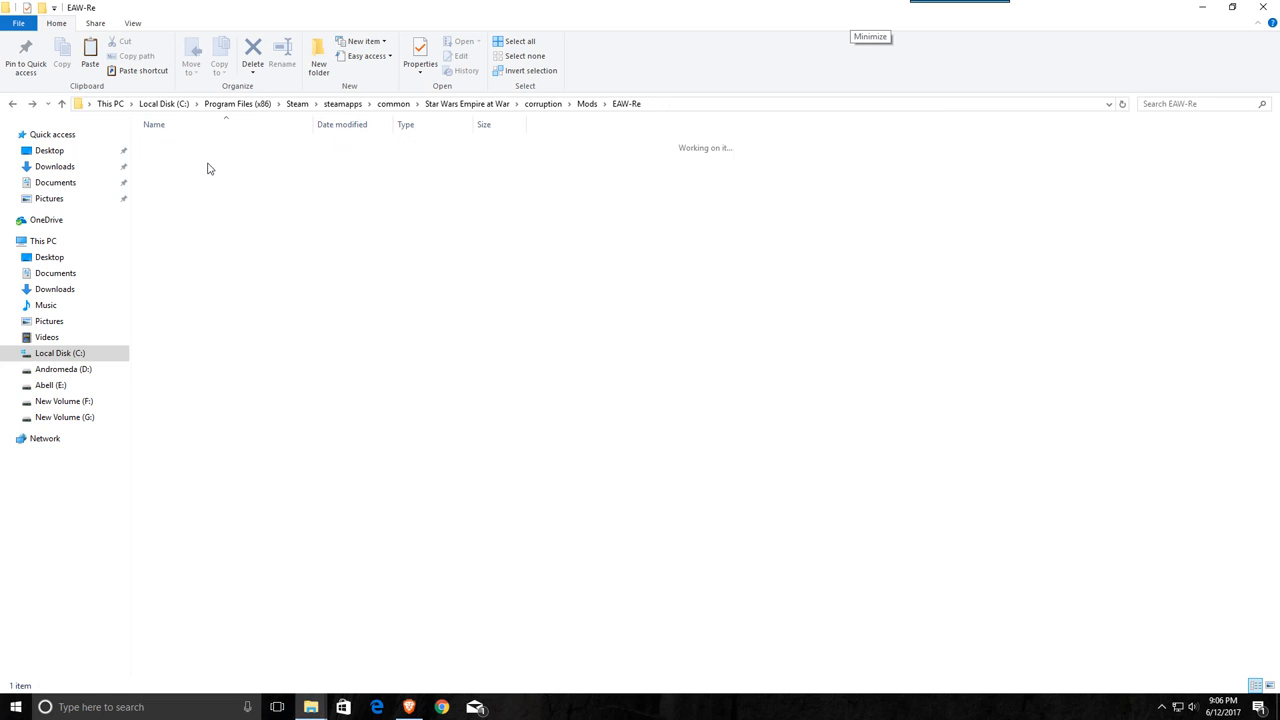
- Launch 4gb_patch.exe from Mods > EAW-Re > 4gb_patch
left_click(60, 104)
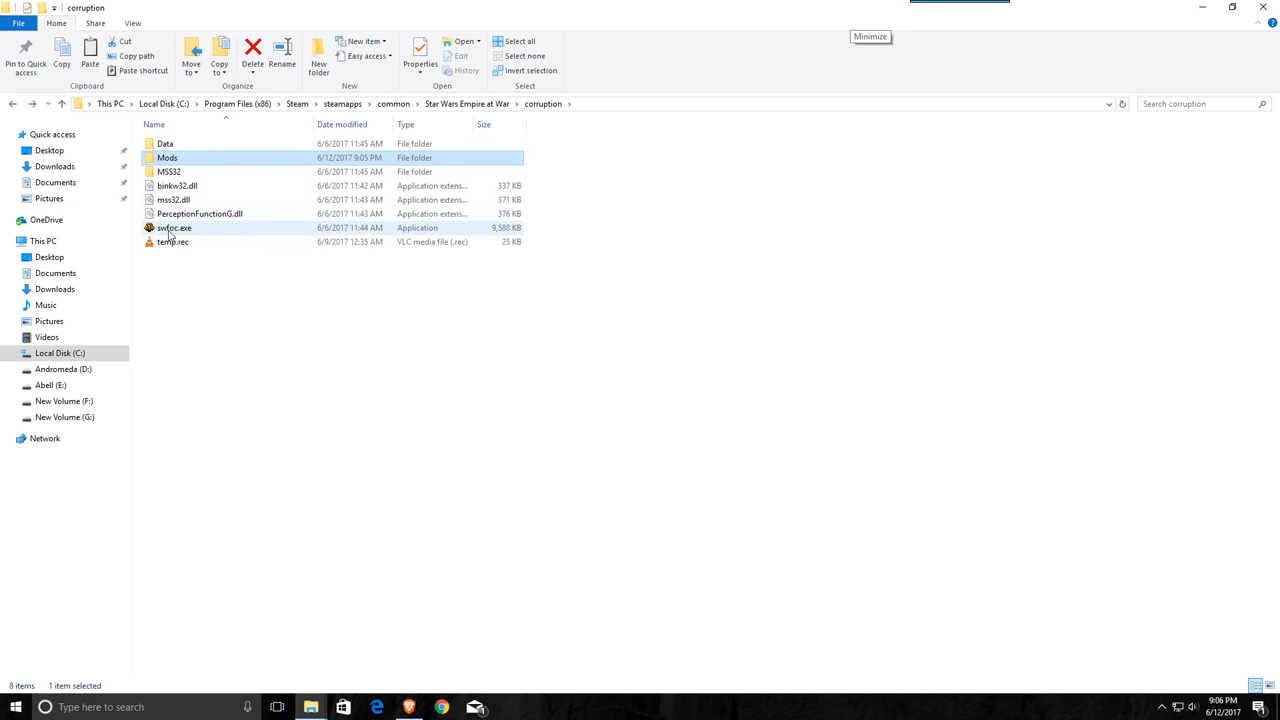
mouse_move(174, 228)
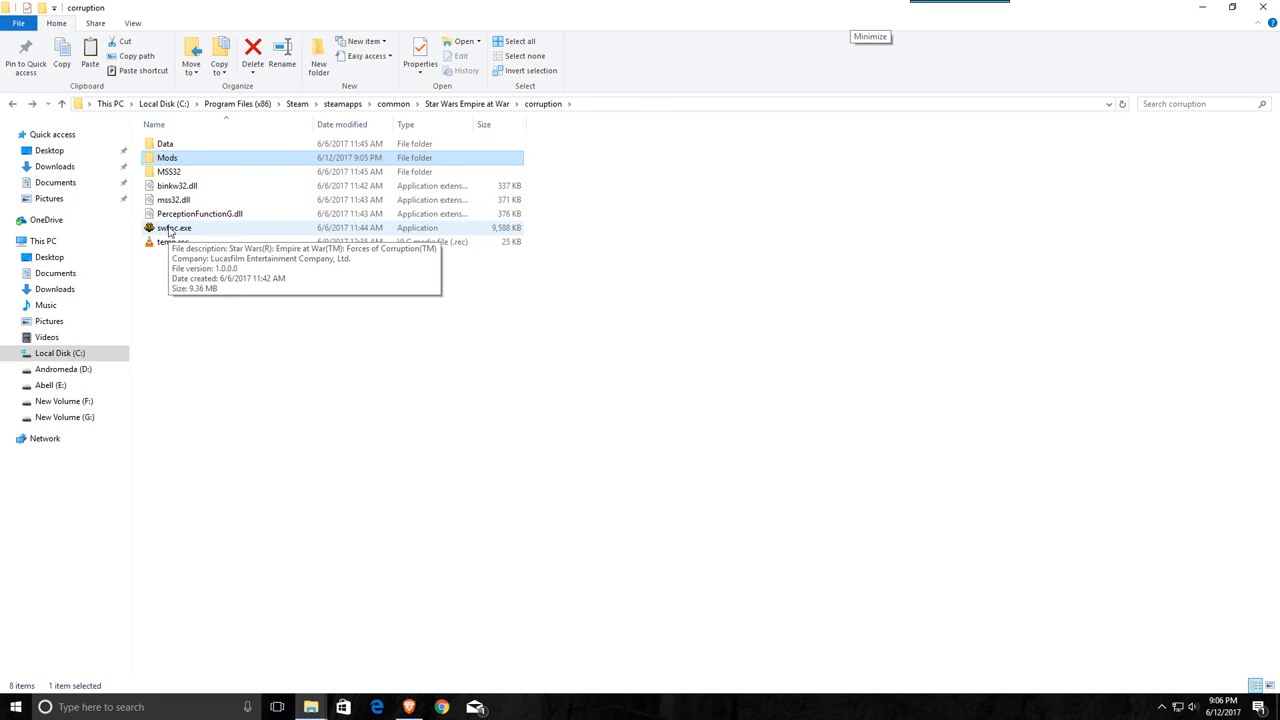
mouse_move(184, 238)
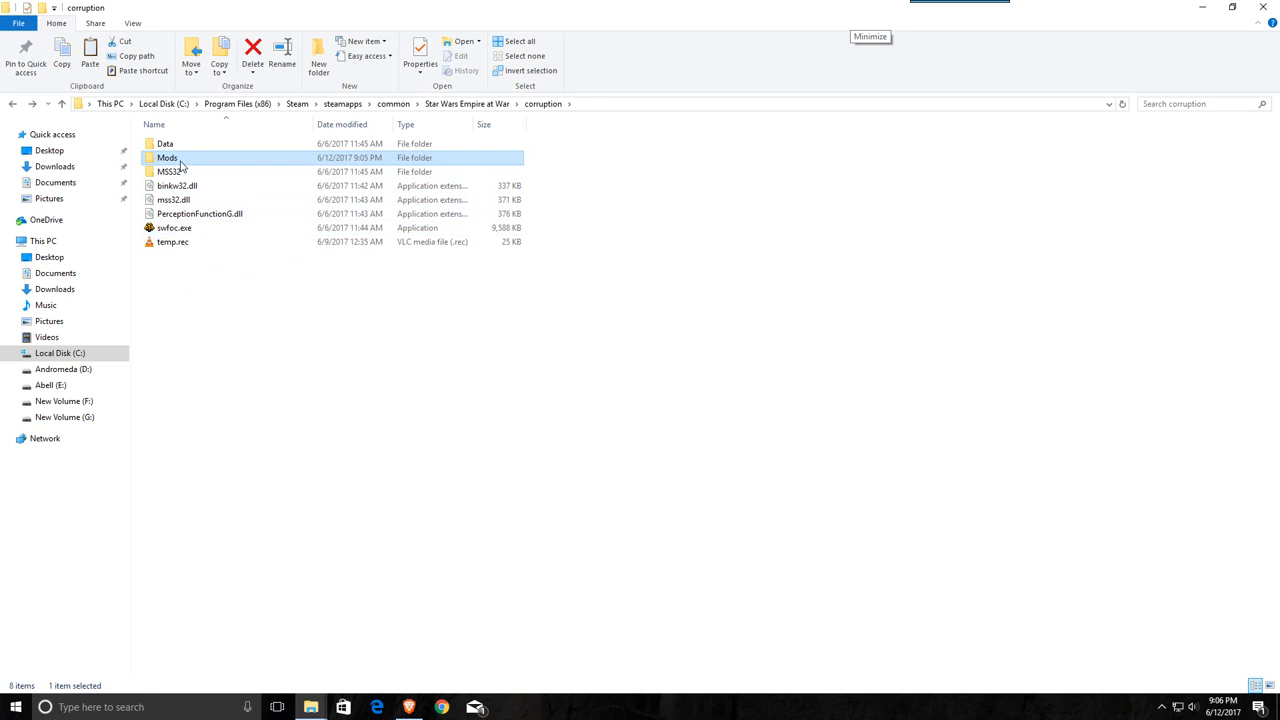
double_click(168, 156)
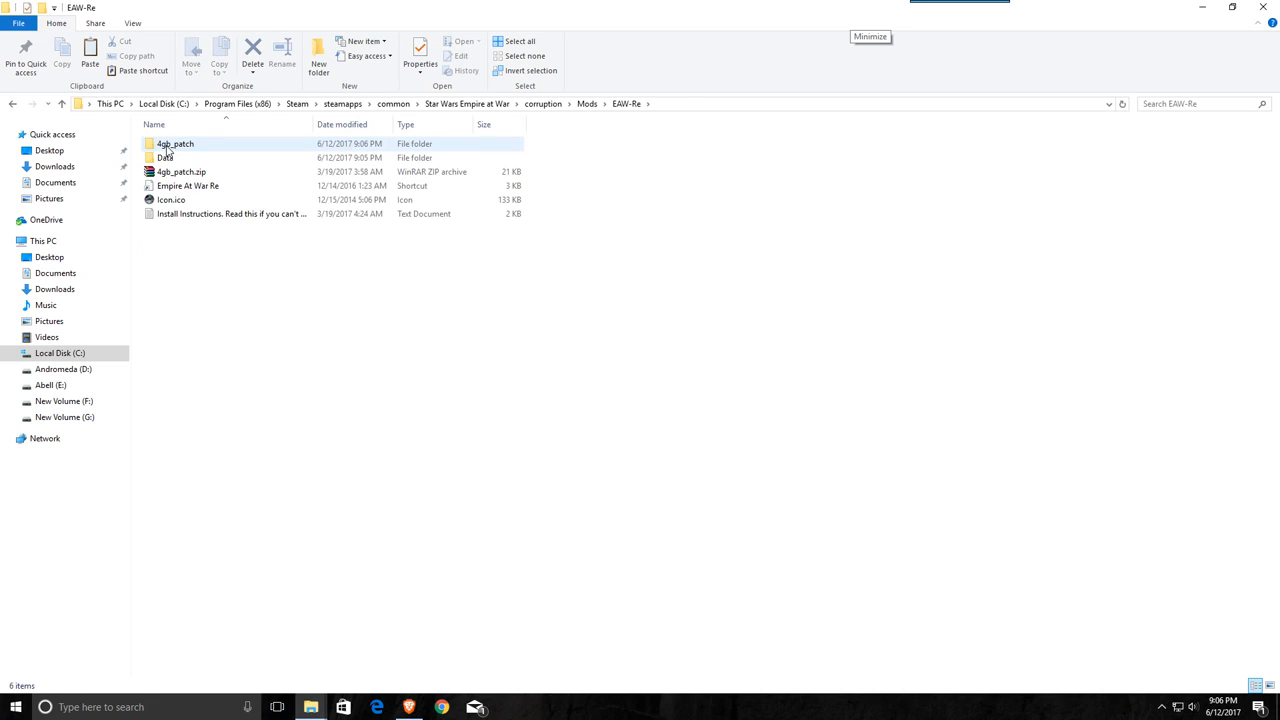
double_click(176, 144)
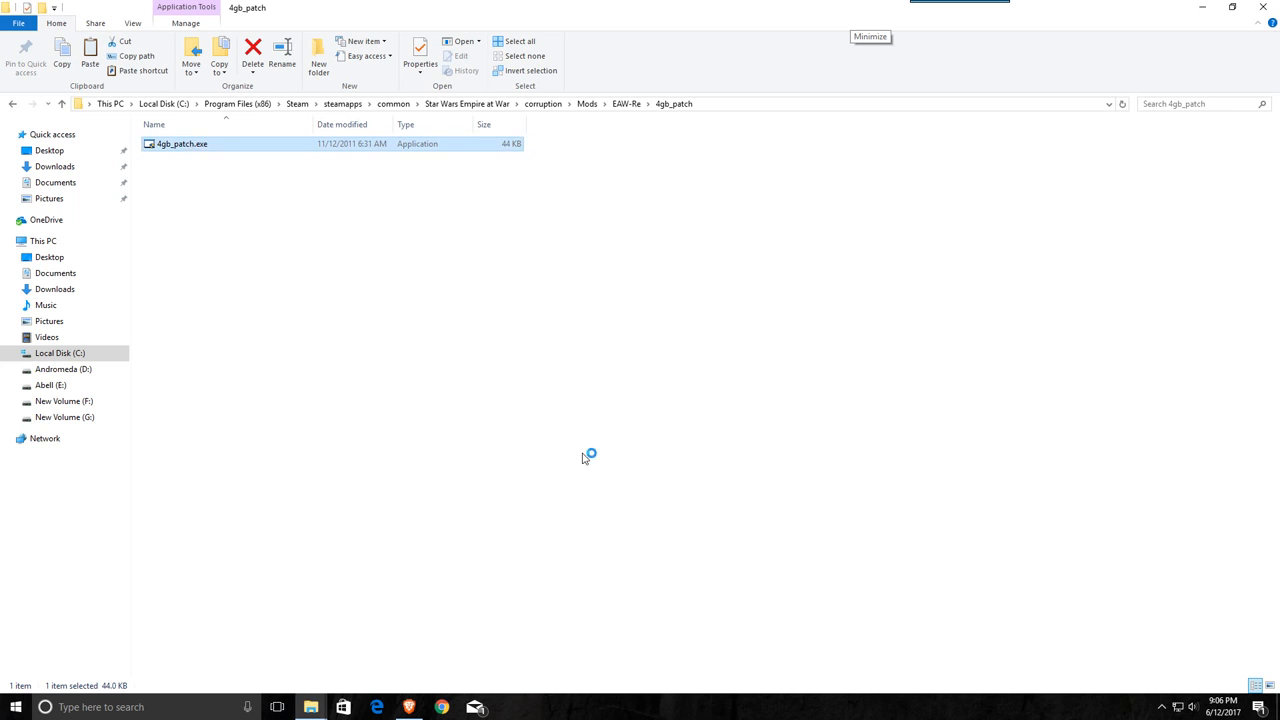
double_click(180, 144)
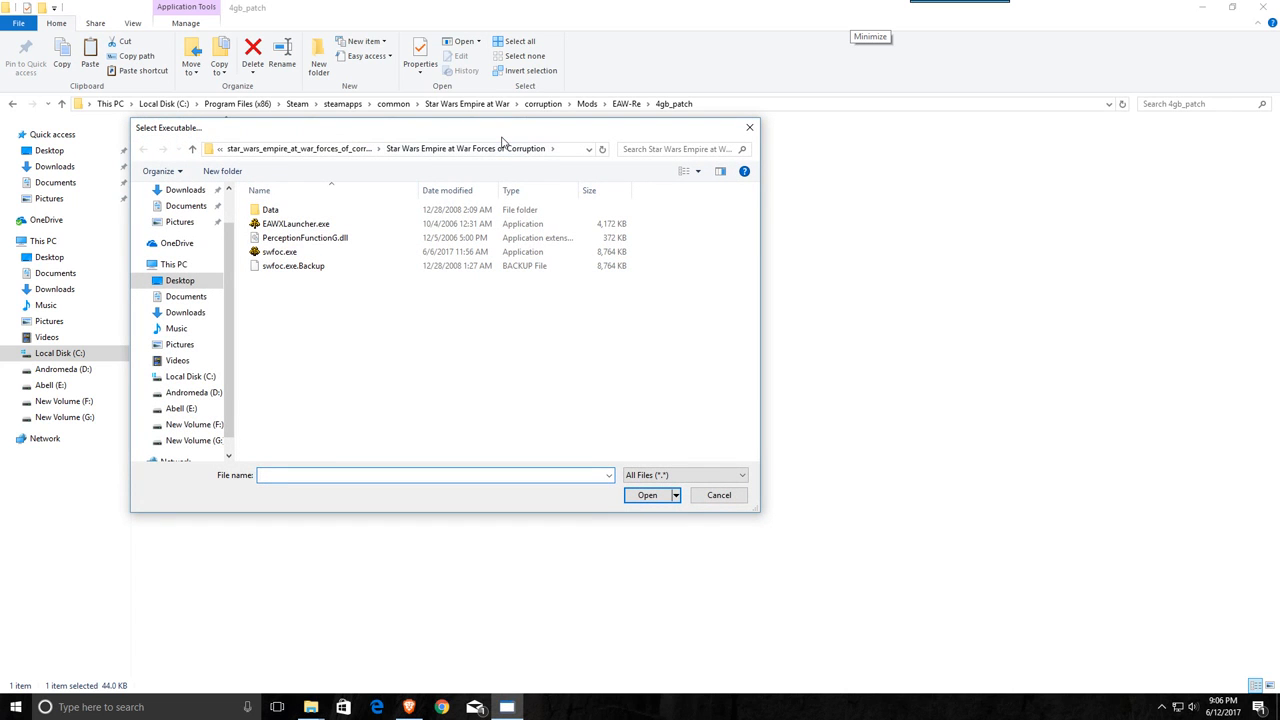
- Check the extracted Forces of Corruption folder location in the Remake Mod window
left_click(270, 210)
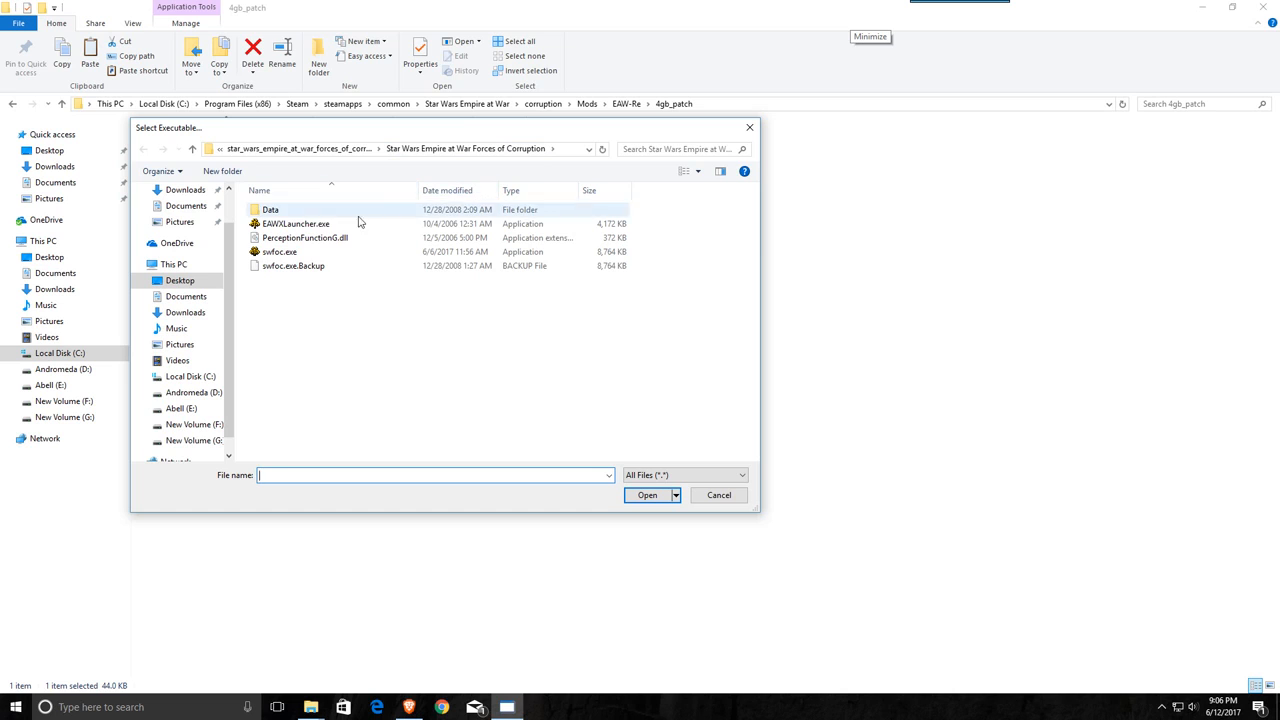
mouse_move(312, 266)
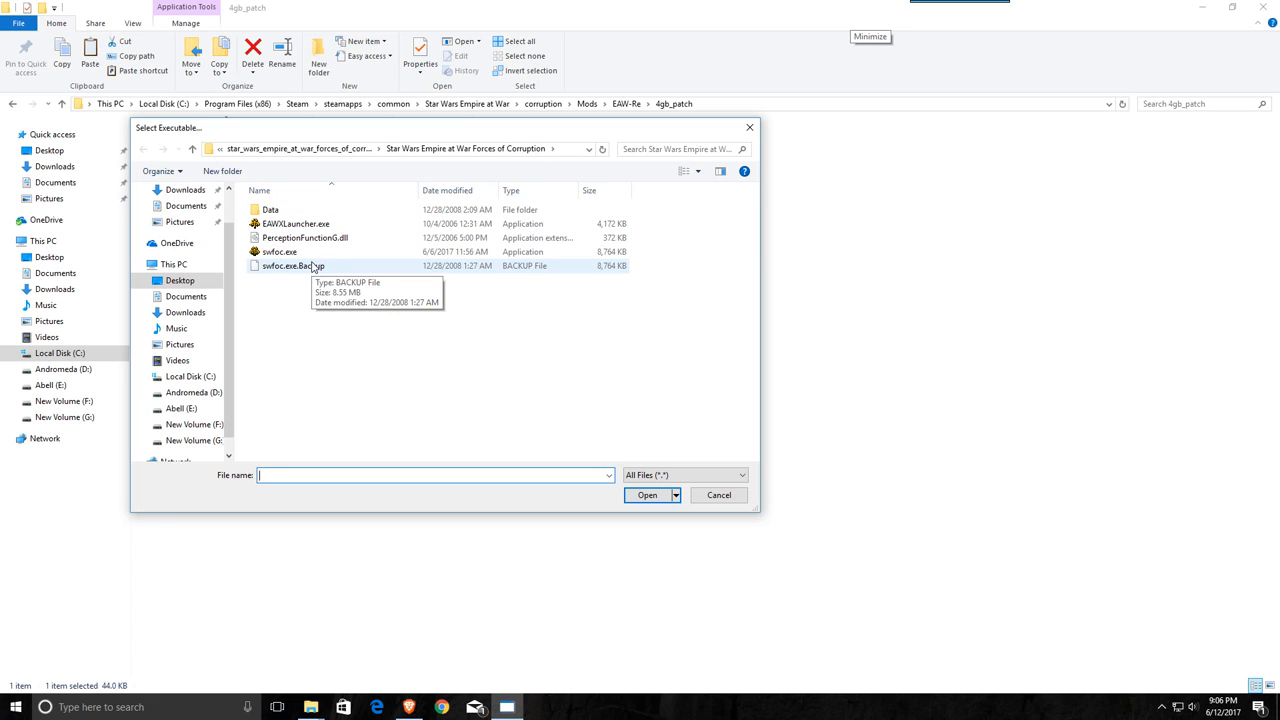
mouse_move(280, 252)
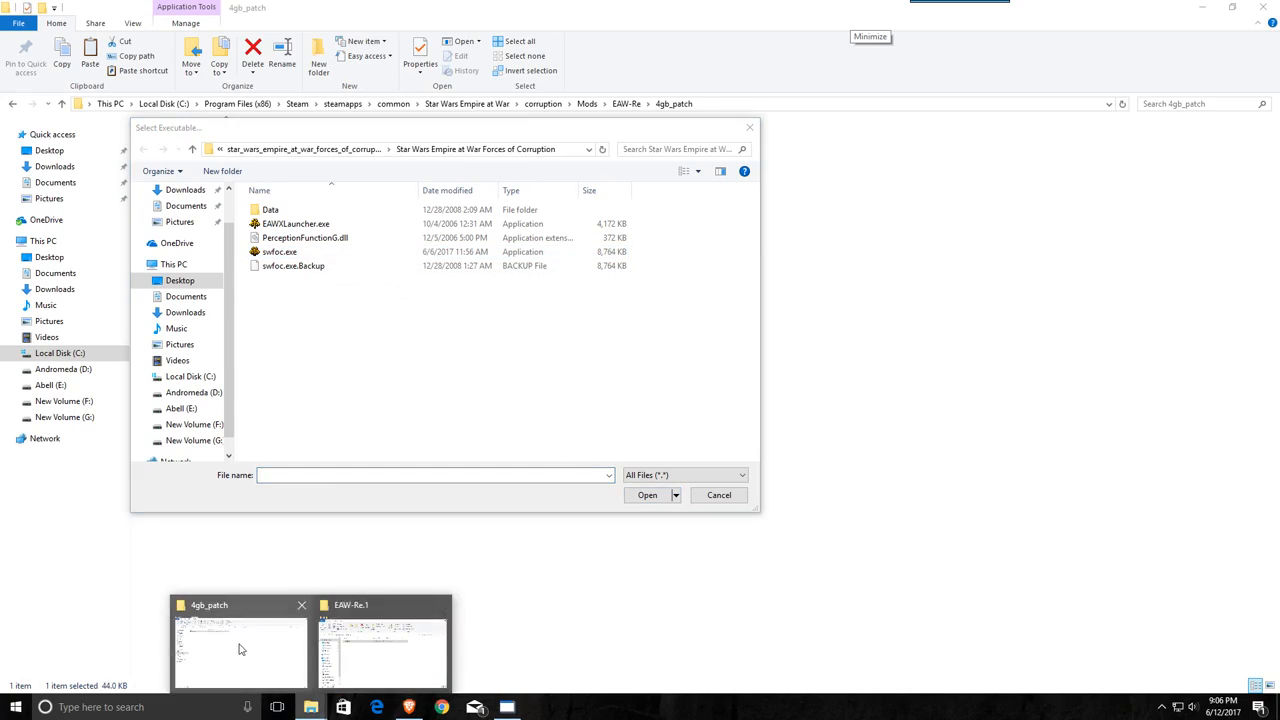
left_click(380, 650)
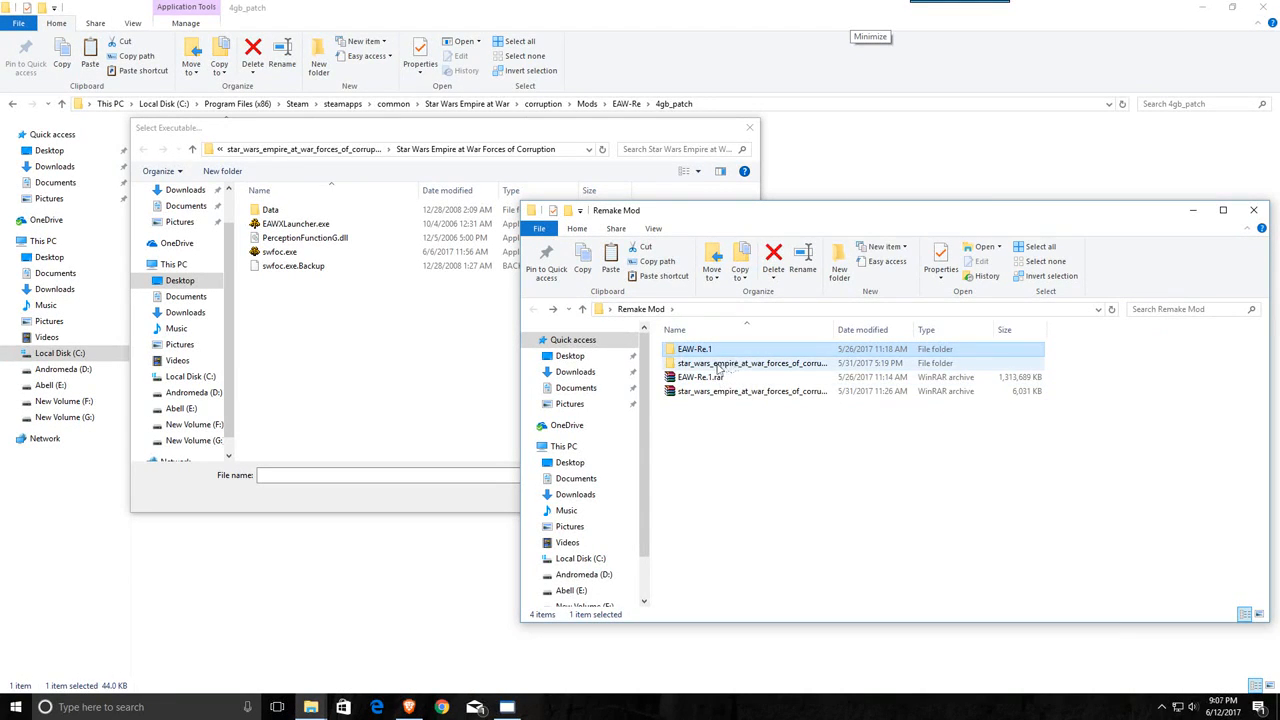
double_click(750, 362)
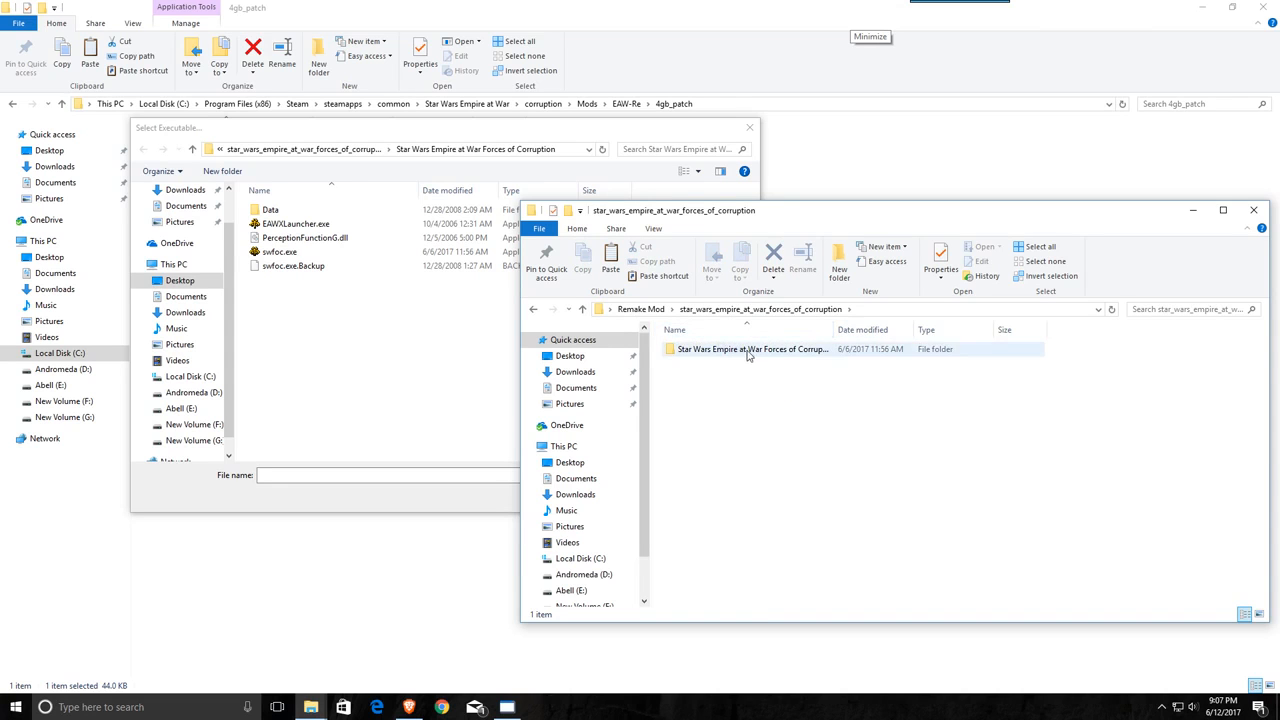
double_click(752, 348)
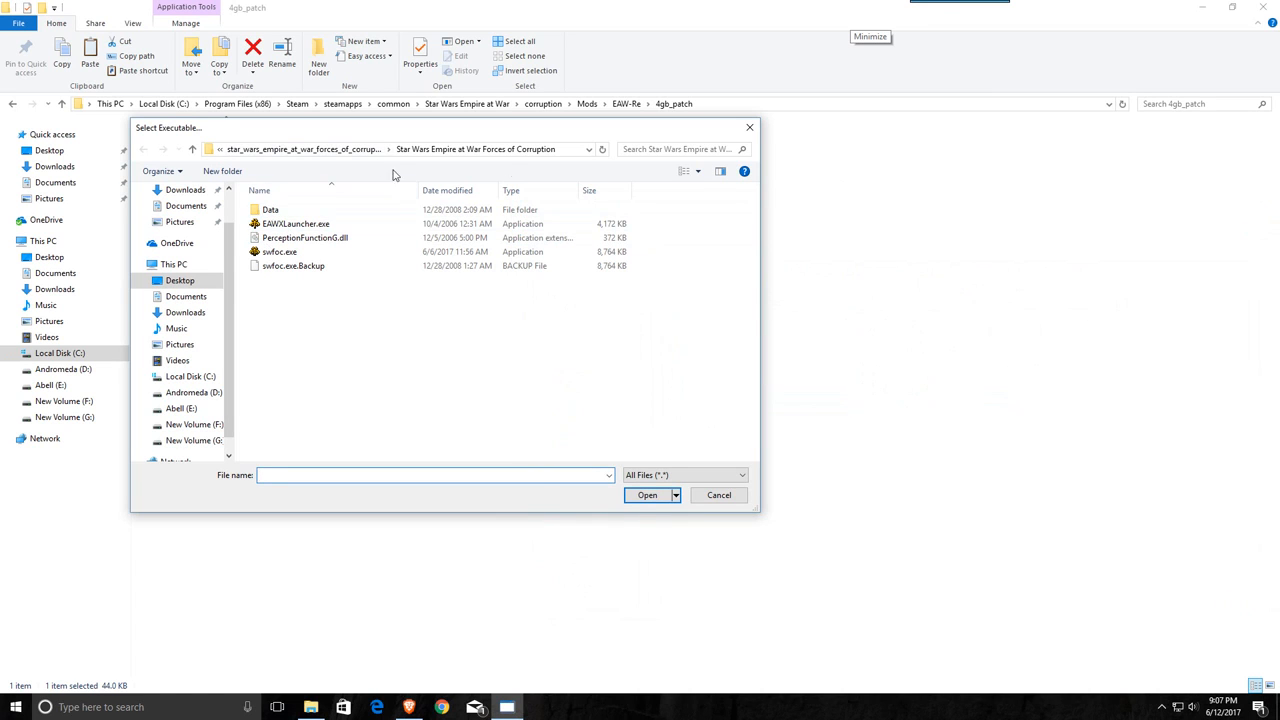
left_click(174, 264)
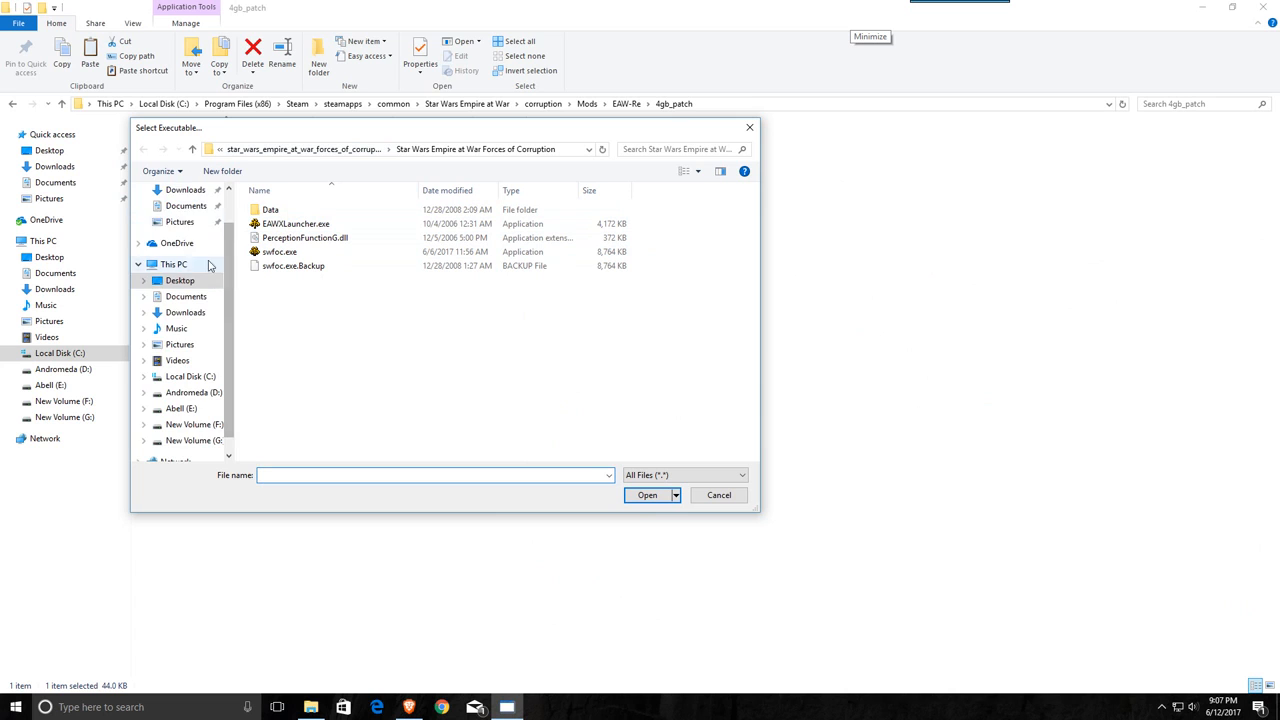
- Select swfoc.exe under Desktop > Remake Mod > Forces of Corruption as the file to patch
left_click(140, 264)
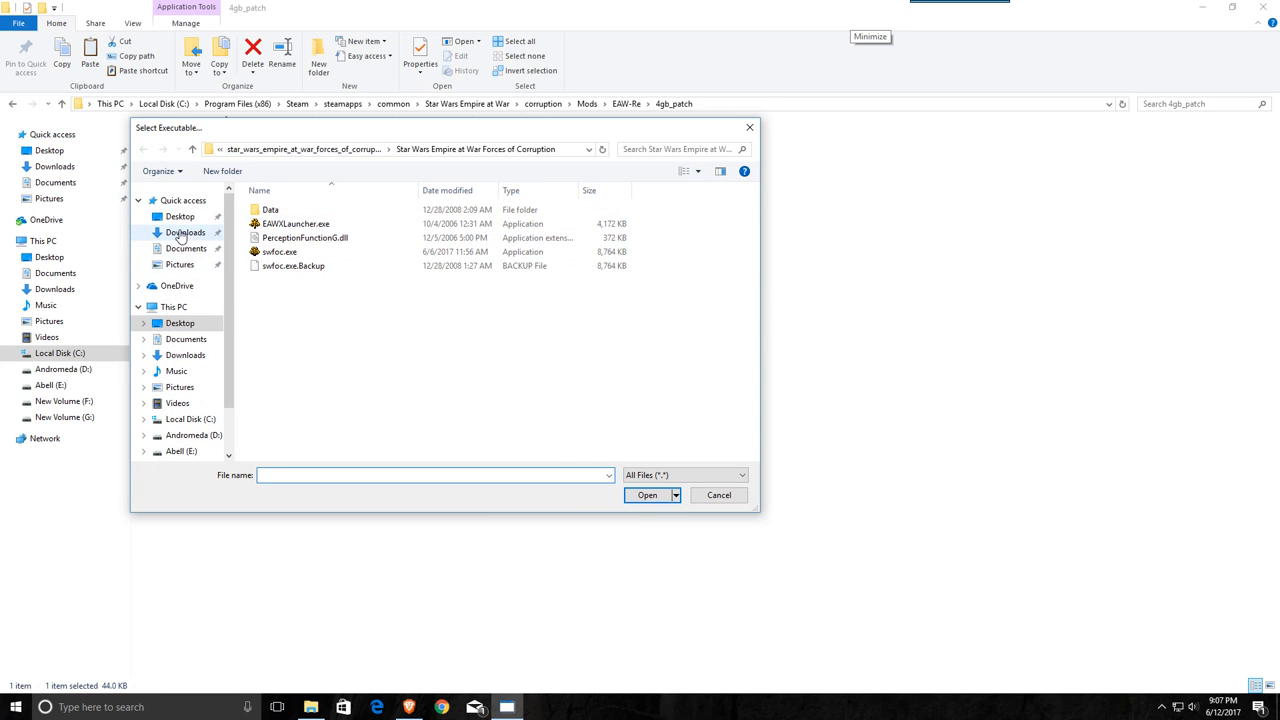
left_click(184, 232)
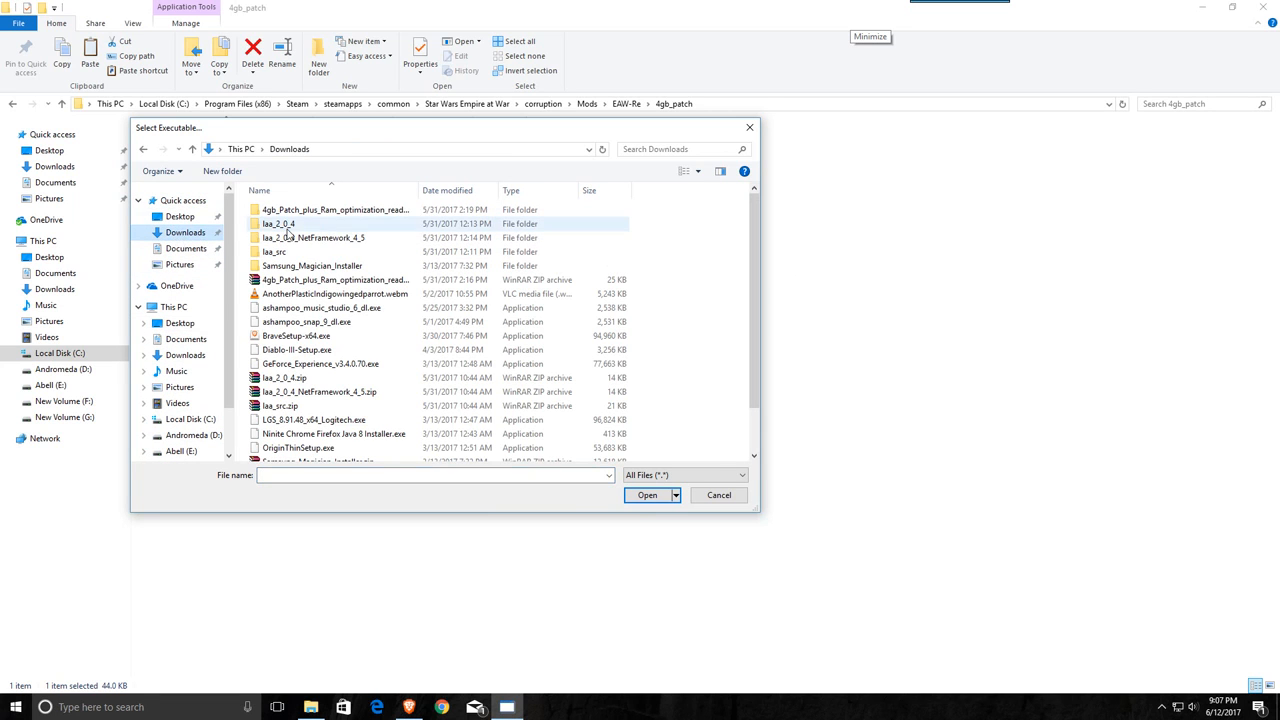
left_click(180, 216)
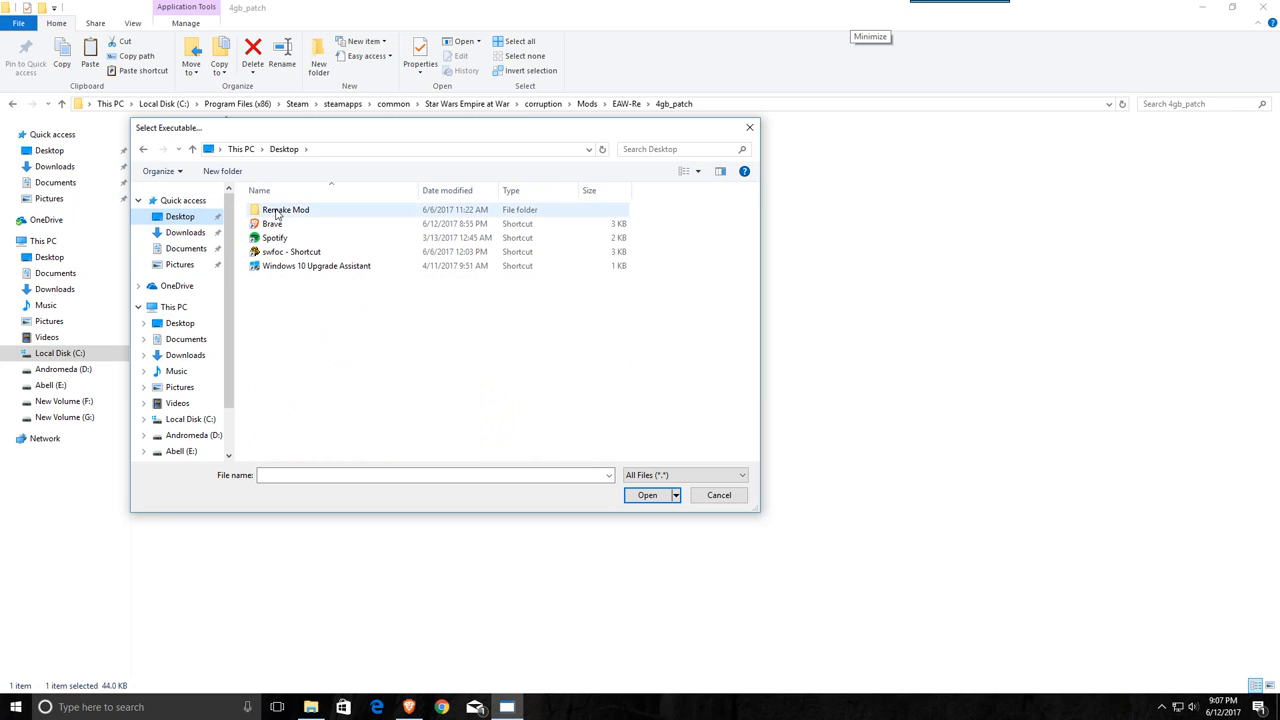
double_click(284, 210)
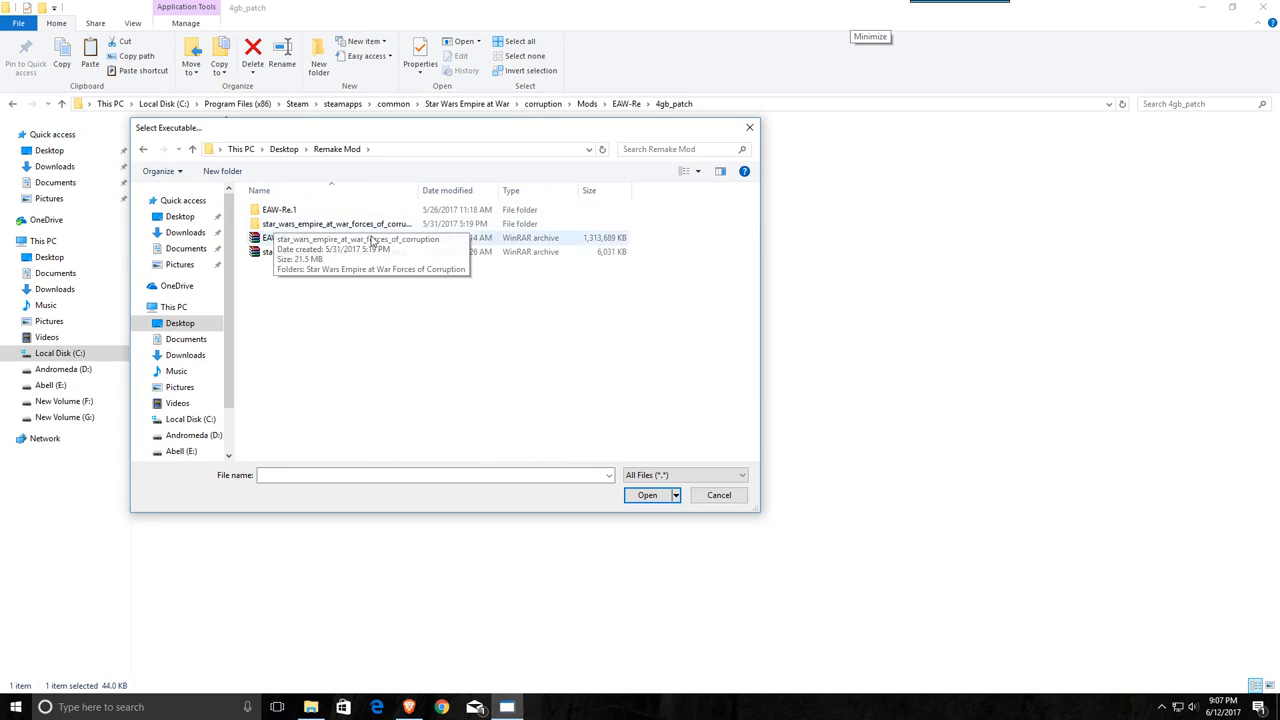
double_click(336, 224)
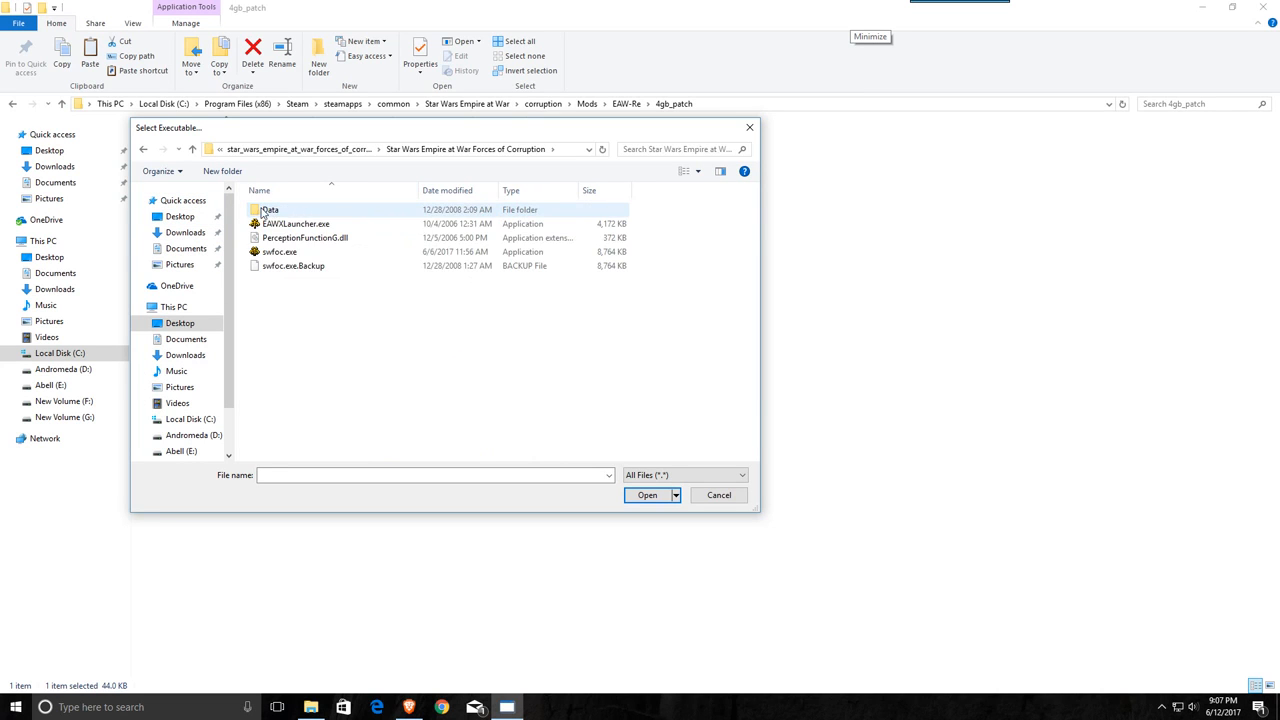
left_click(280, 252)
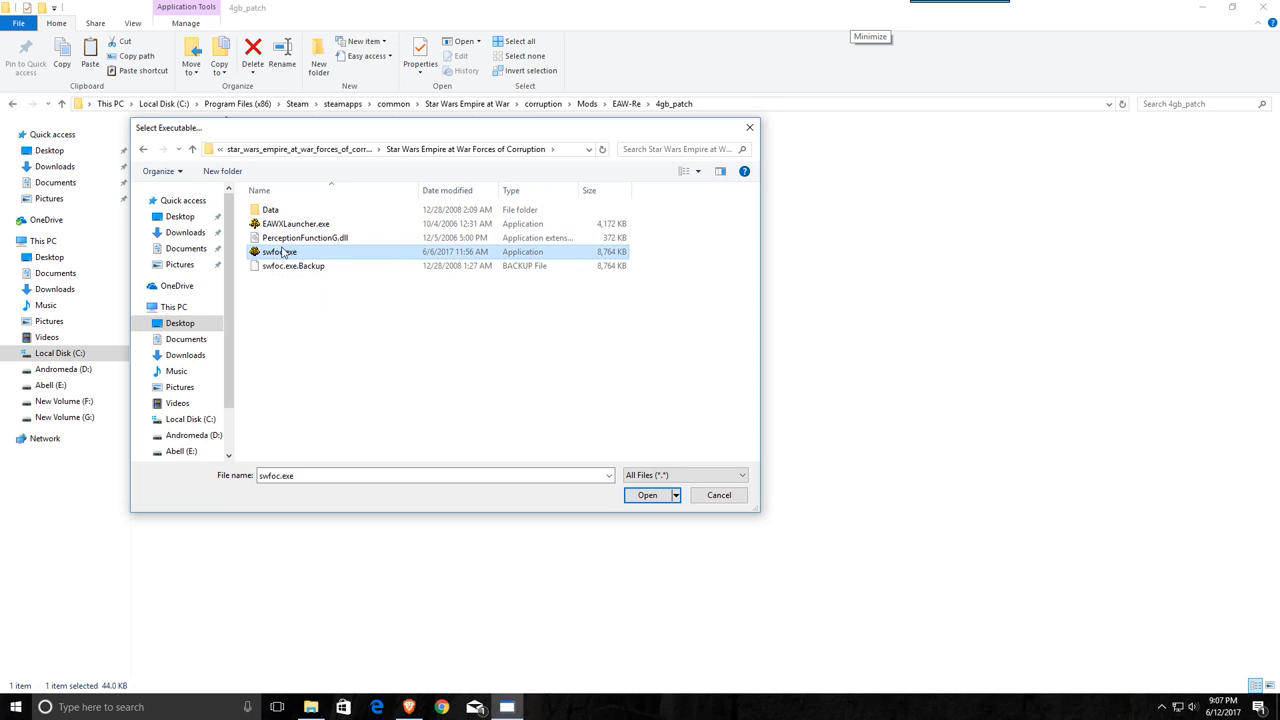
mouse_move(280, 256)
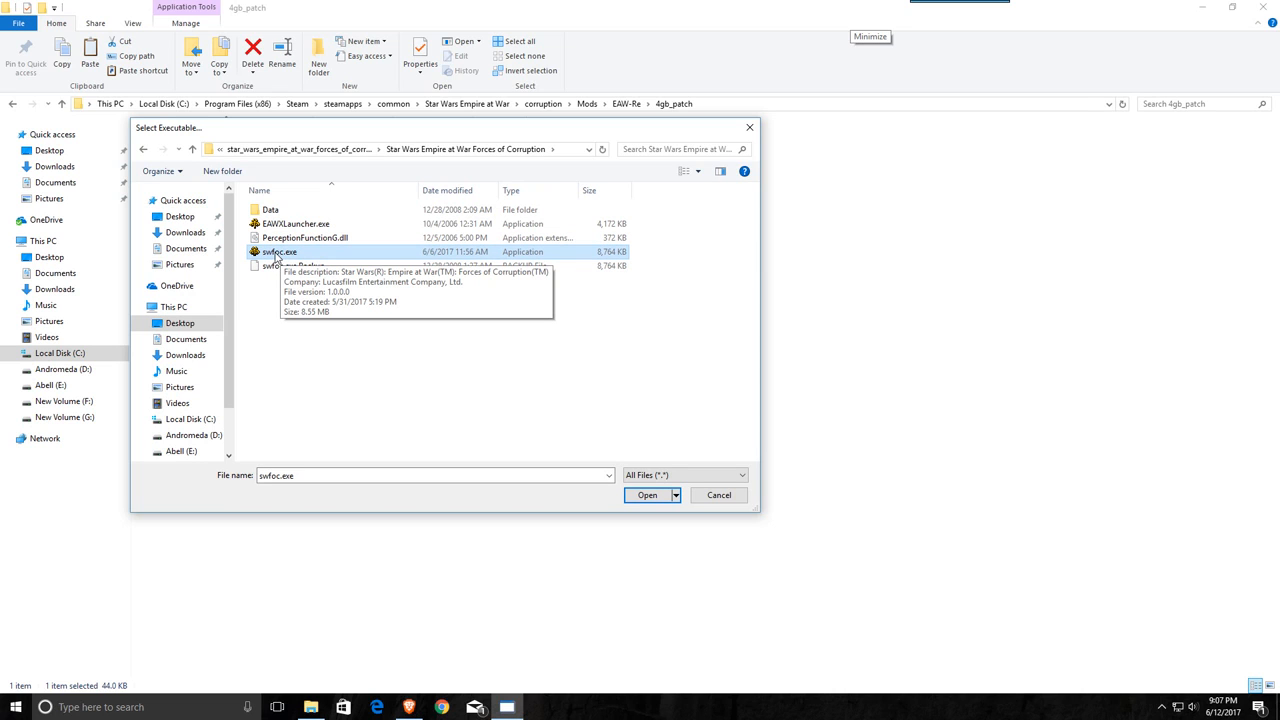
mouse_move(280, 258)
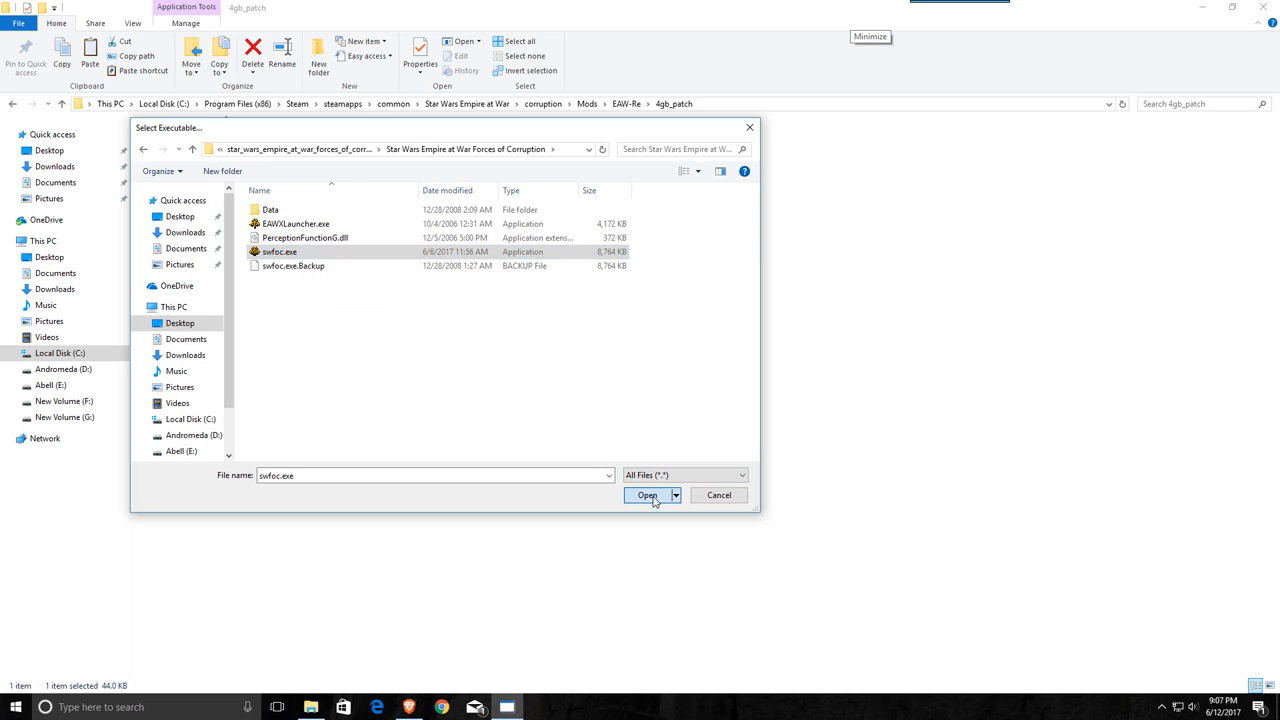
- Apply the 4GB patch to swfoc.exe and rename the game's original swfoc.exe to swfoc.old.exe
left_click(646, 496)
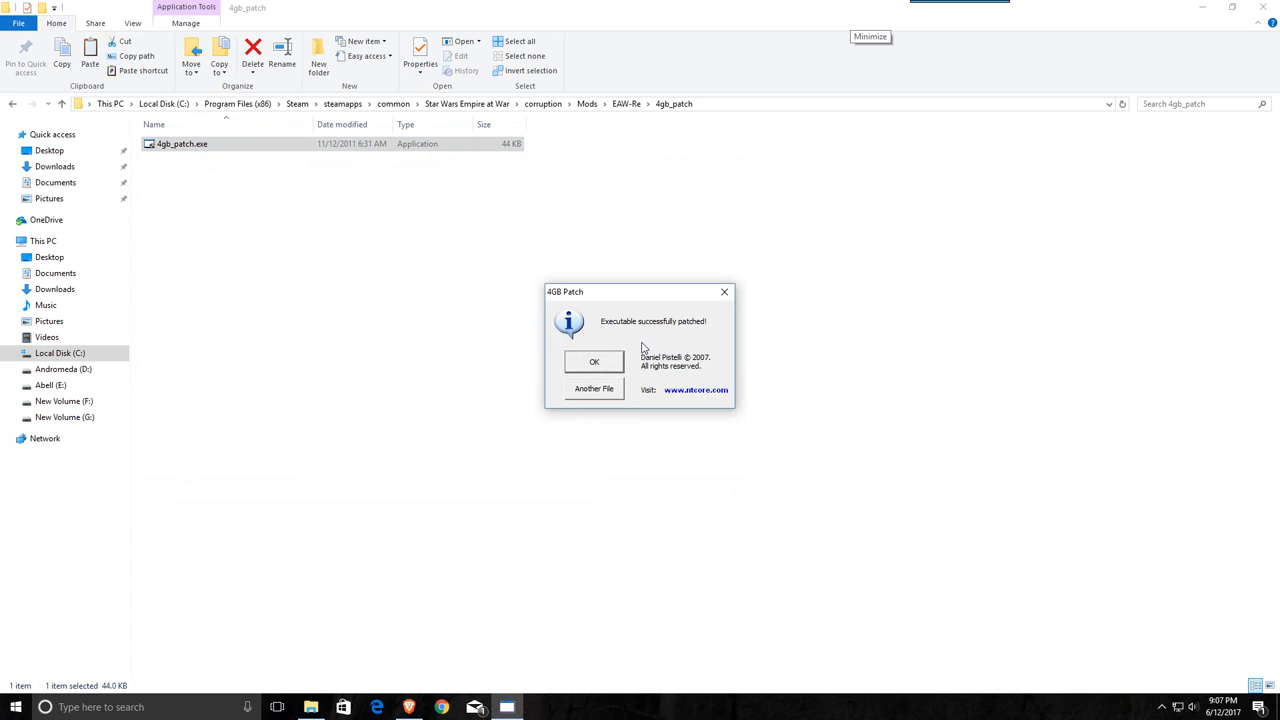
mouse_move(668, 342)
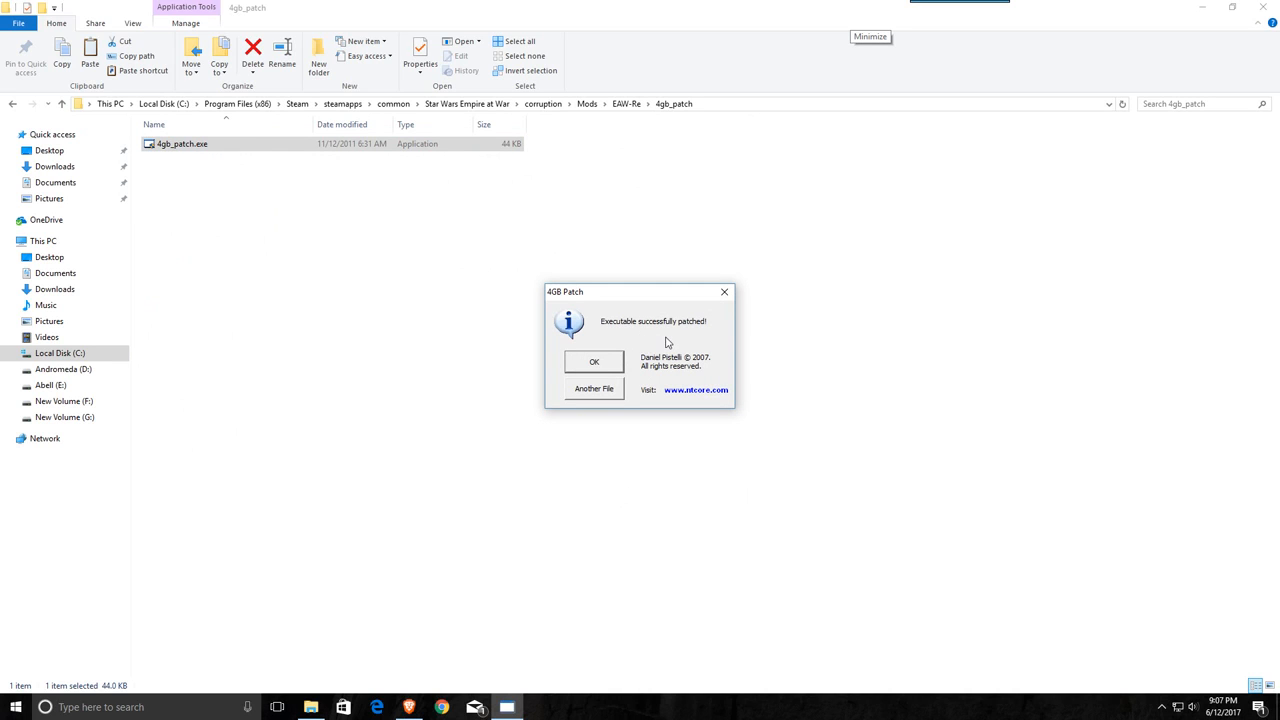
left_click(592, 360)
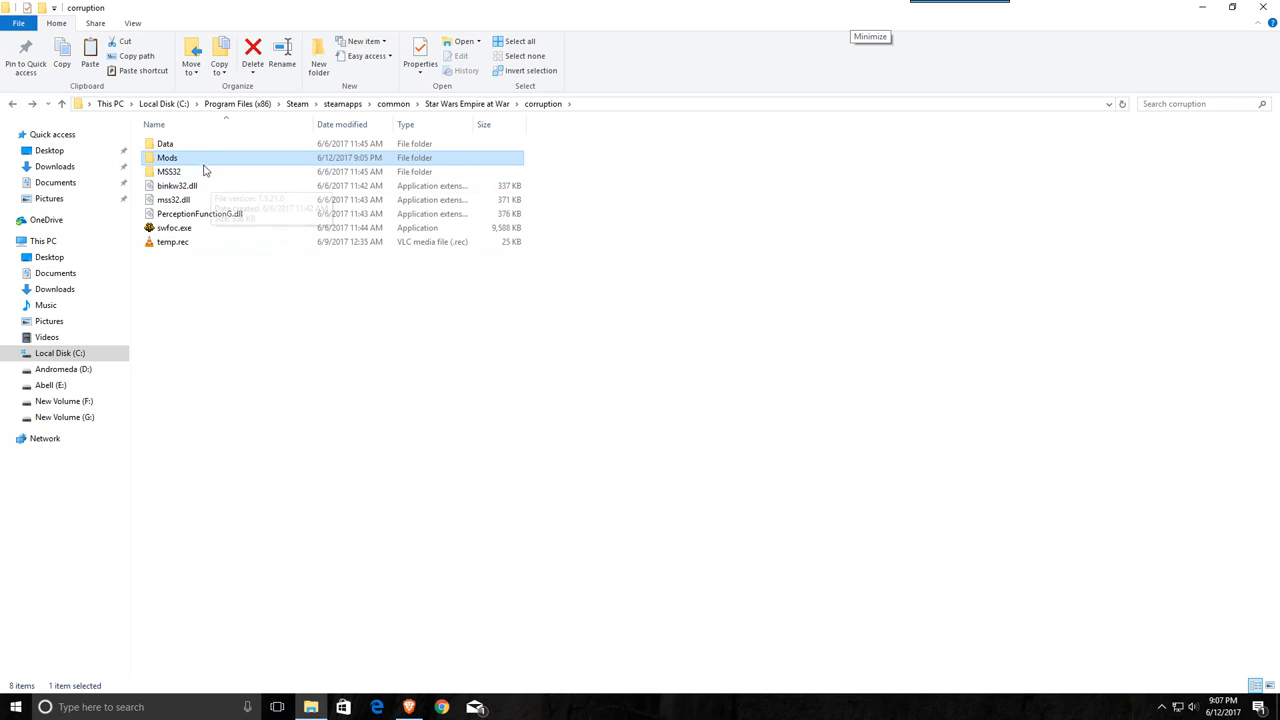
mouse_move(172, 228)
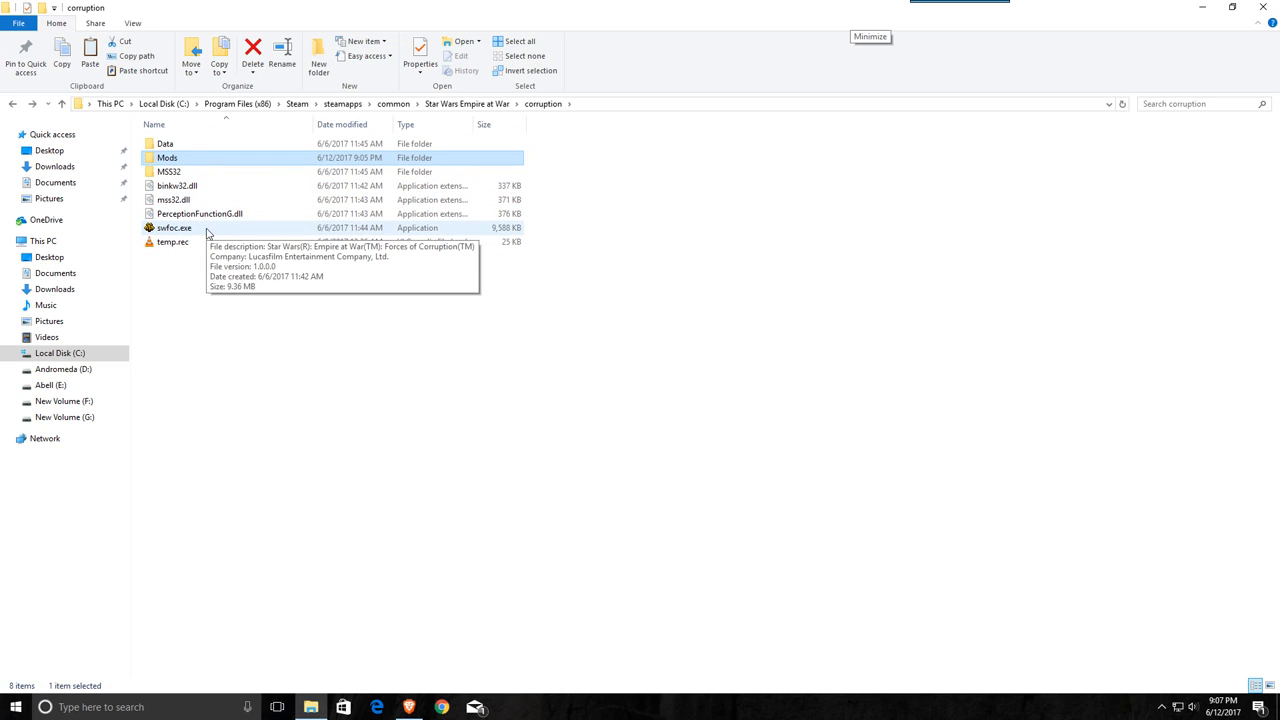
left_click(172, 228)
type("old.")
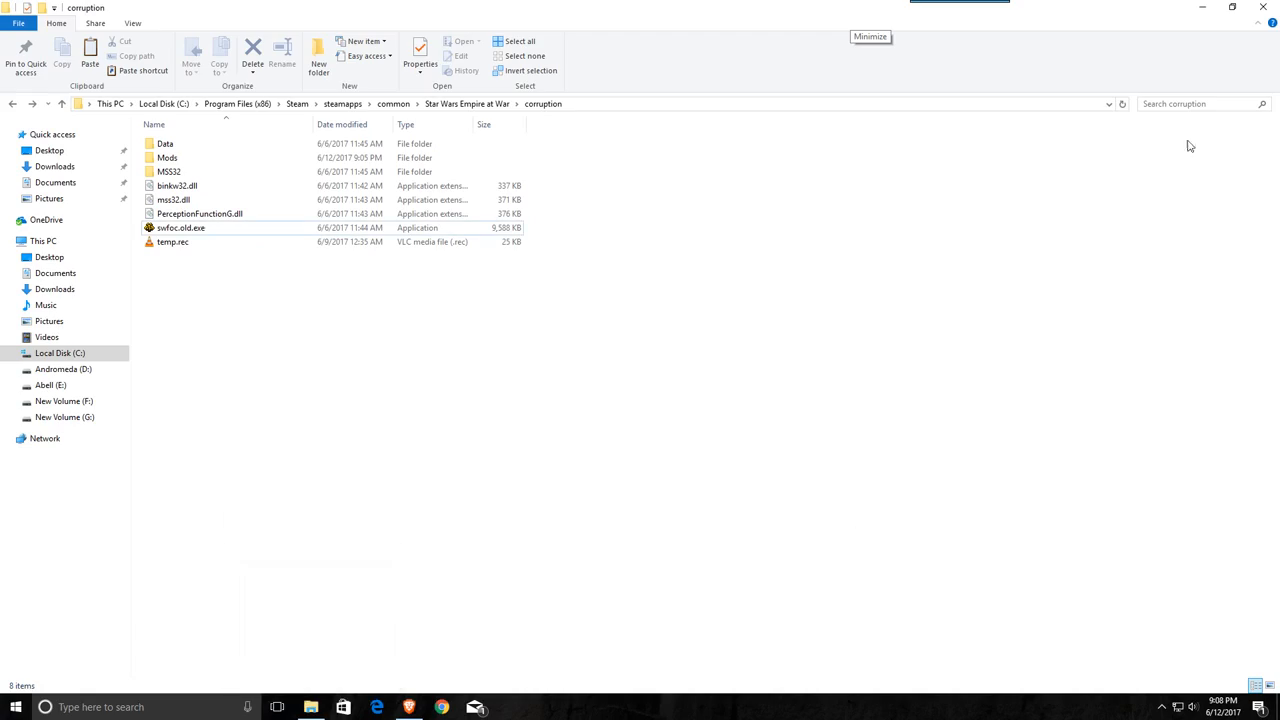
- Copy the patched swfoc.exe from the mod's Forces of Corruption folder into the corruption folder
left_click(868, 36)
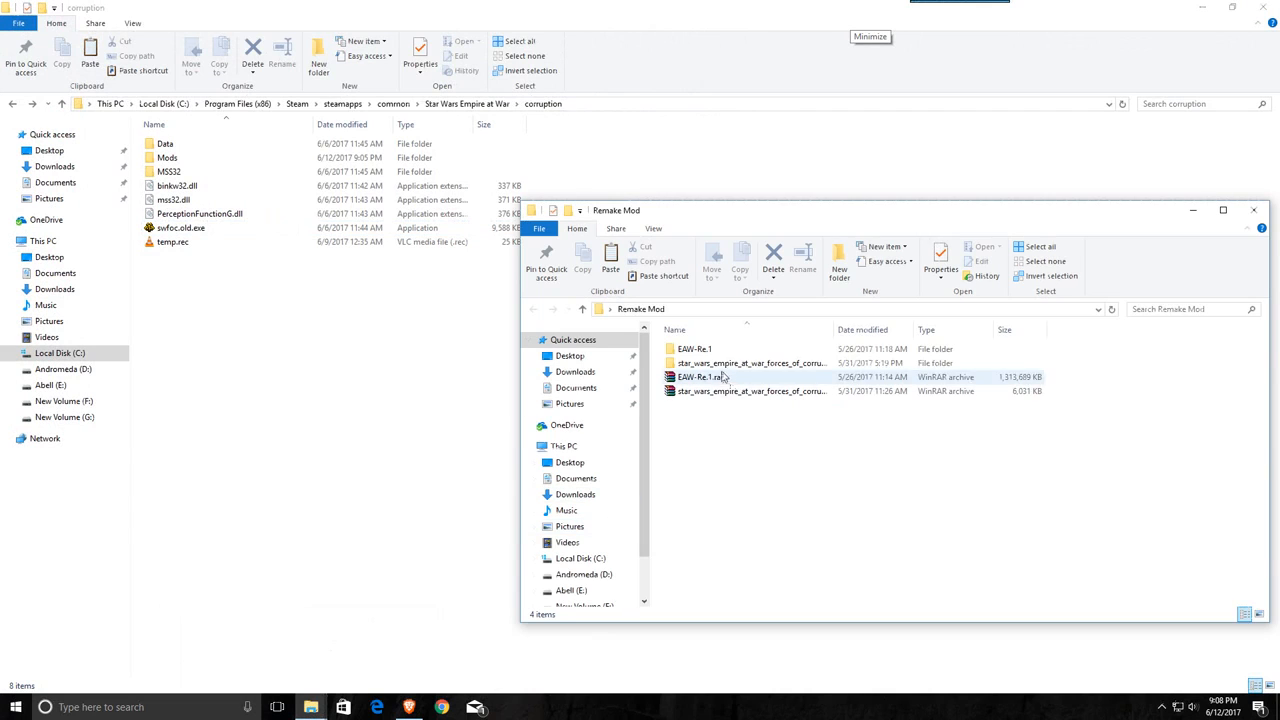
double_click(694, 348)
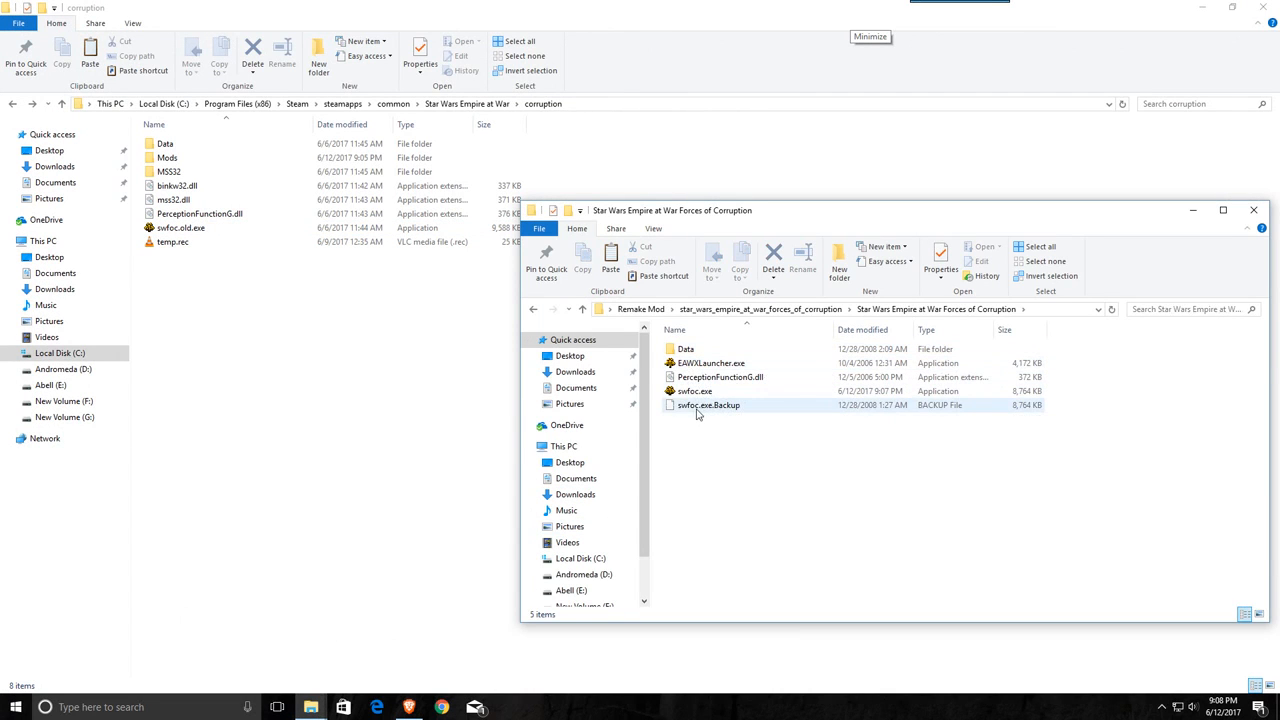
mouse_move(696, 410)
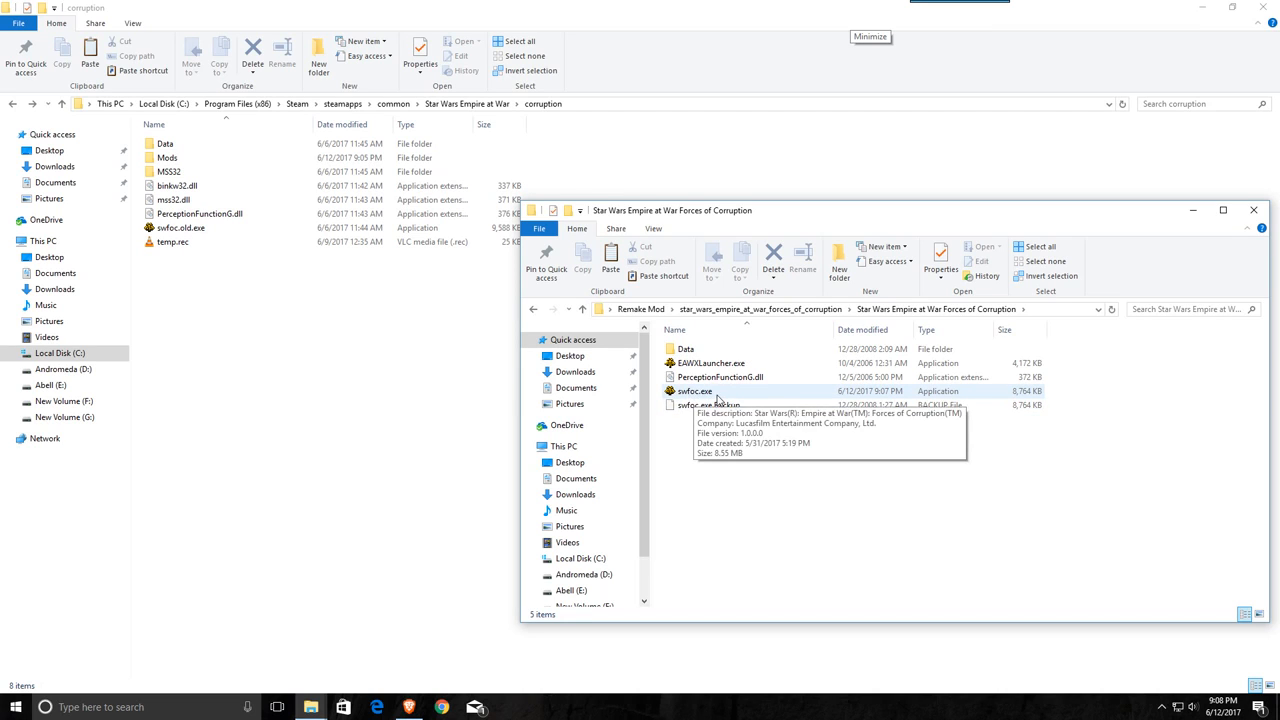
left_click(694, 390)
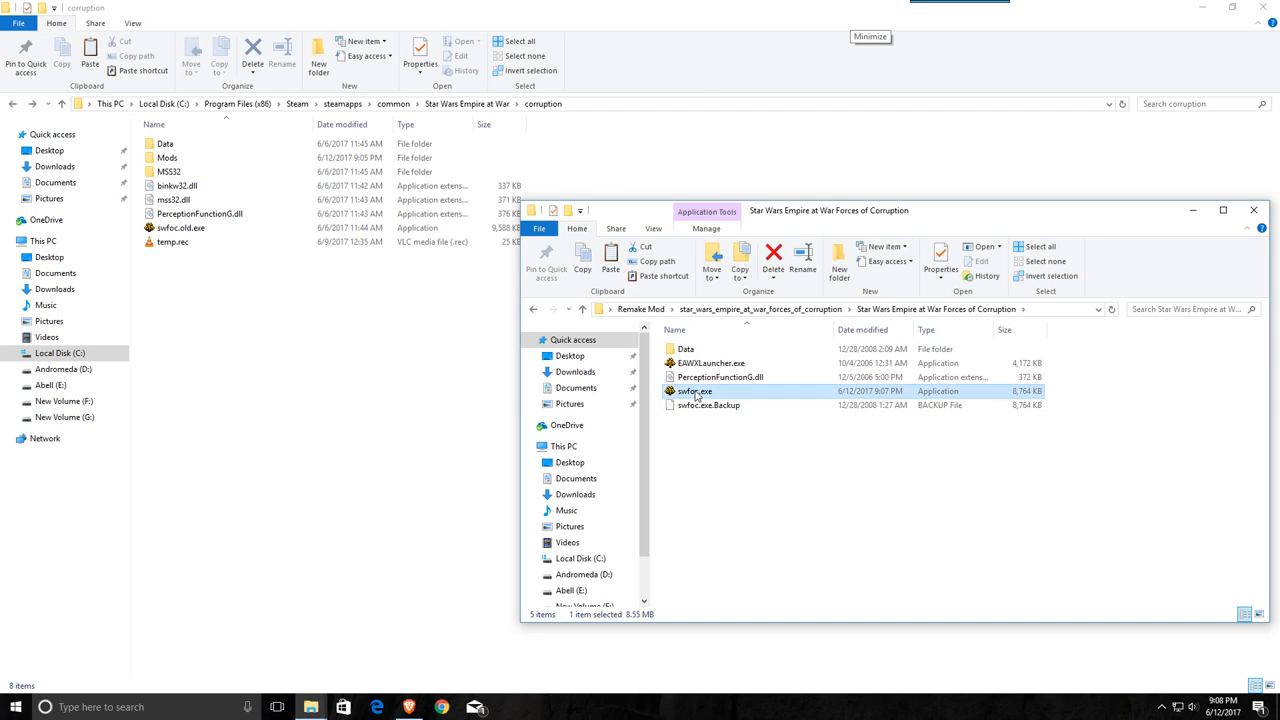
mouse_move(230, 282)
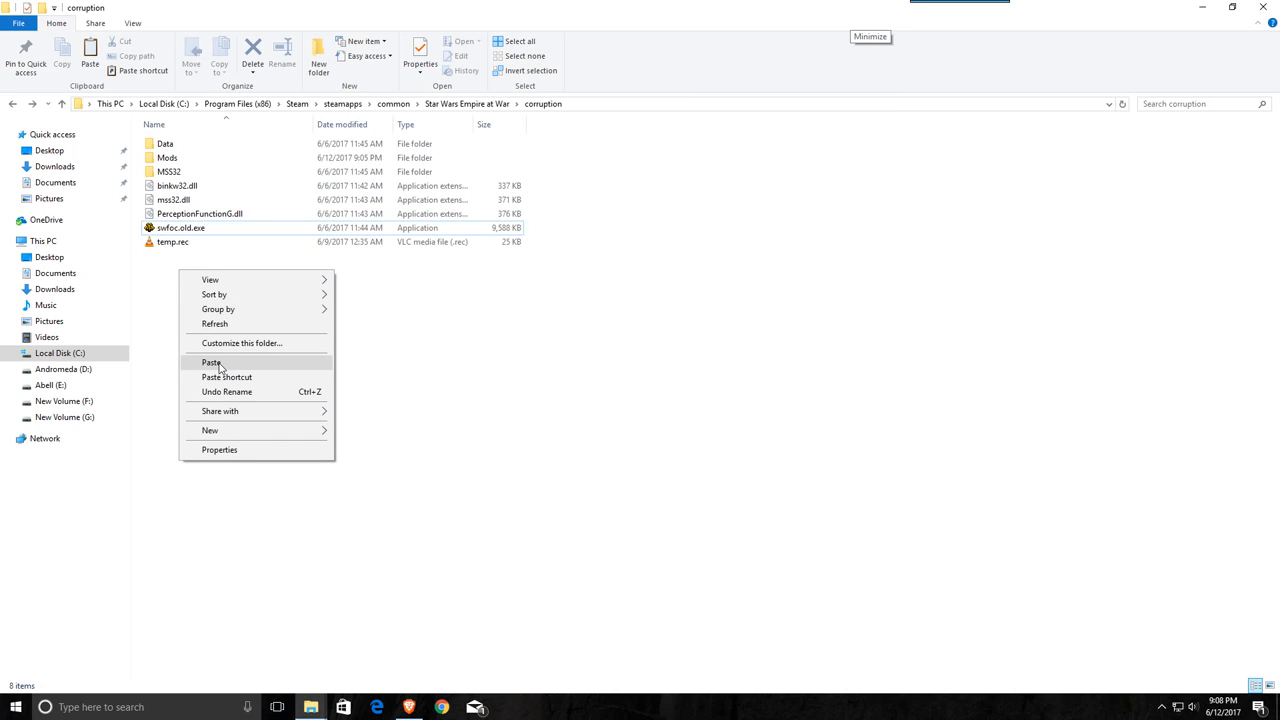
left_click(212, 362)
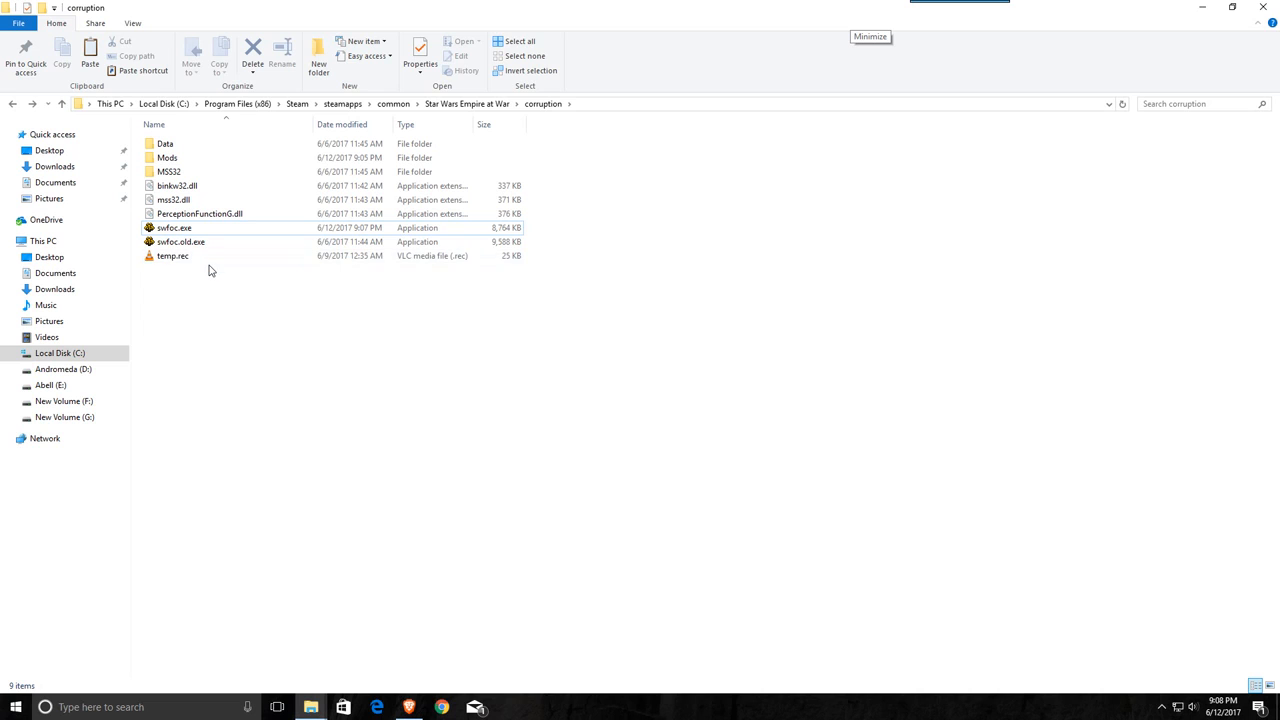
- Create a shortcut to the patched swfoc.exe in the corruption folder
left_click(180, 240)
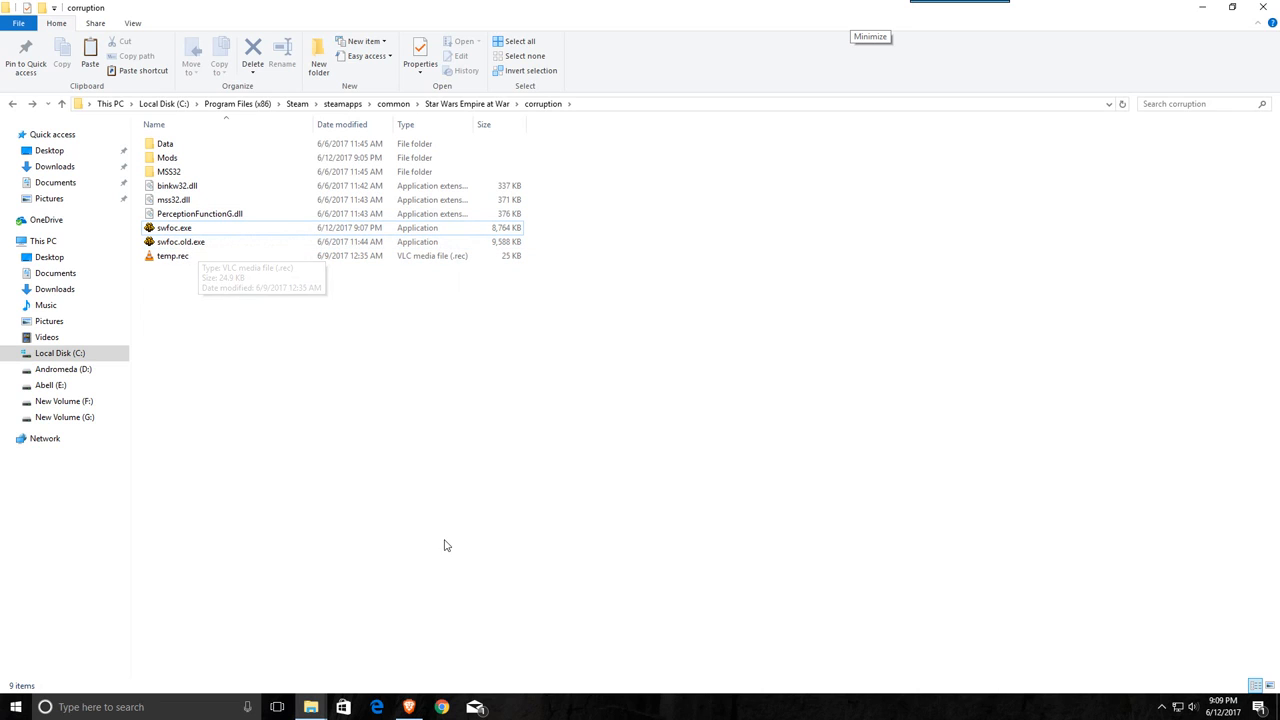
mouse_move(404, 522)
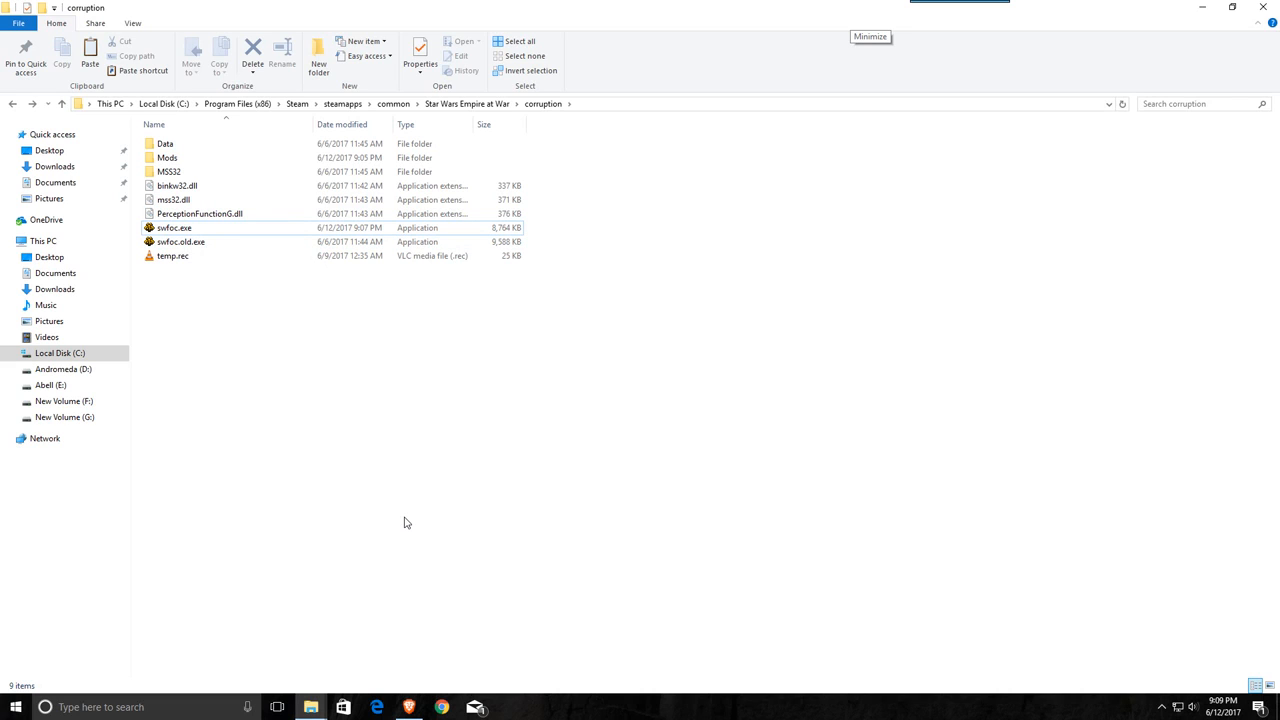
mouse_move(404, 516)
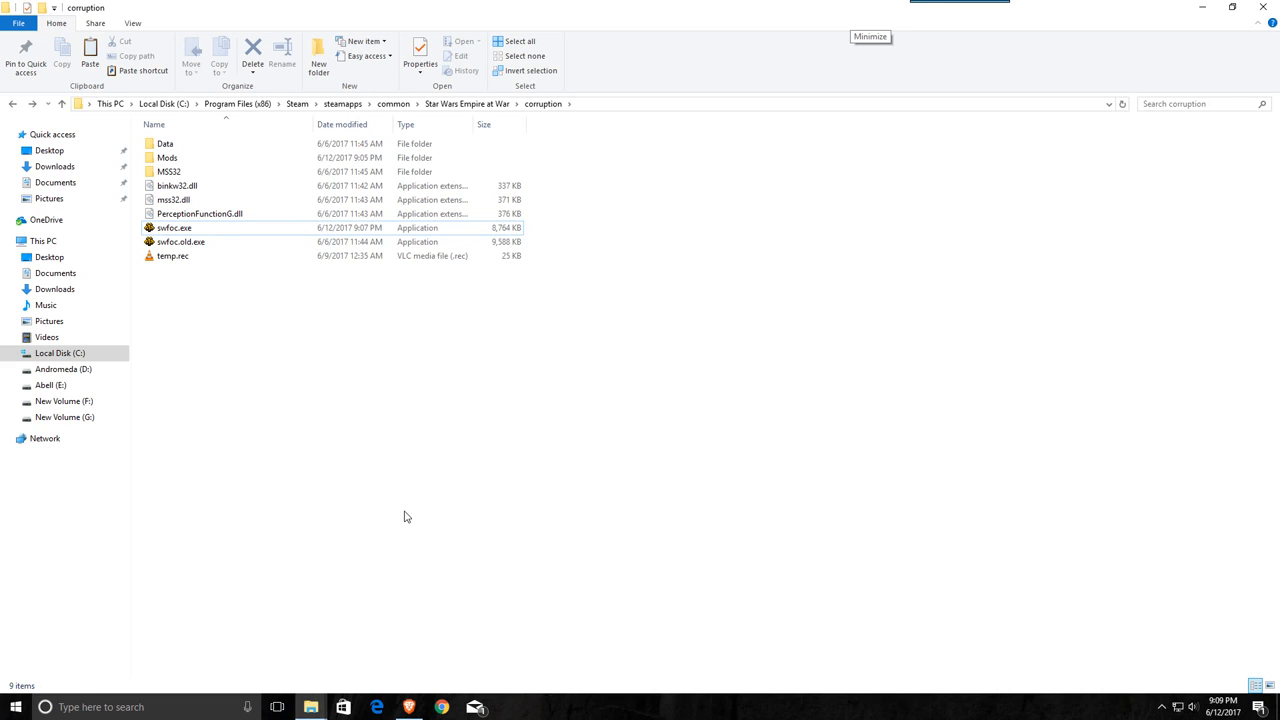
mouse_move(240, 280)
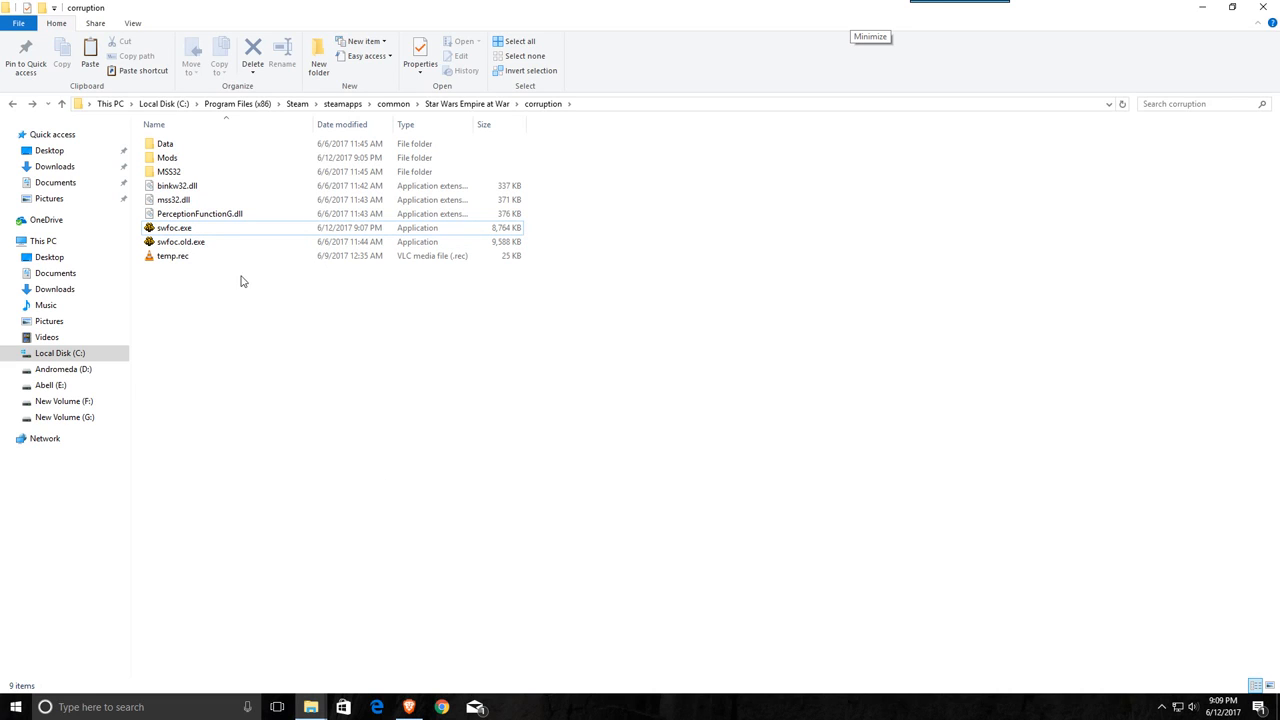
left_click(200, 212)
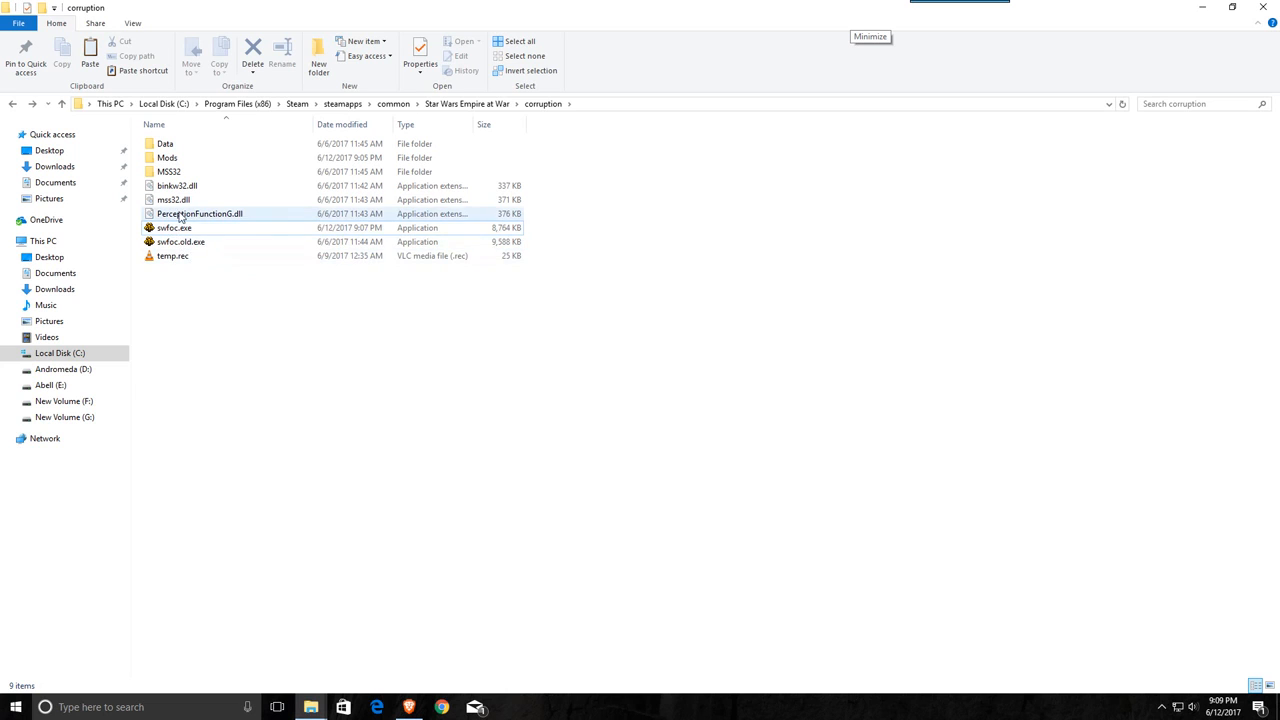
right_click(172, 228)
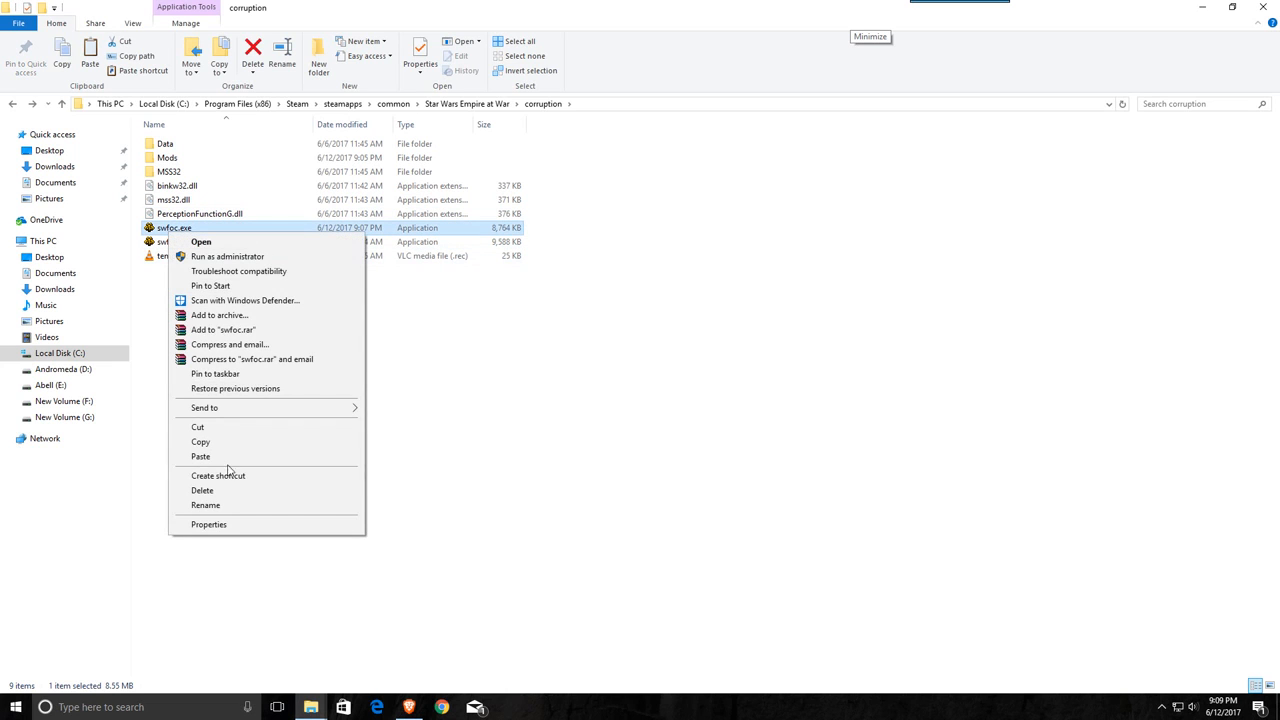
left_click(218, 476)
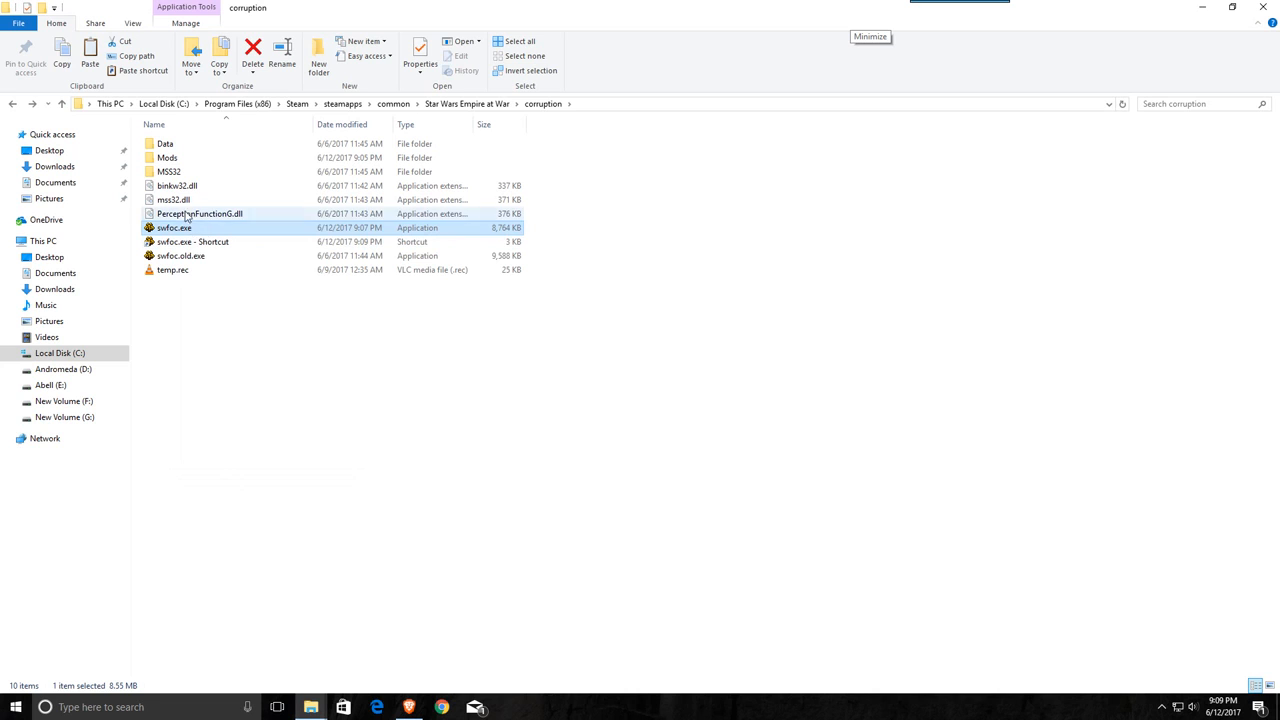
- Show the new shortcut's properties with the cursor at the end of the Target field
right_click(192, 240)
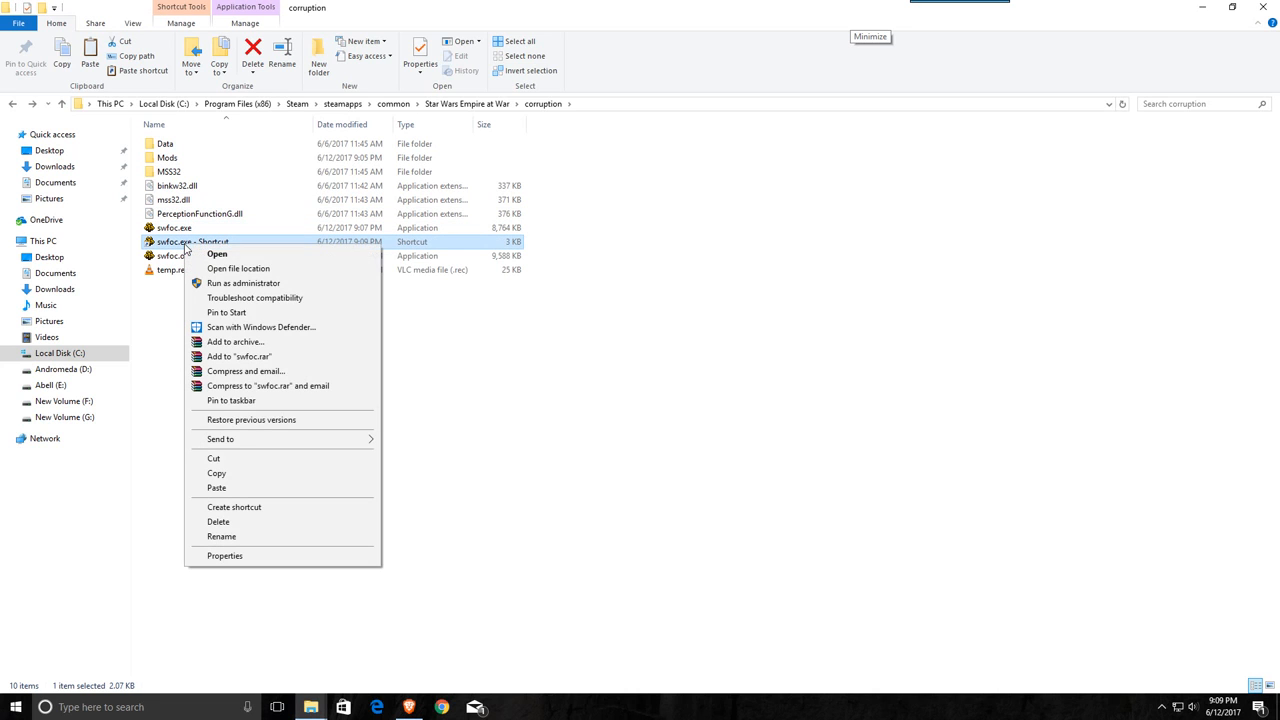
left_click(224, 556)
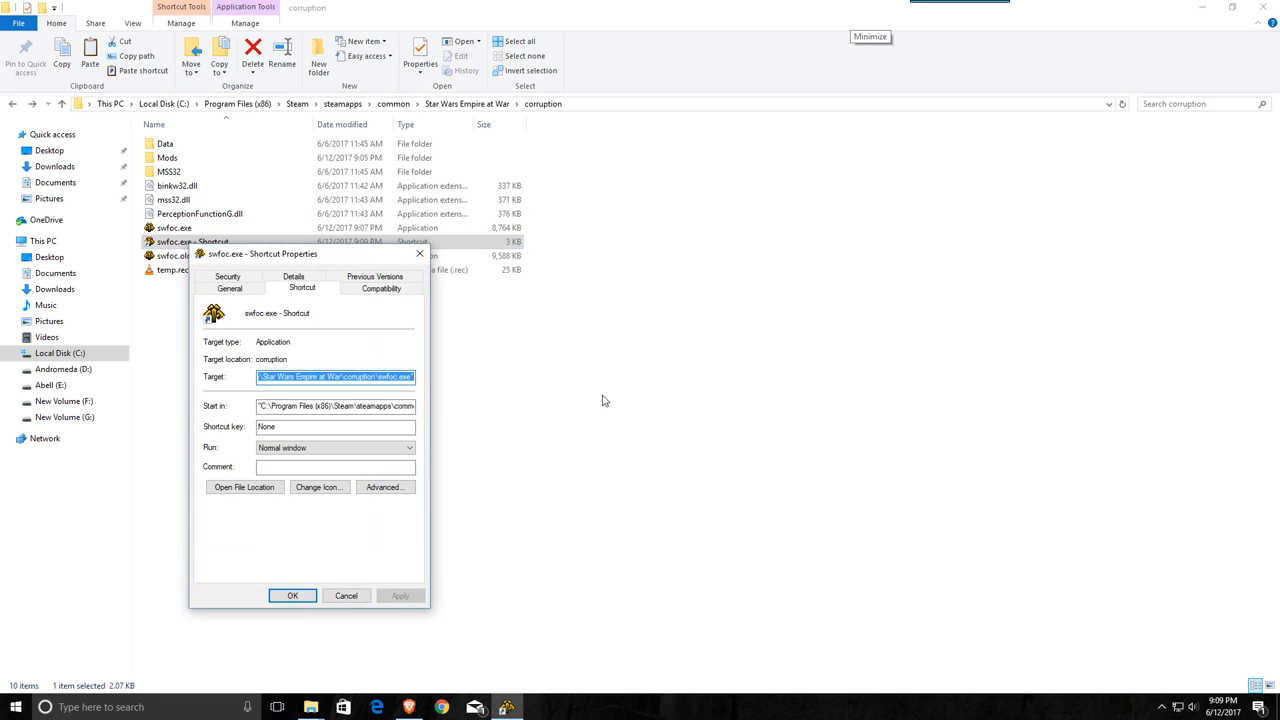
left_click(368, 376)
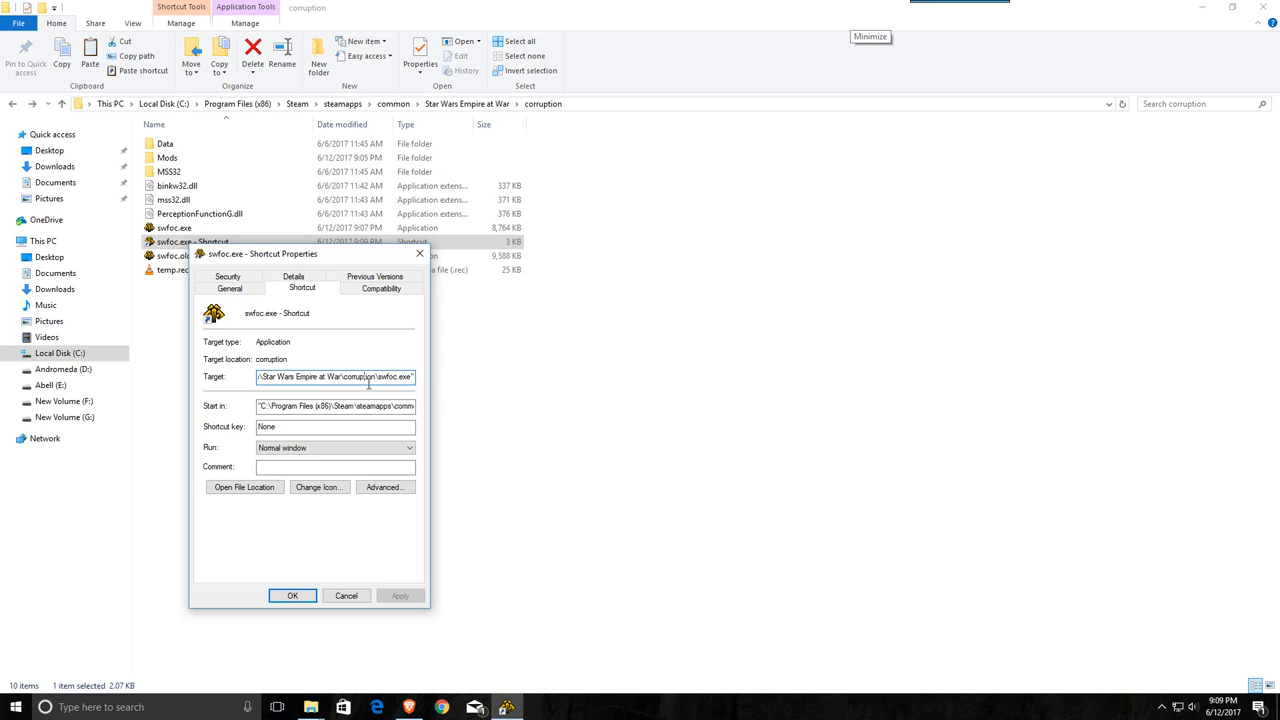
mouse_move(504, 420)
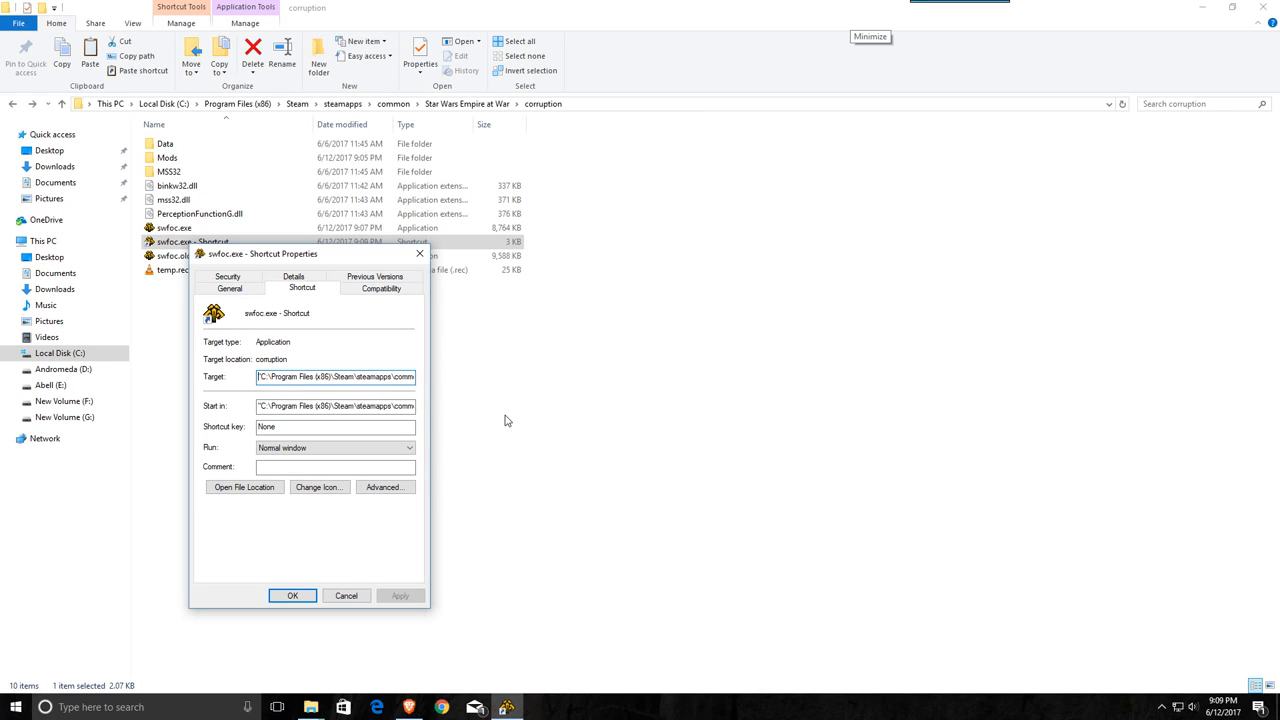
left_click(336, 376)
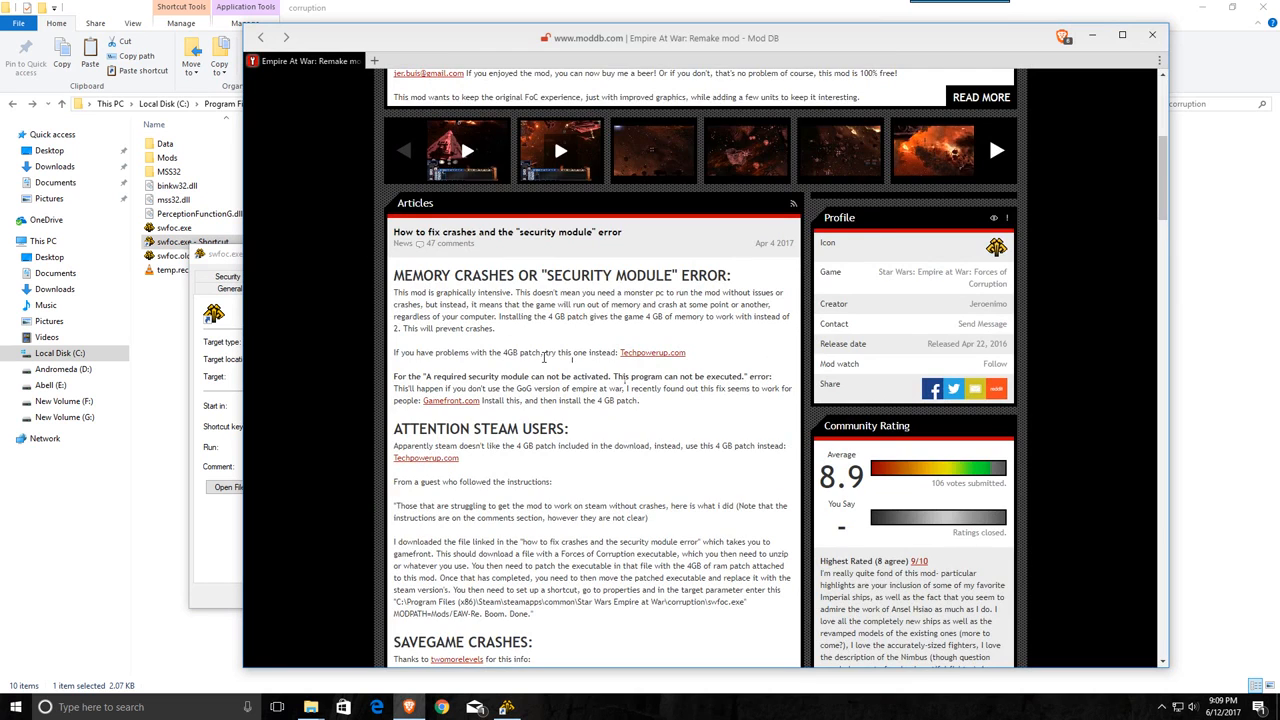
- Carry the ModDB article's MODPATH=Mods\EAW-Re target line into the shortcut's Target
scroll("down", 3)
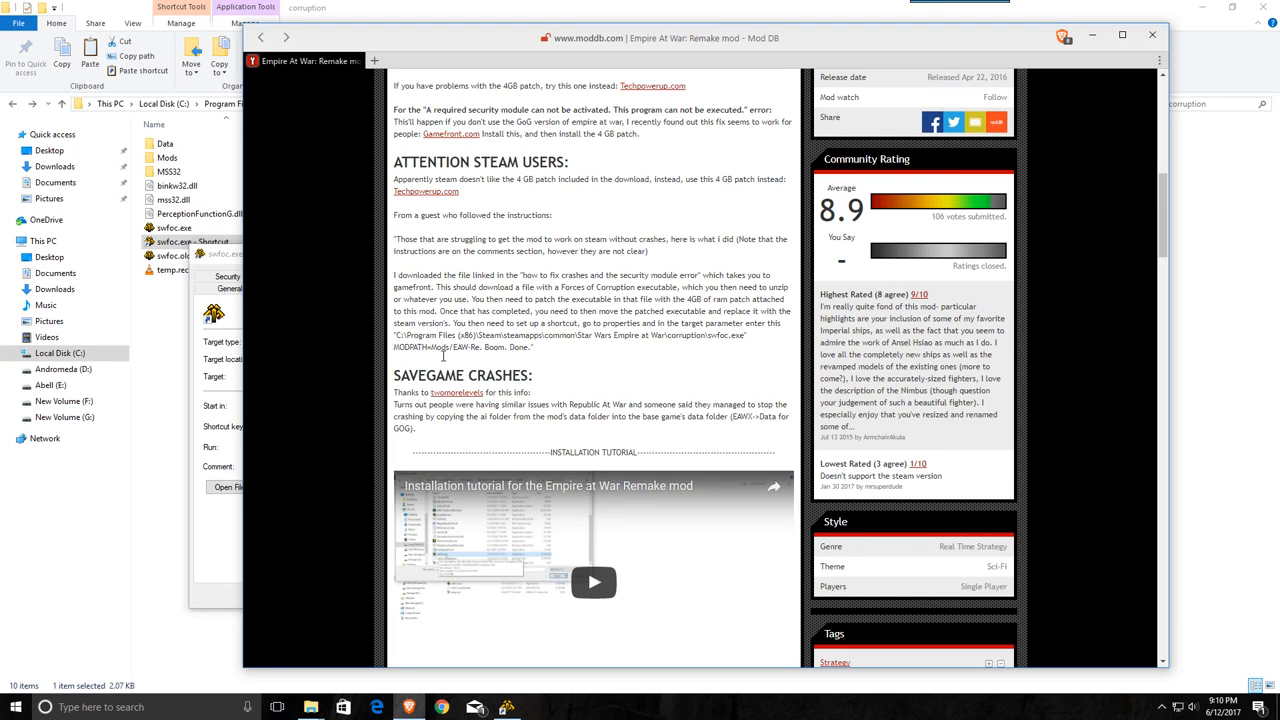
double_click(442, 348)
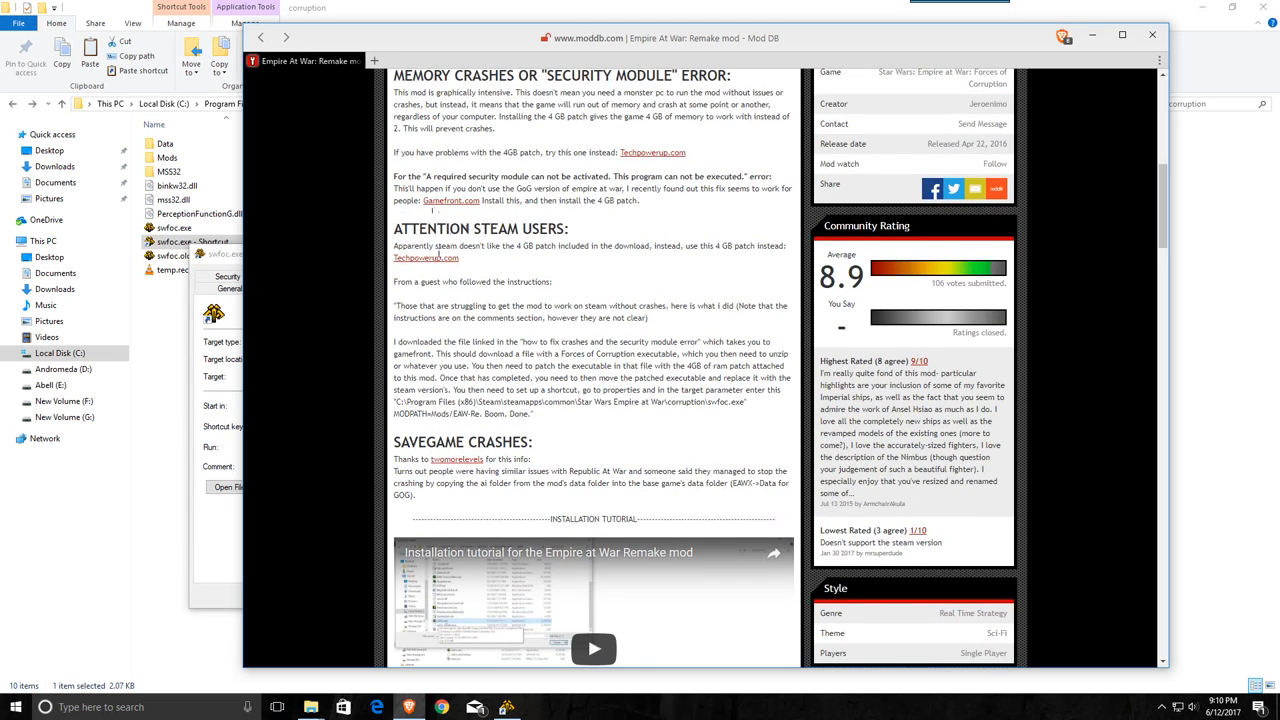
mouse_move(552, 380)
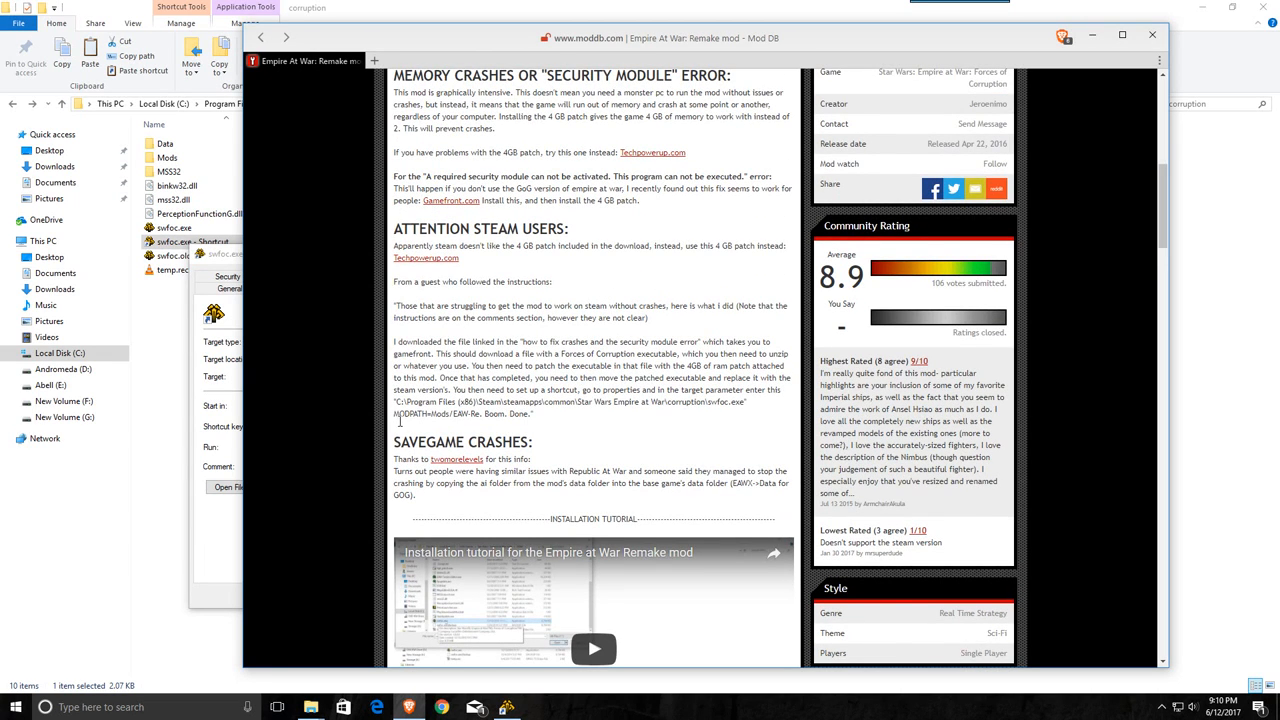
left_click_drag(392, 412, 480, 412)
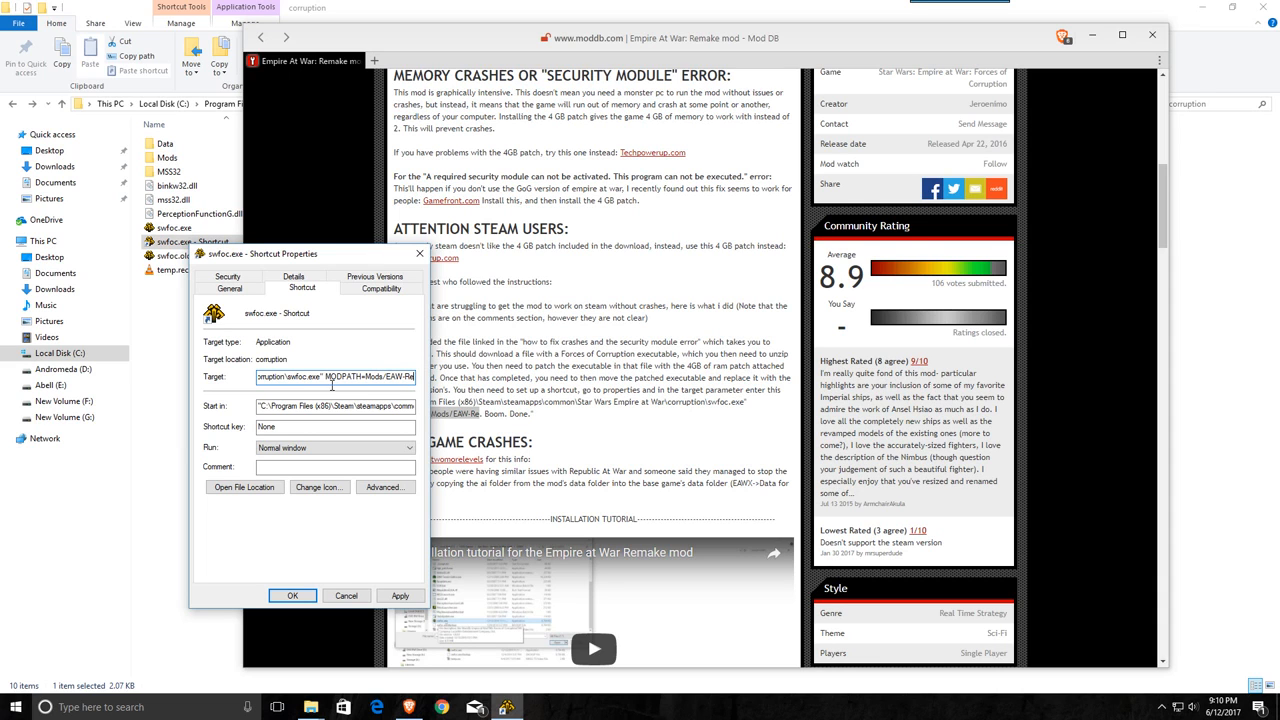
mouse_move(402, 554)
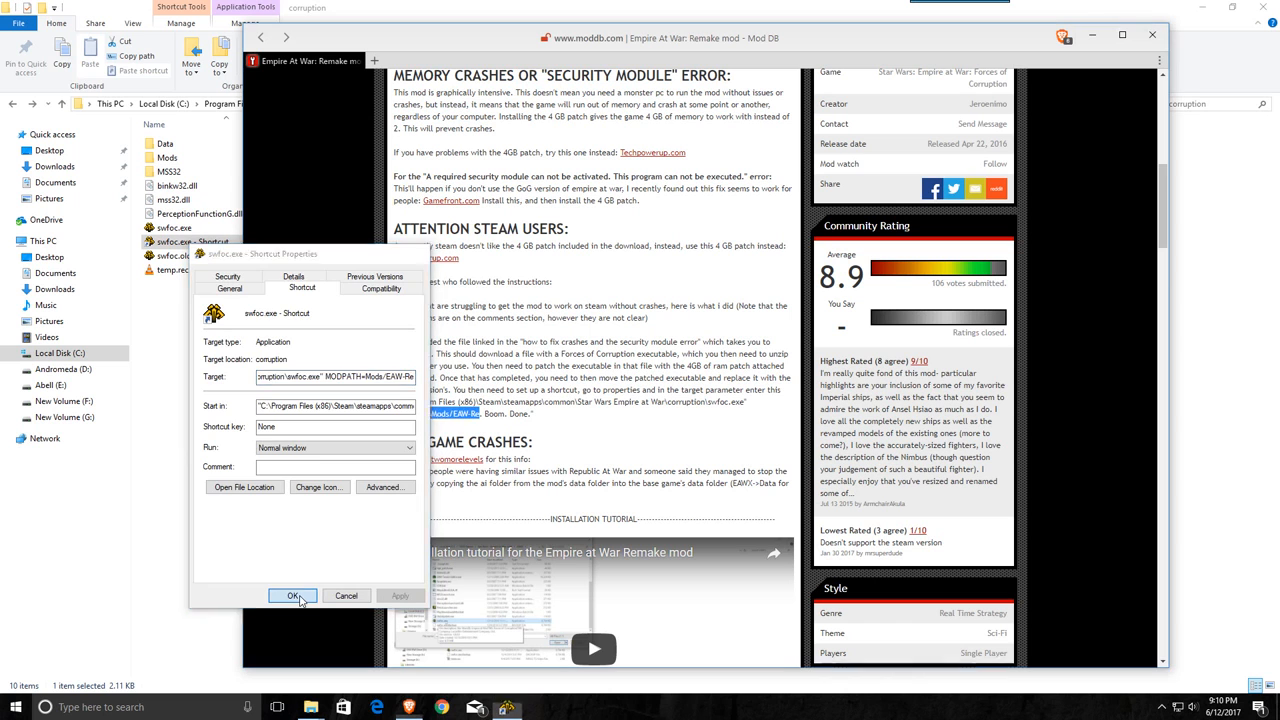
- Save the edited shortcut target with OK and reselect the swfoc.exe shortcut to check it
left_click(292, 596)
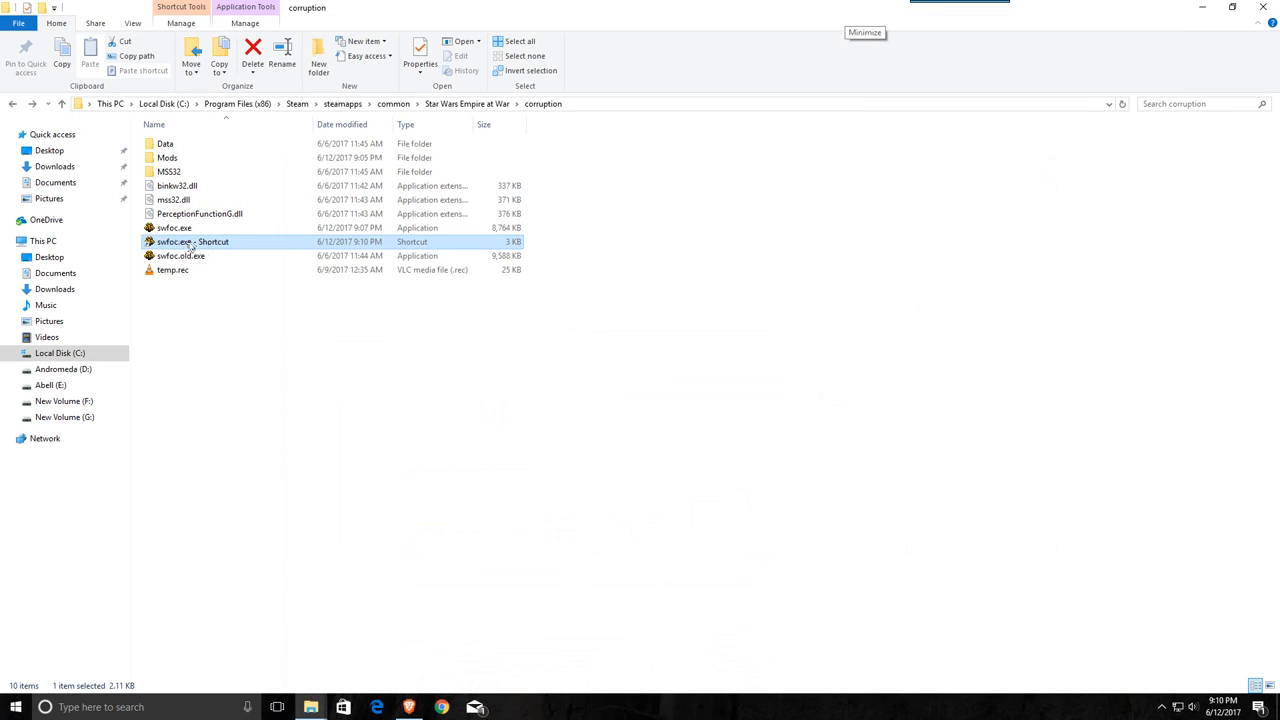
left_click(174, 228)
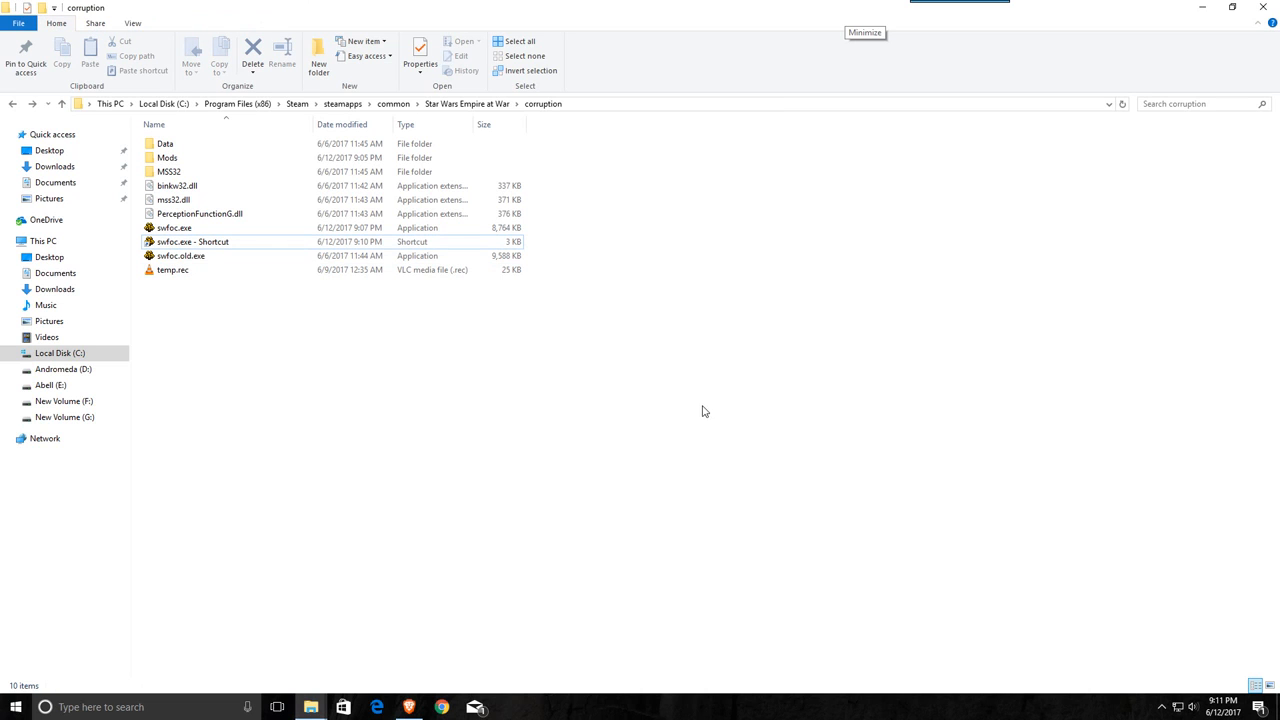
left_click(210, 240)
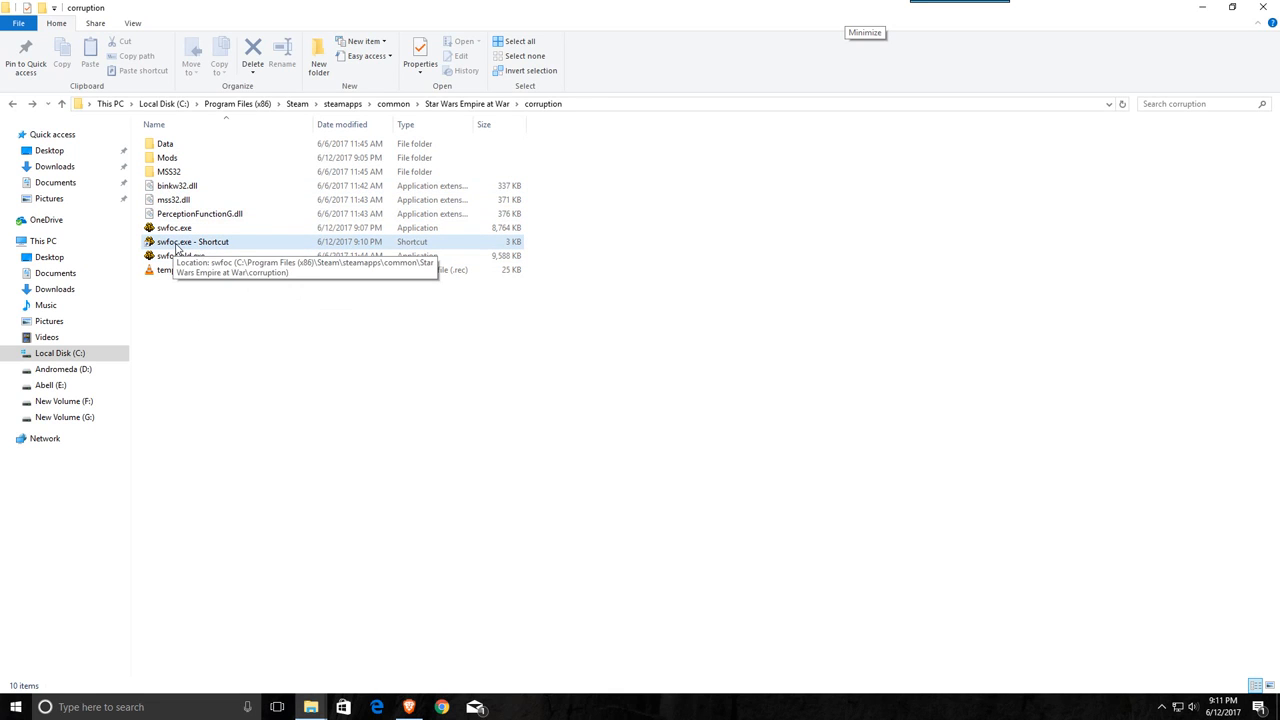
left_click(194, 240)
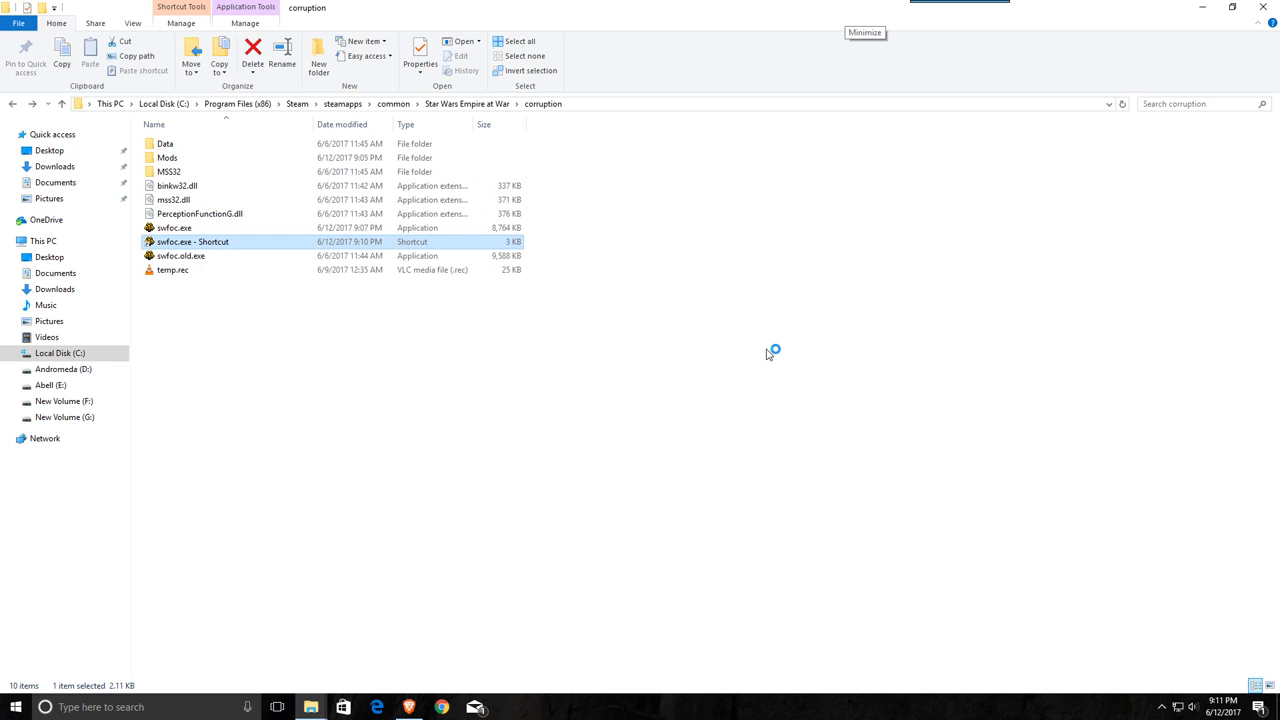